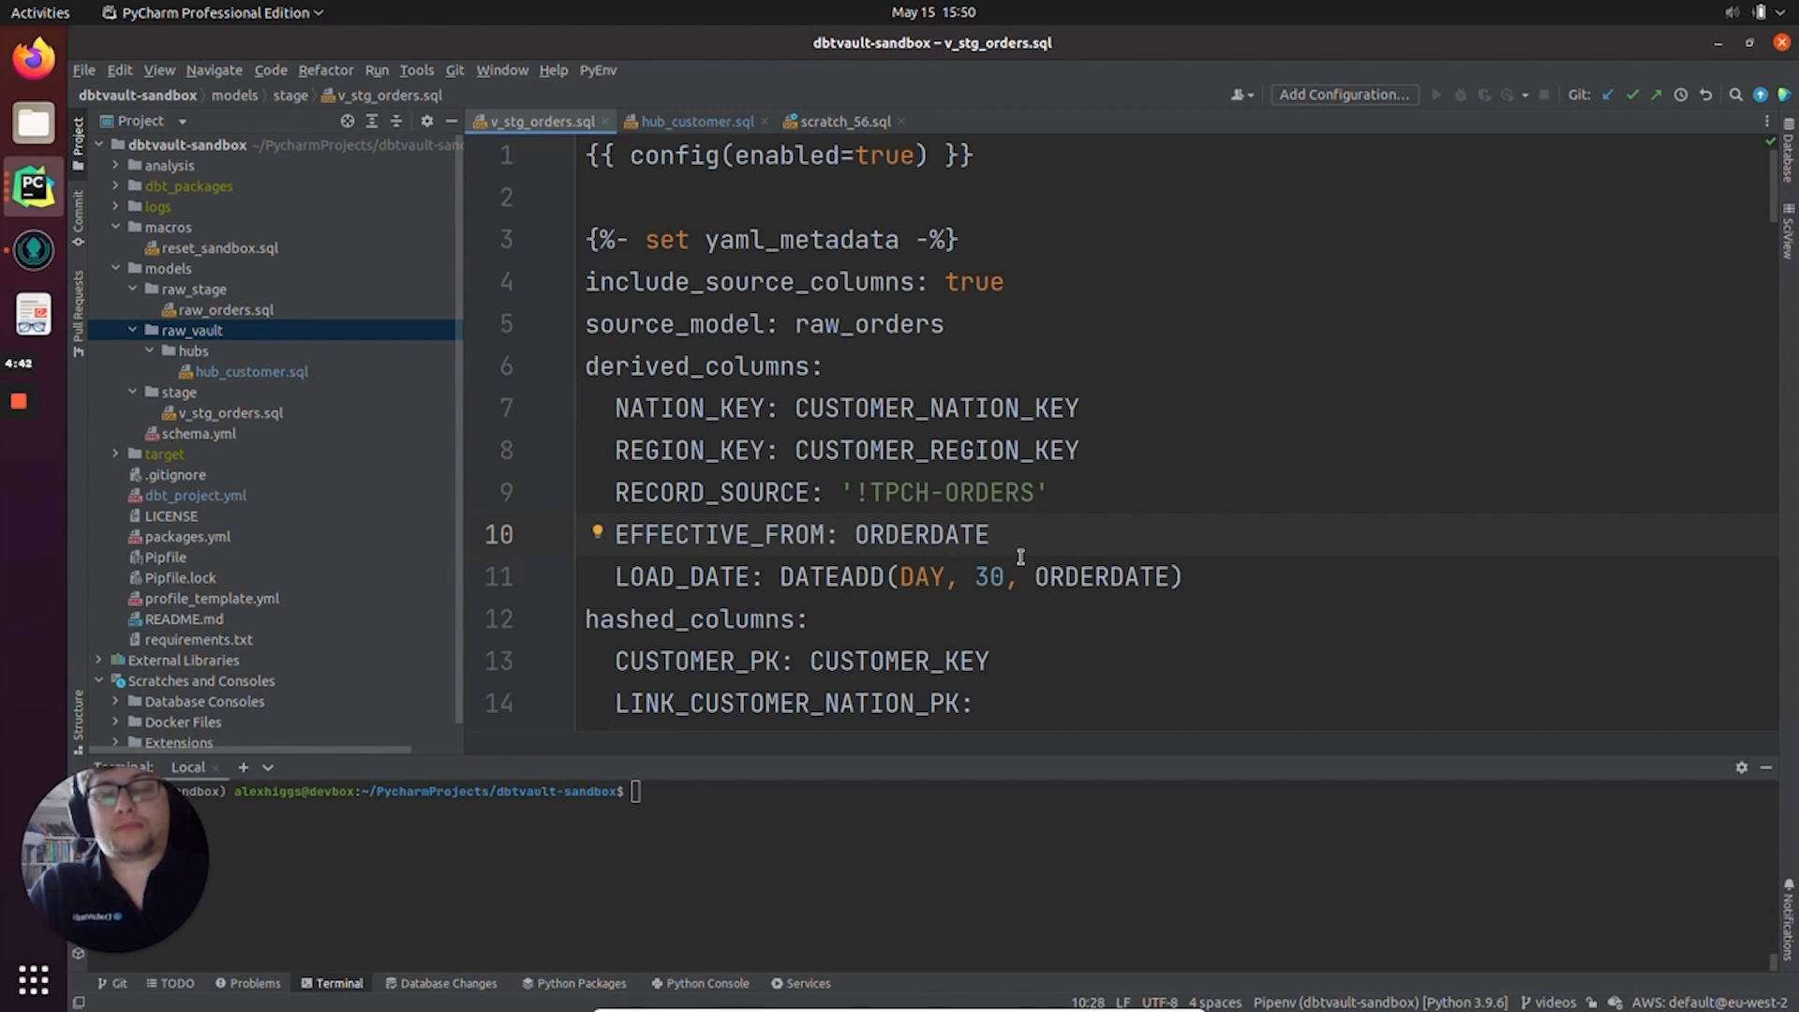
- Add a links directory under raw_vault holding an empty link_customer_order.sql model
right_click(193, 329)
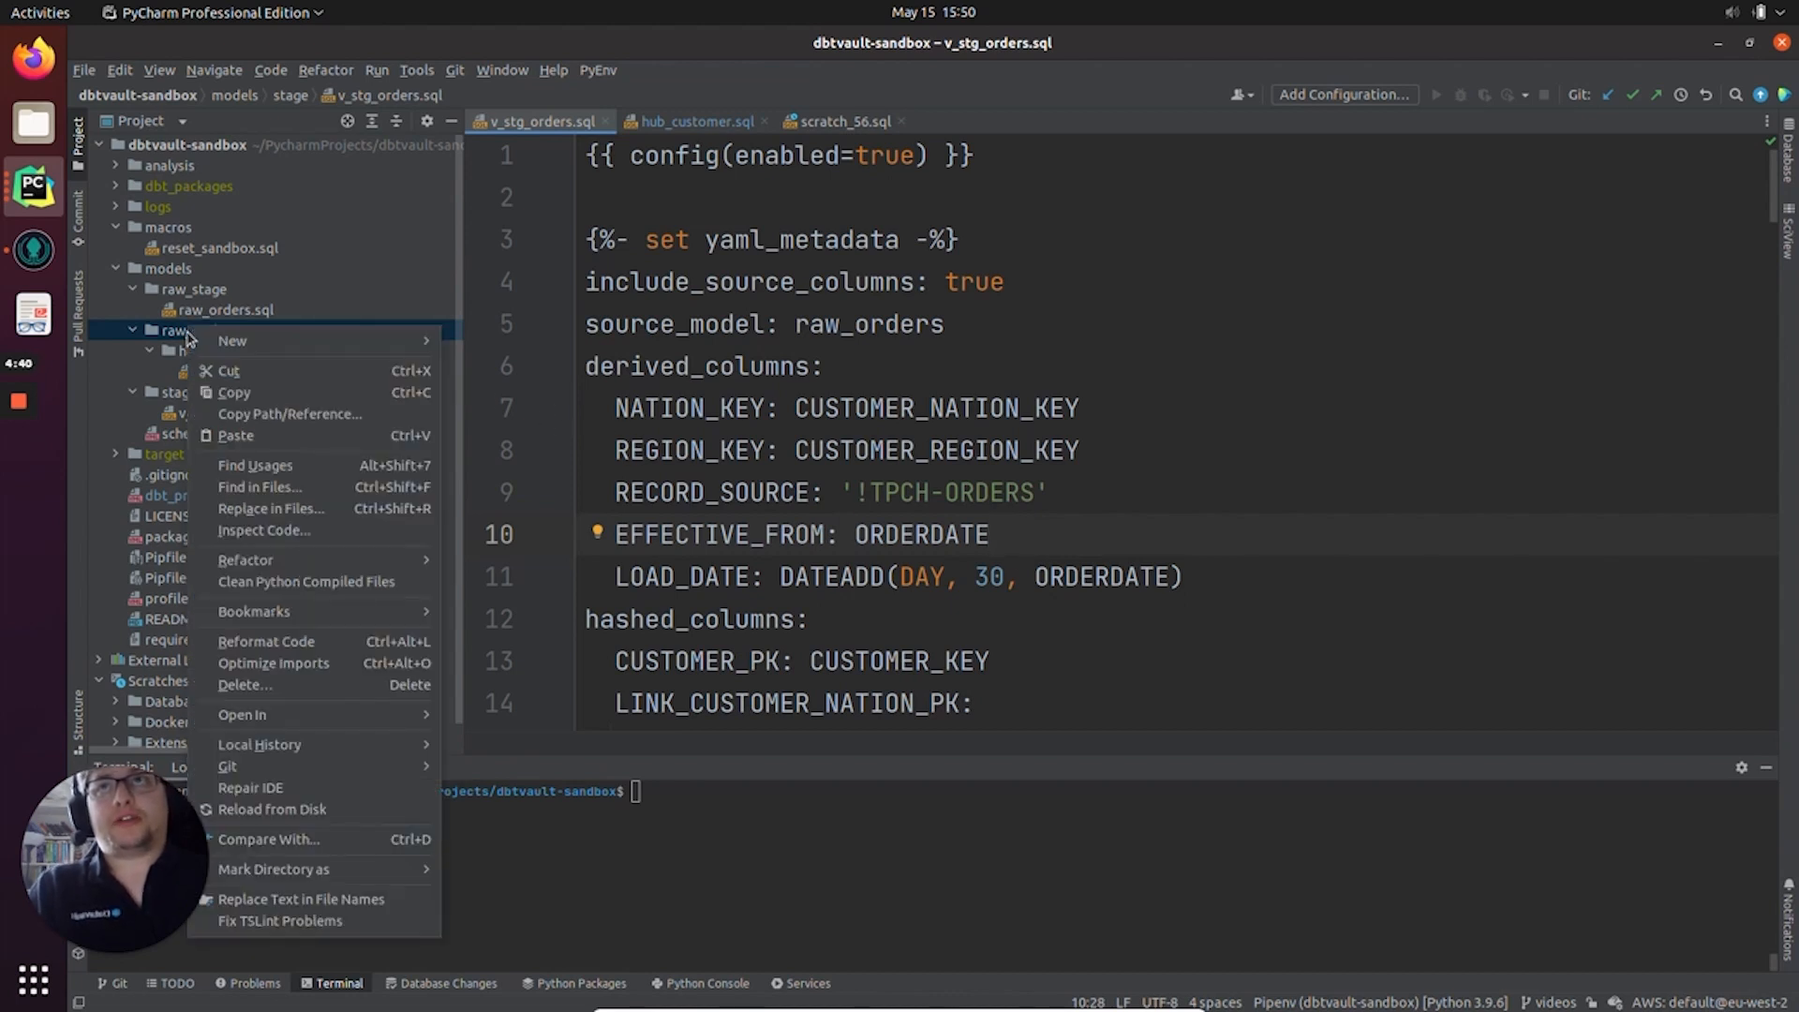
click(233, 341)
text(link_customer_order.)
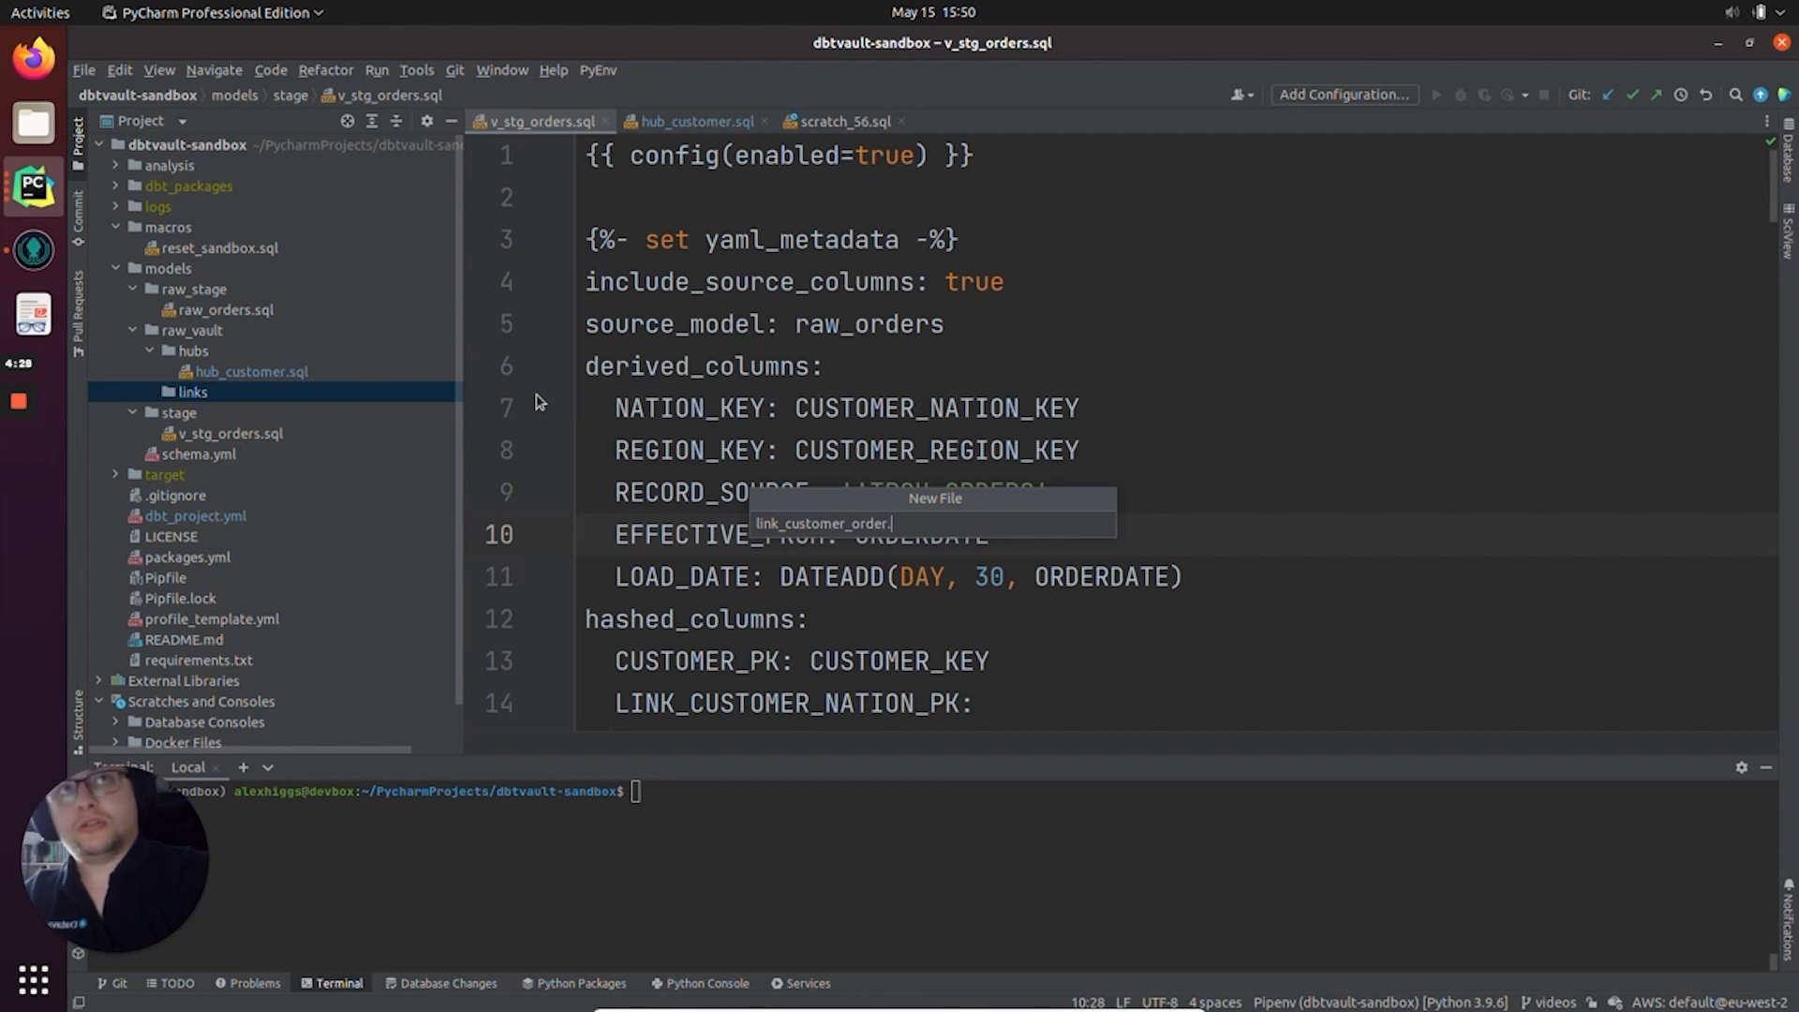
key(Return)
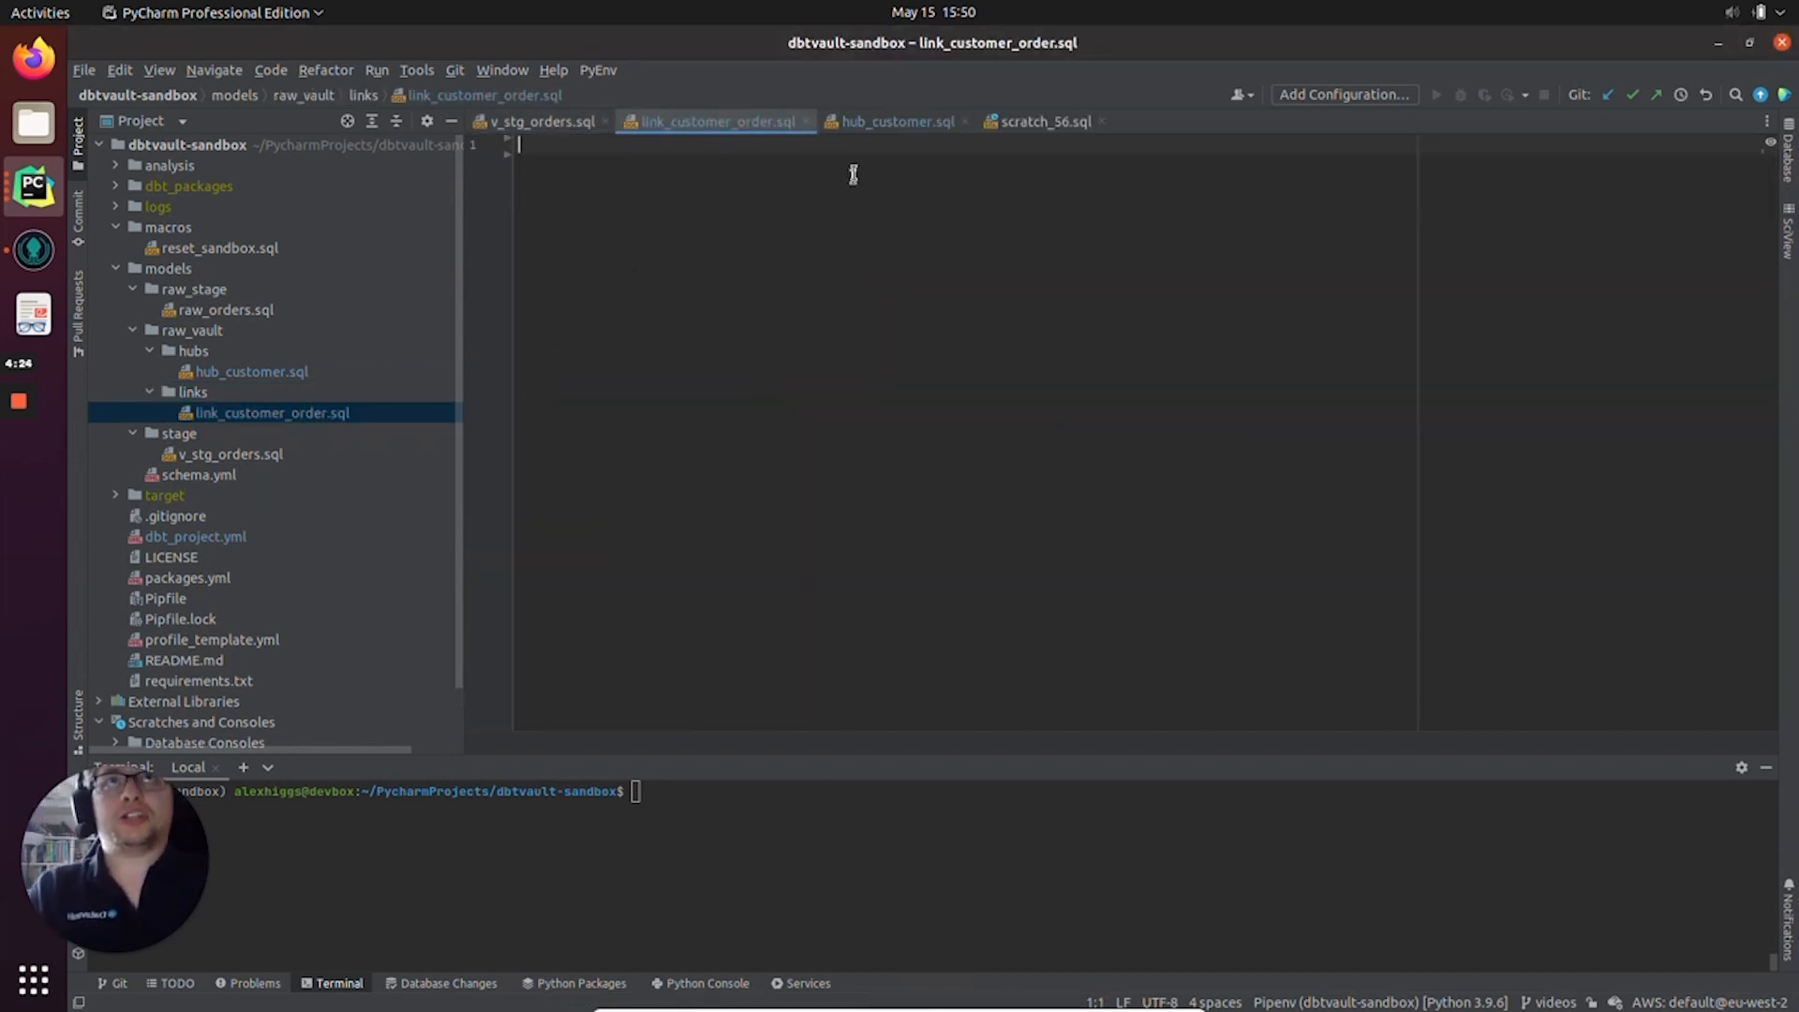
- Paste the hub_customer.sql template into the link model, rename src_nk to src_fk and blank the quoted column names
click(898, 120)
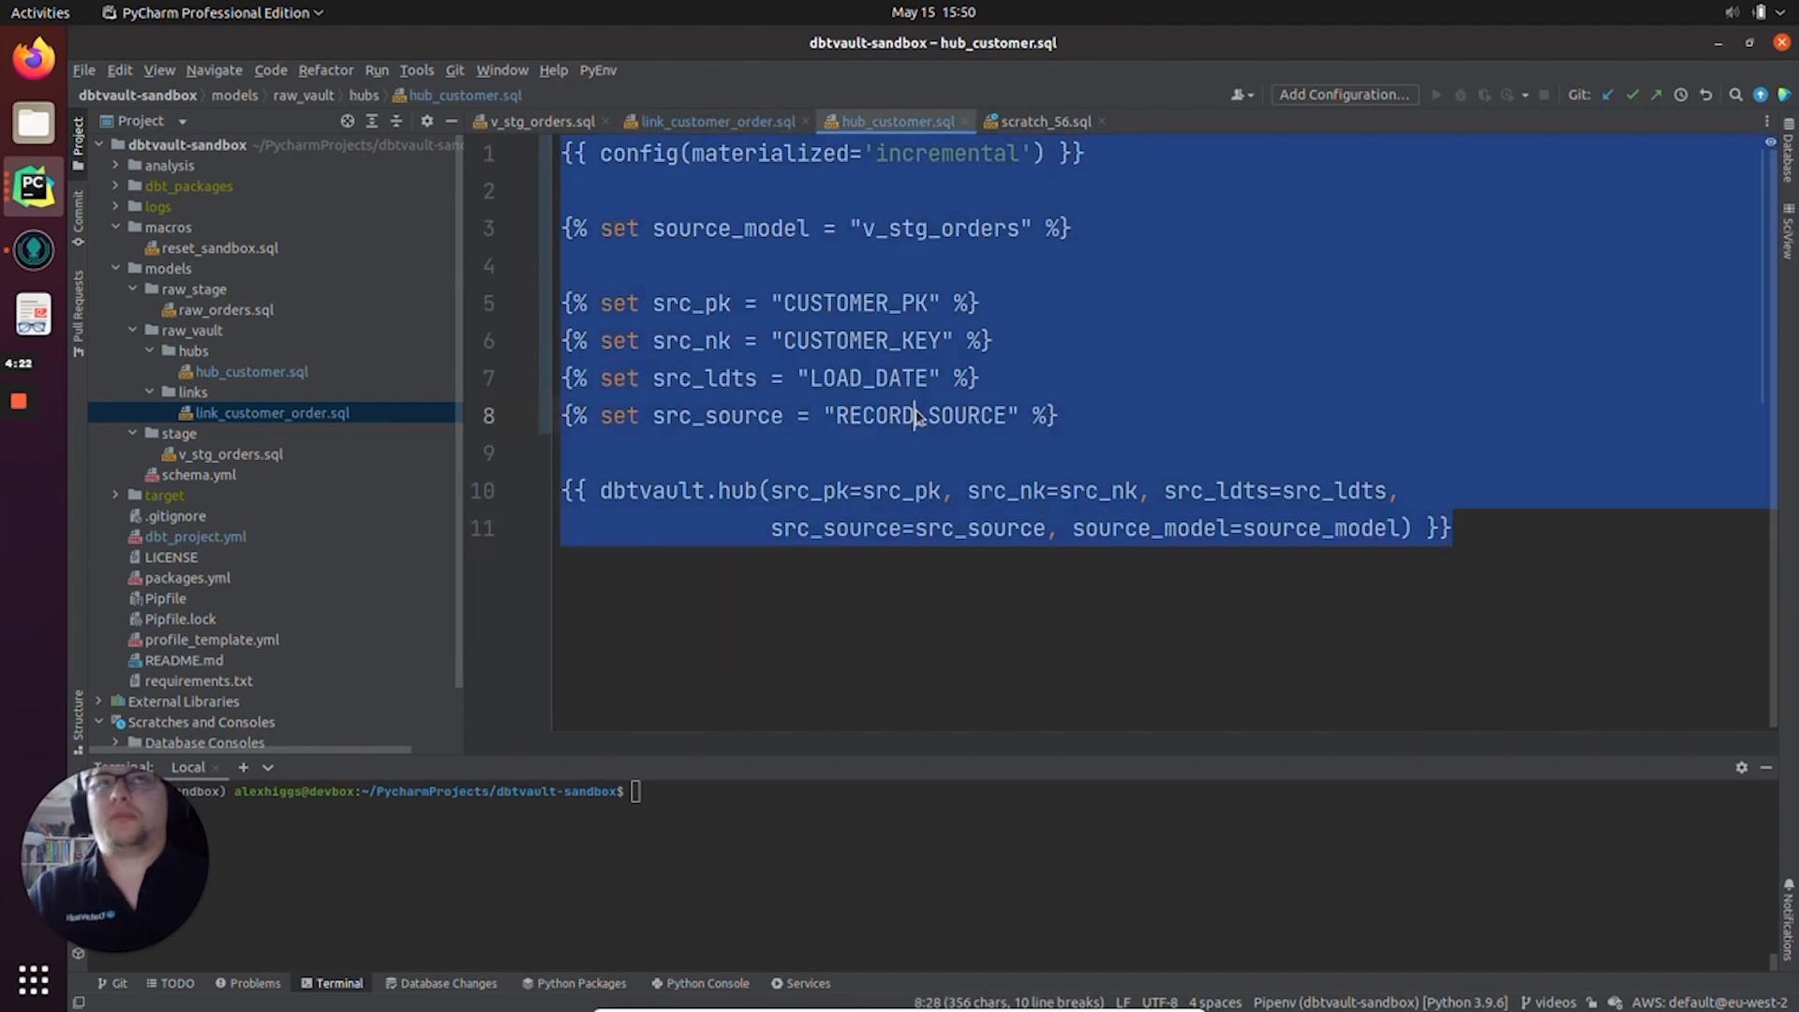
click(712, 120)
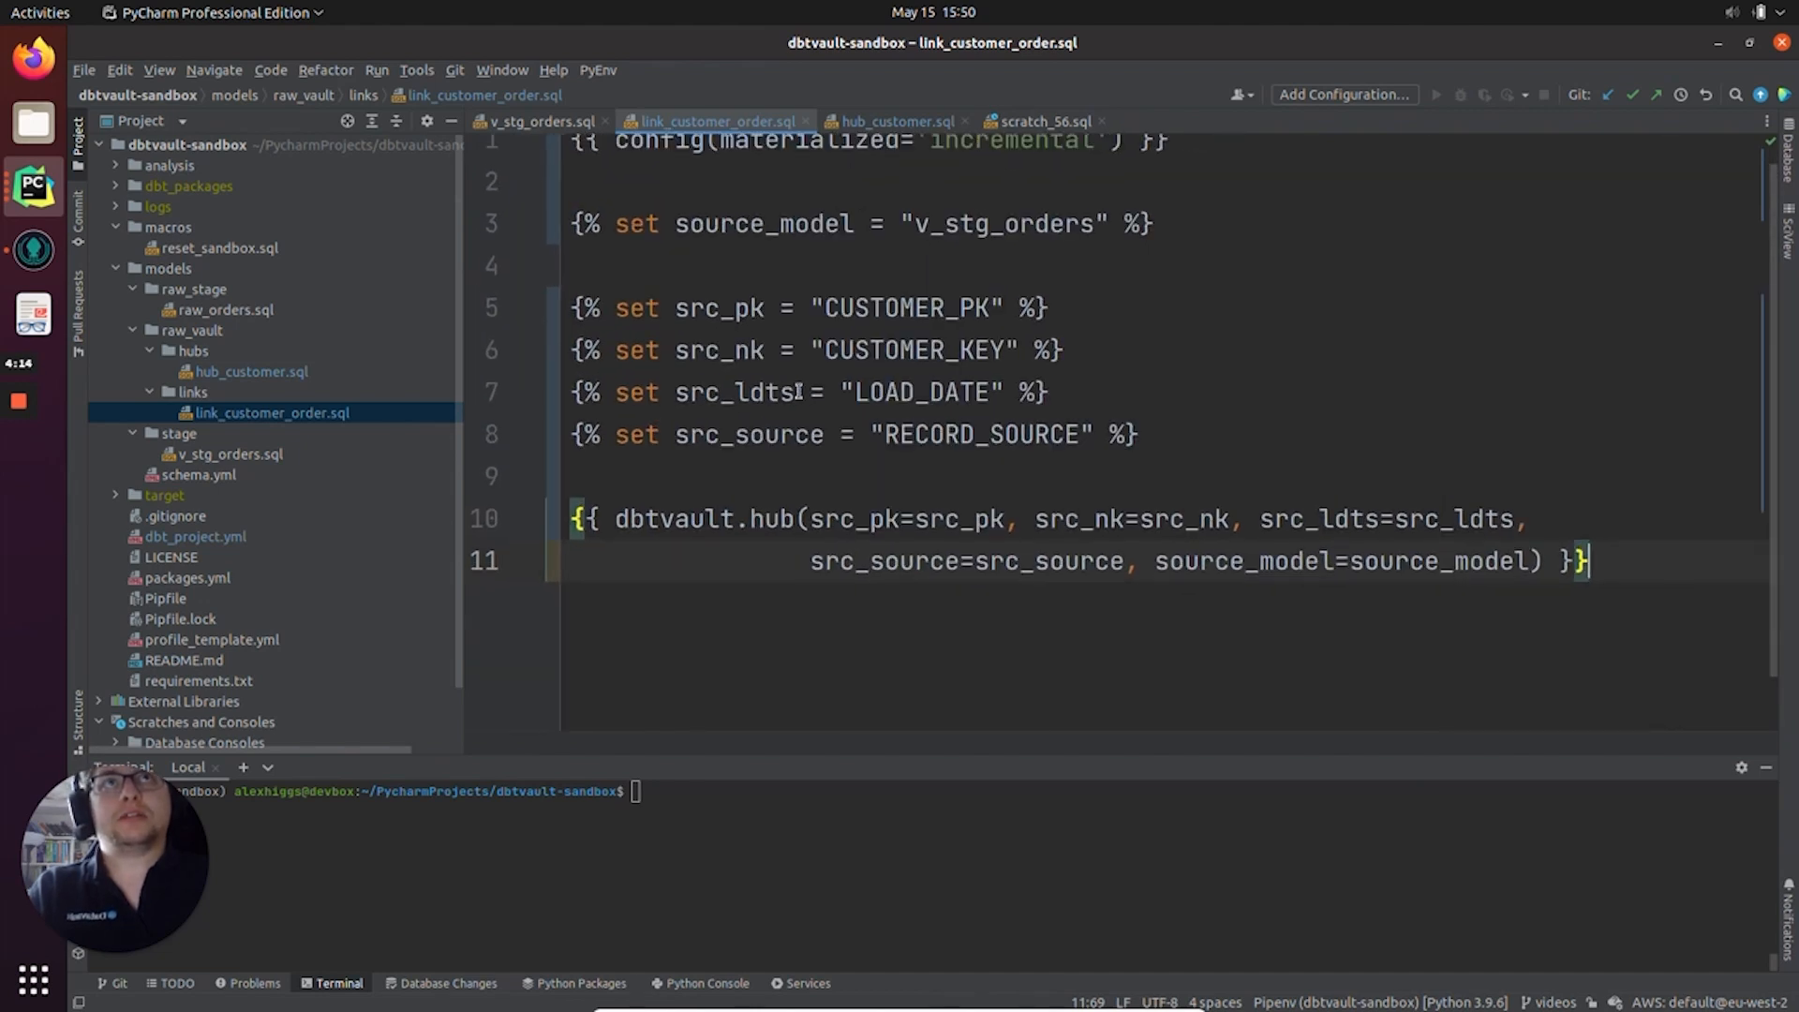
double_click(907, 311)
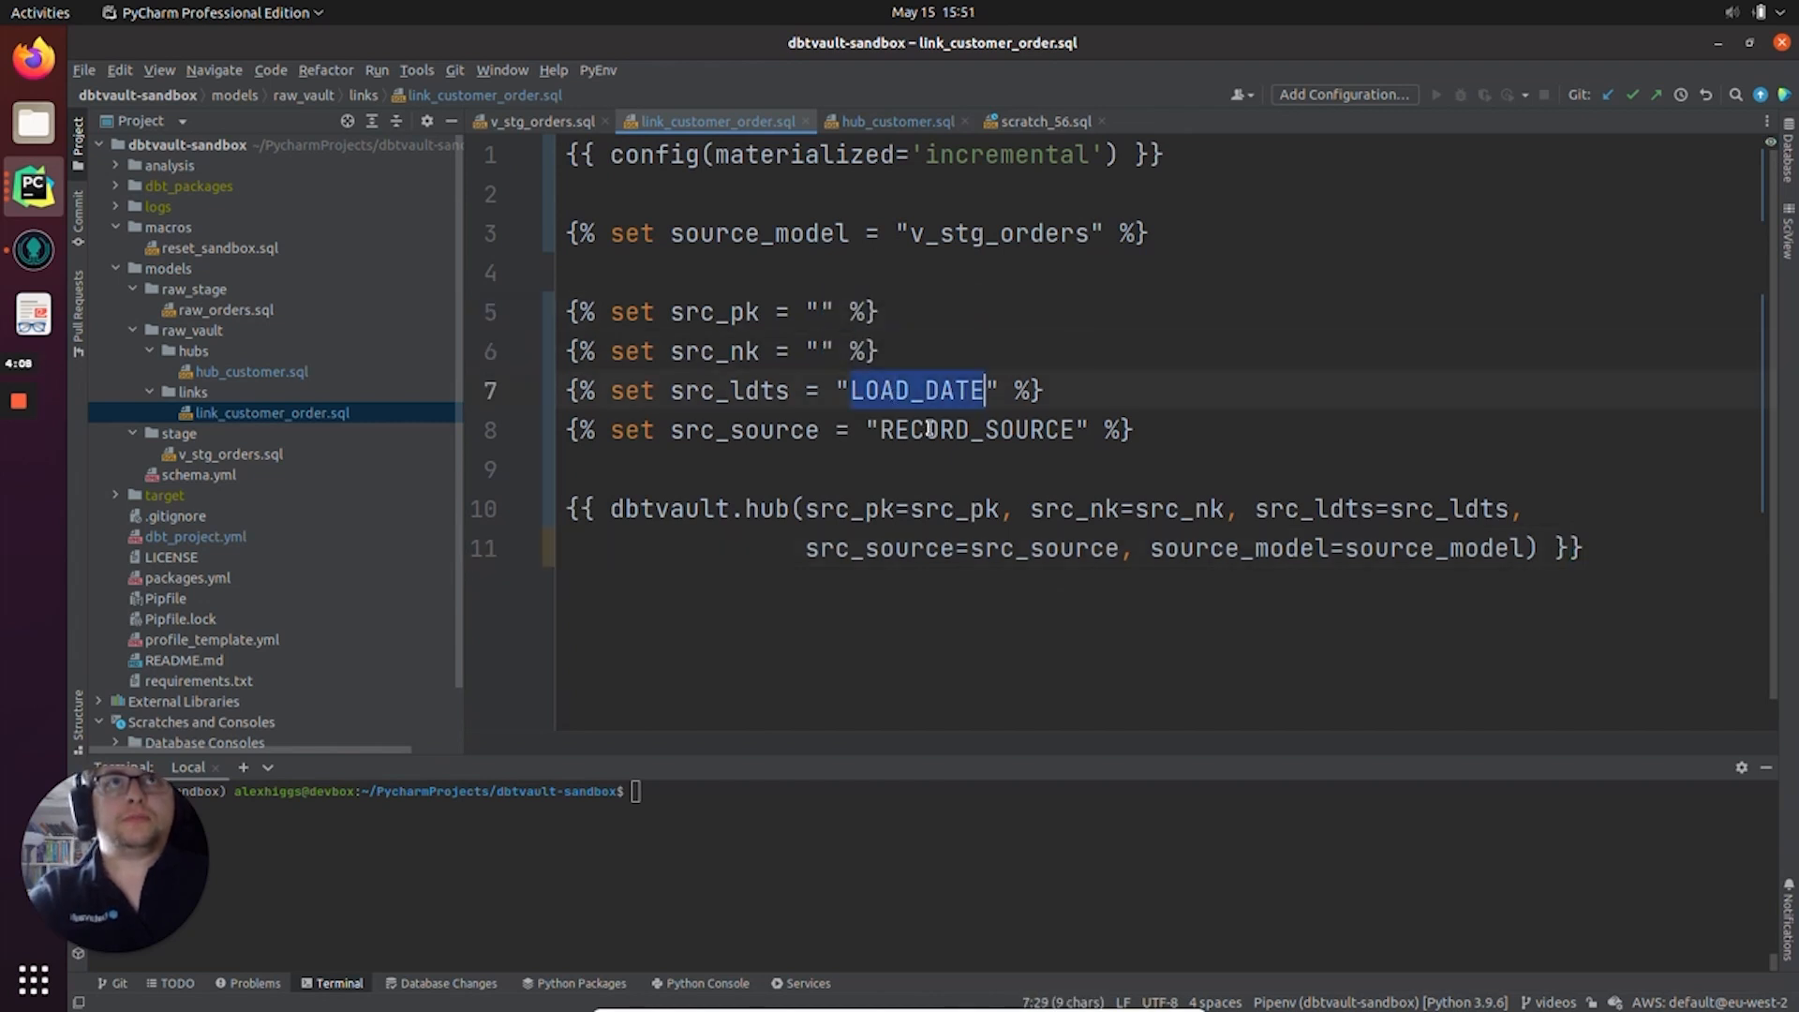
key(Delete)
text(f)
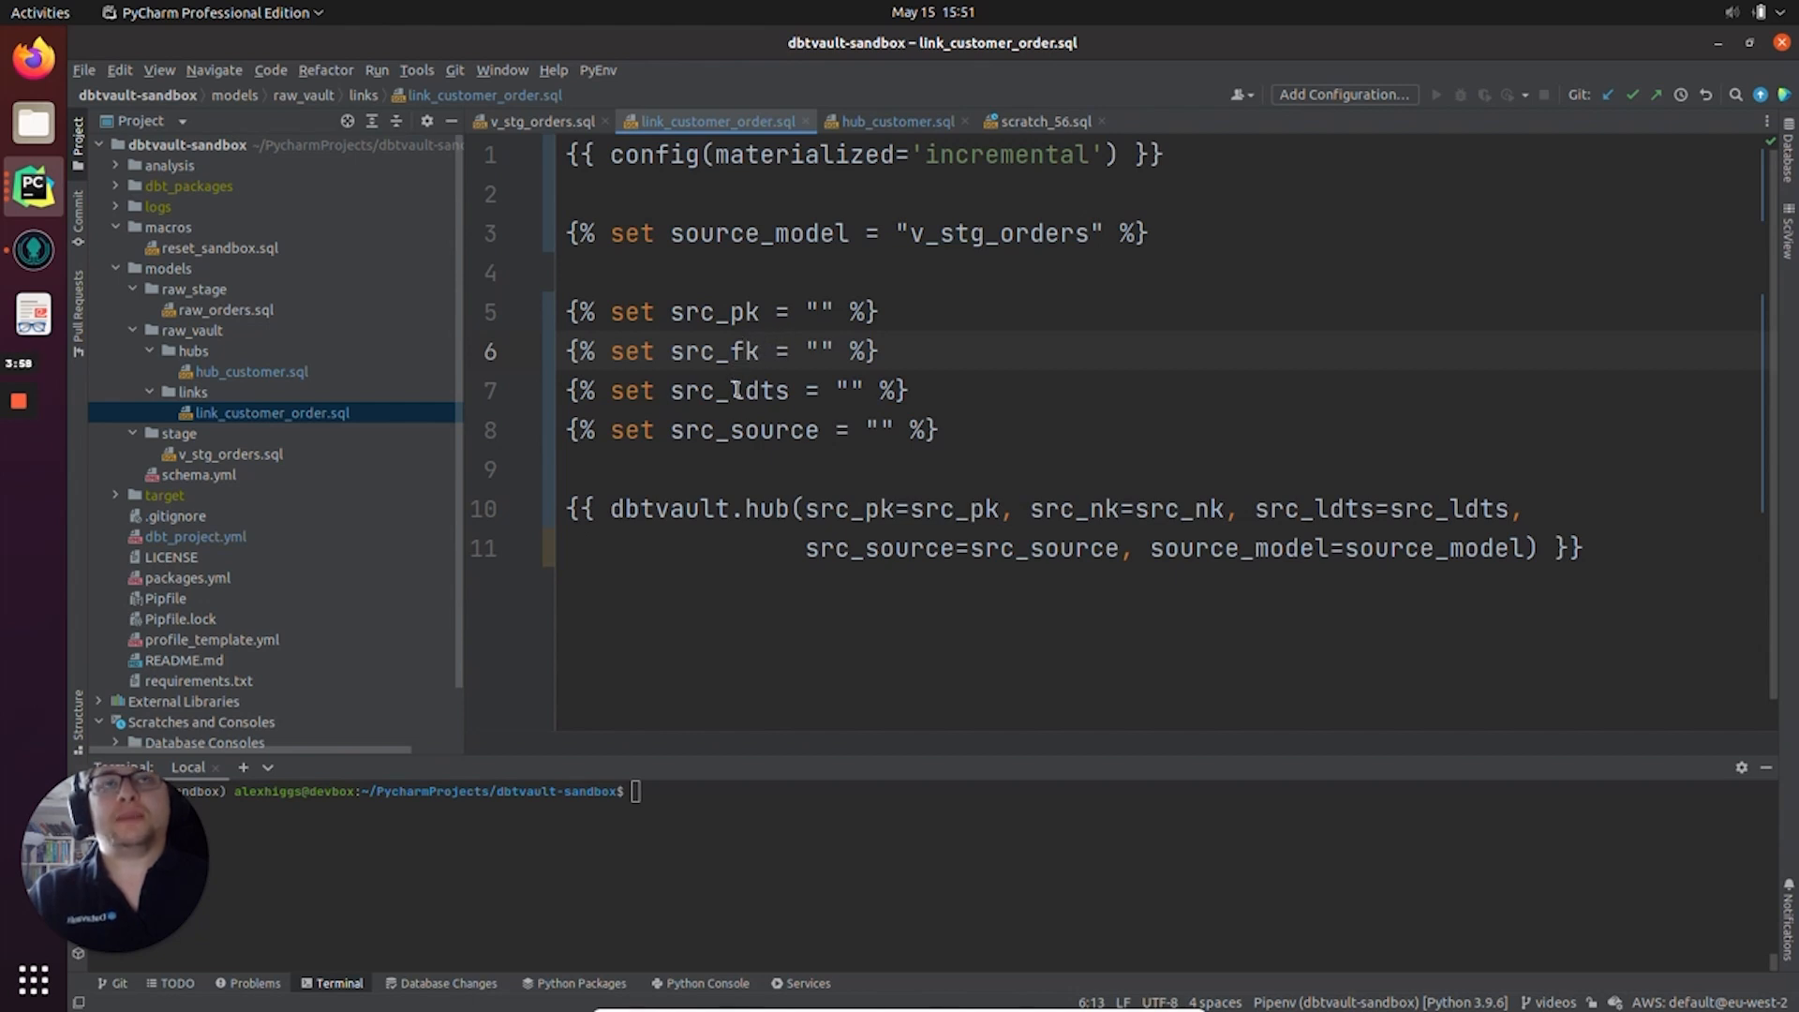
mouse_move(712, 431)
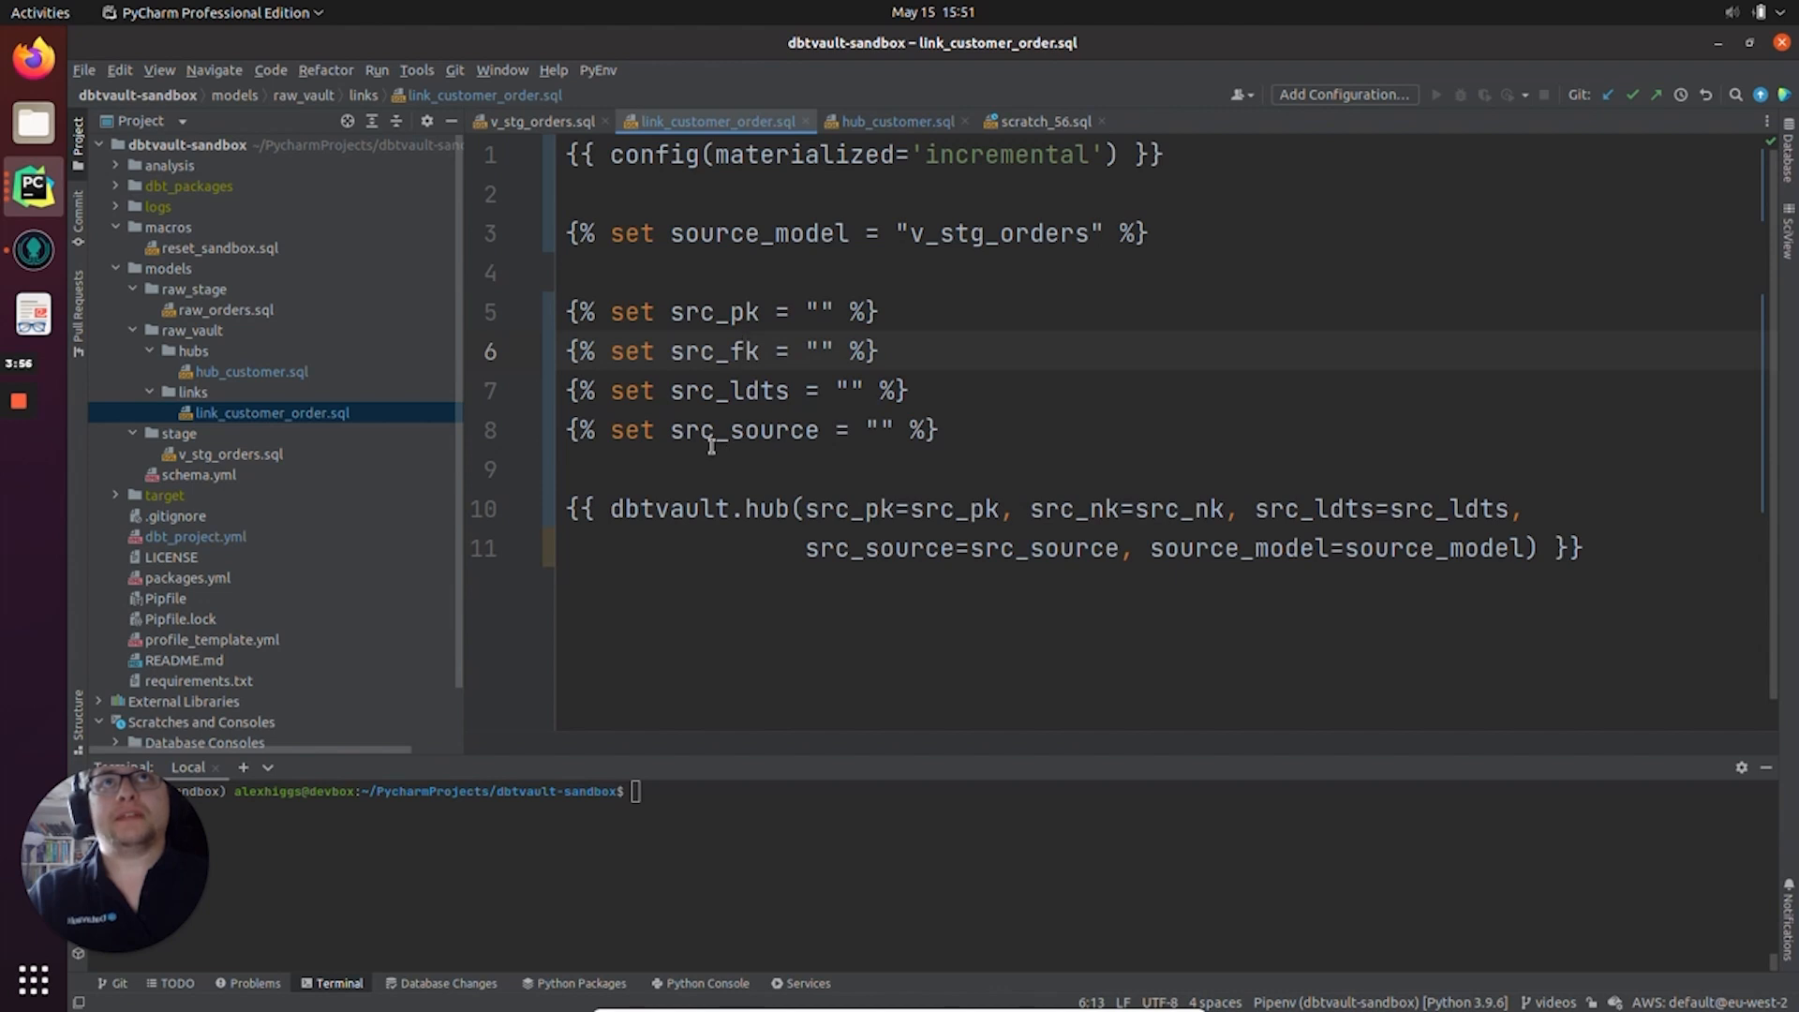
click(759, 510)
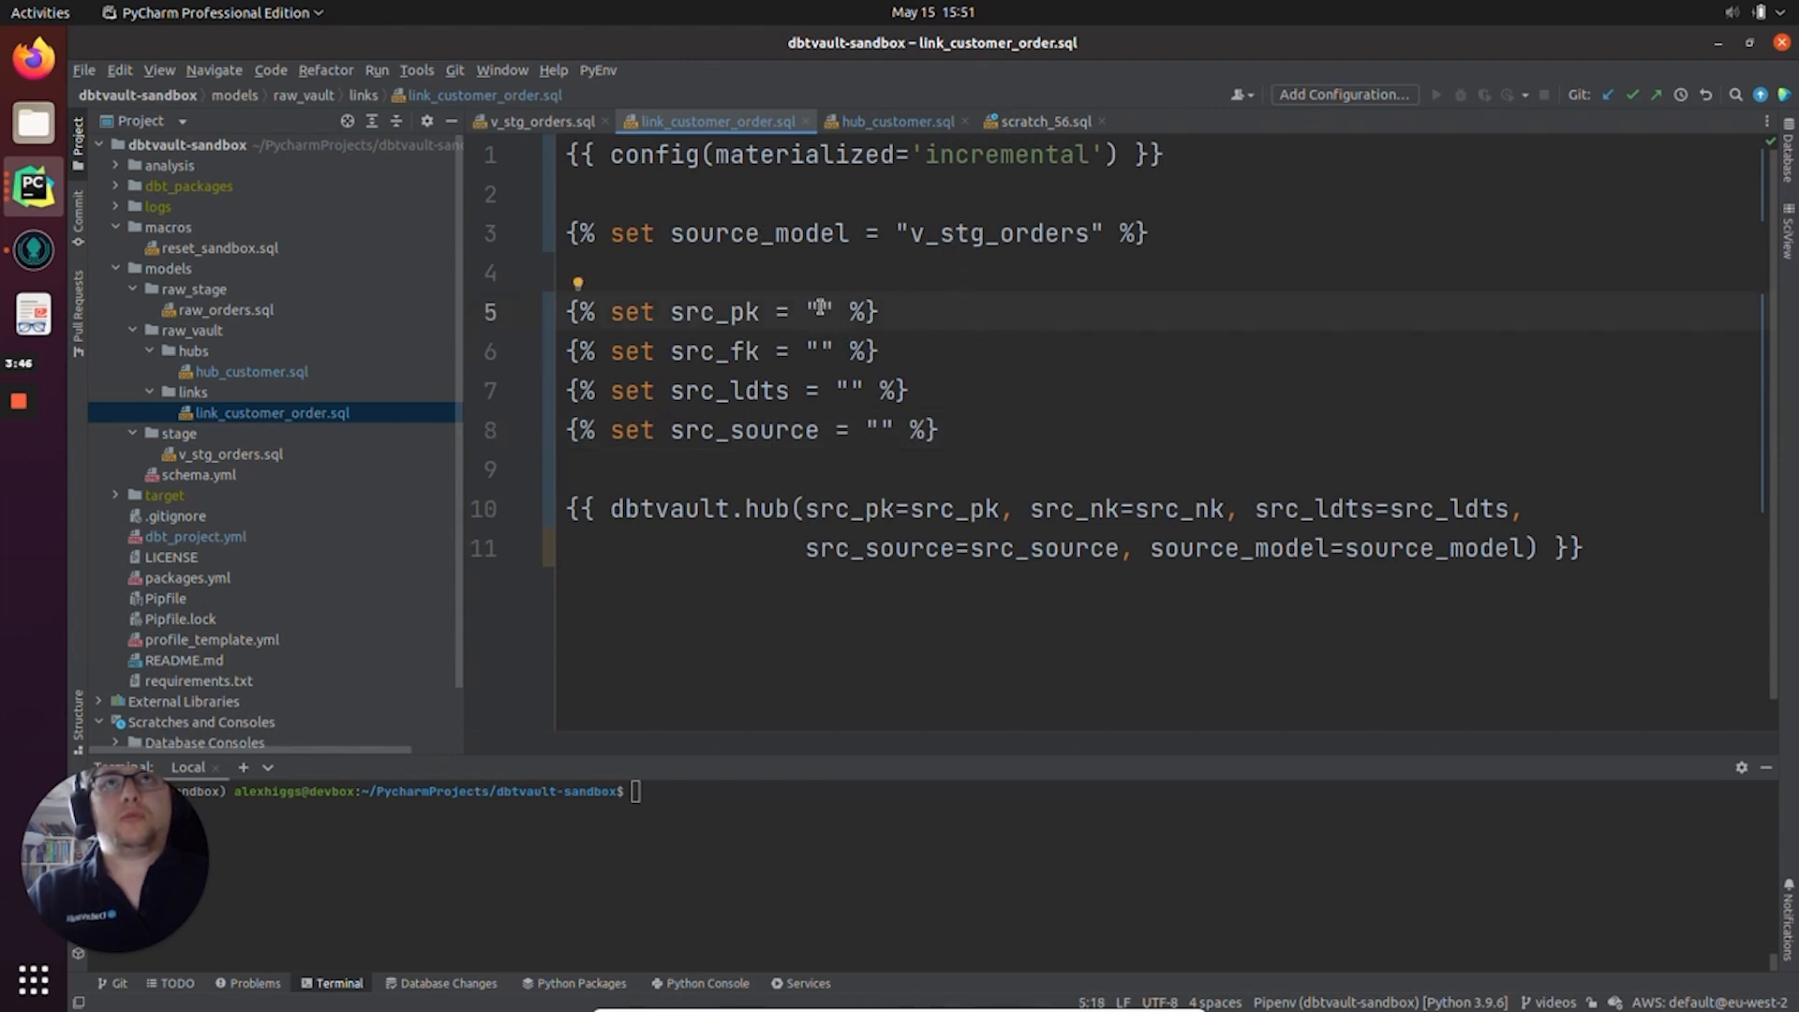
- Set src_pk to ORDER_CUSTOMER_PK
text(0)
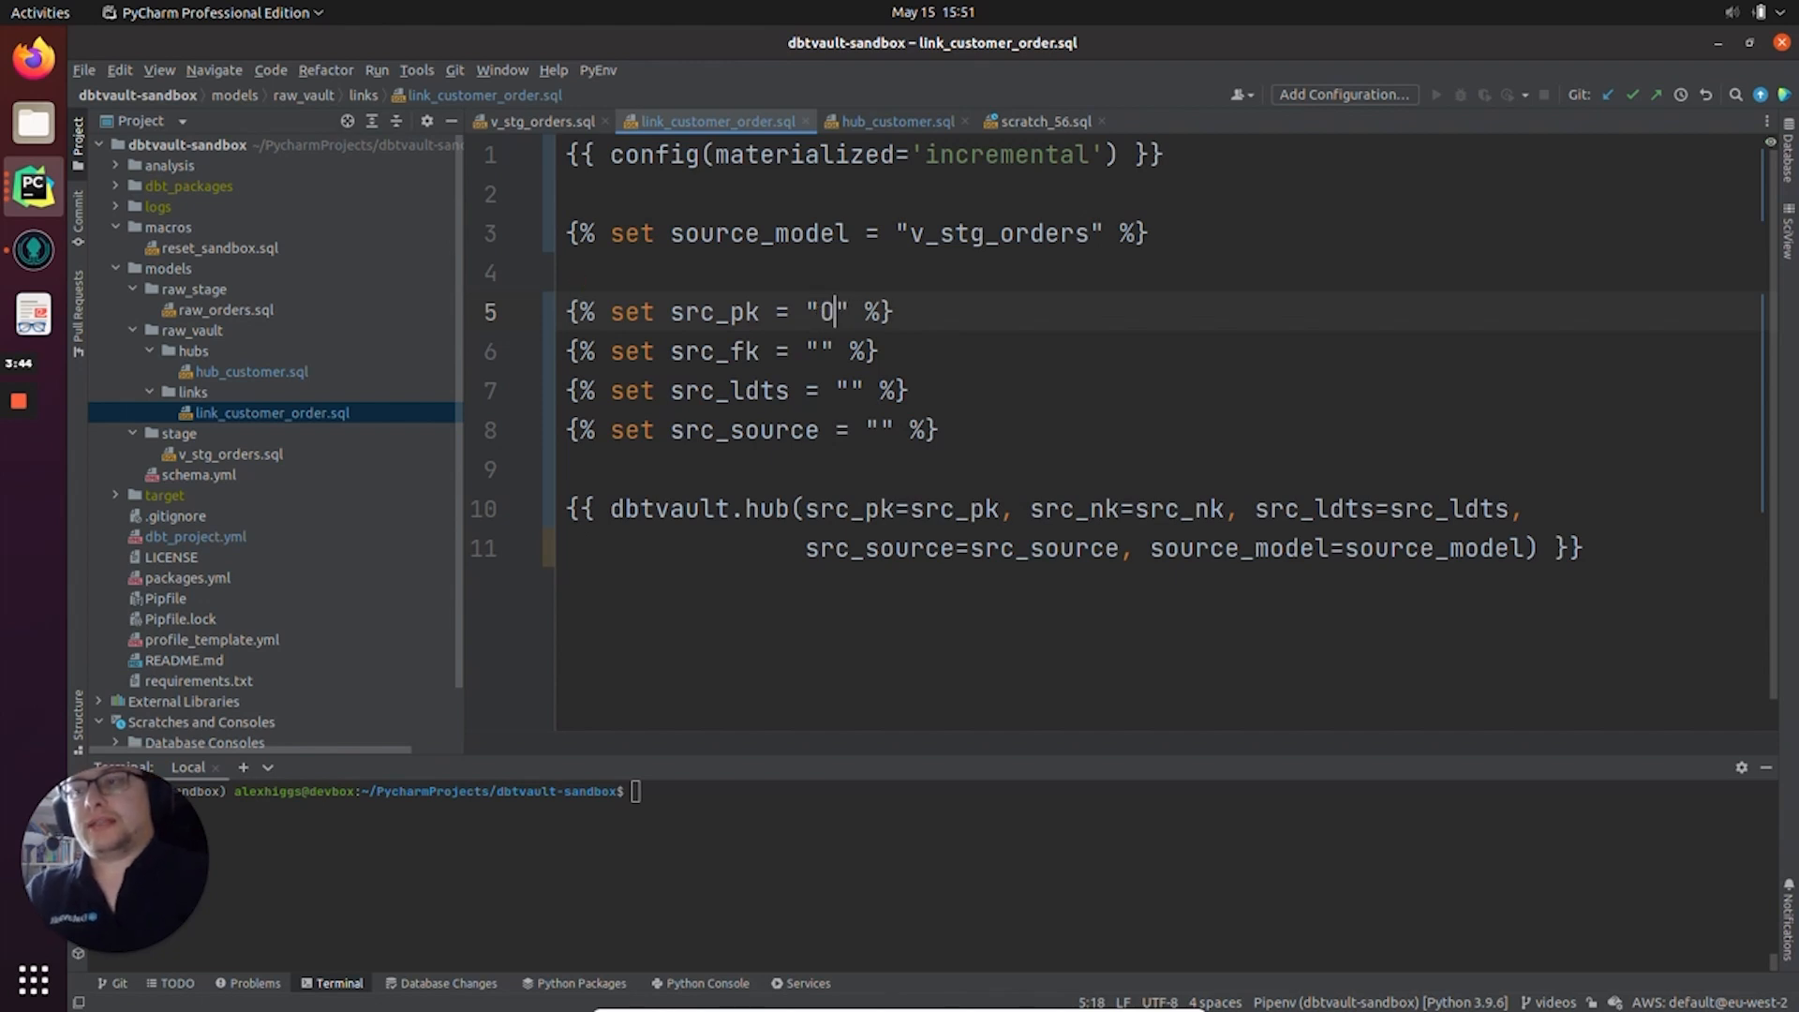
text(ORDER_)
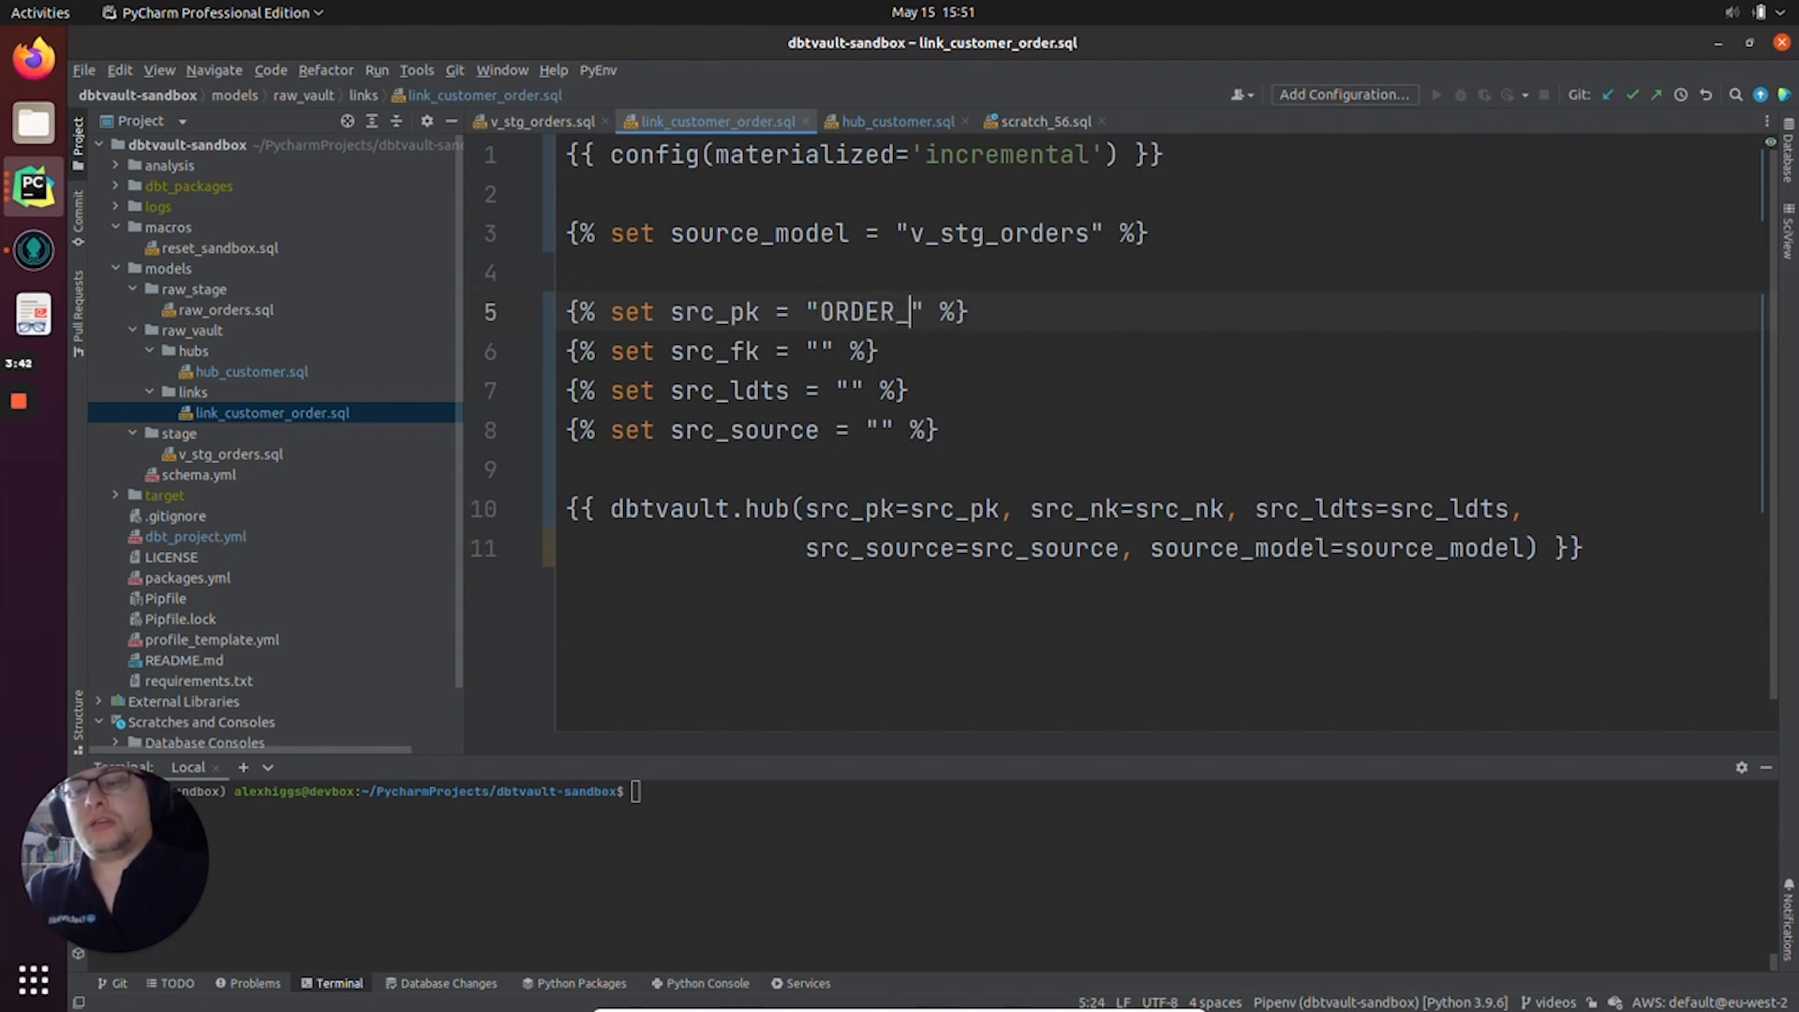
text(CUSTOM)
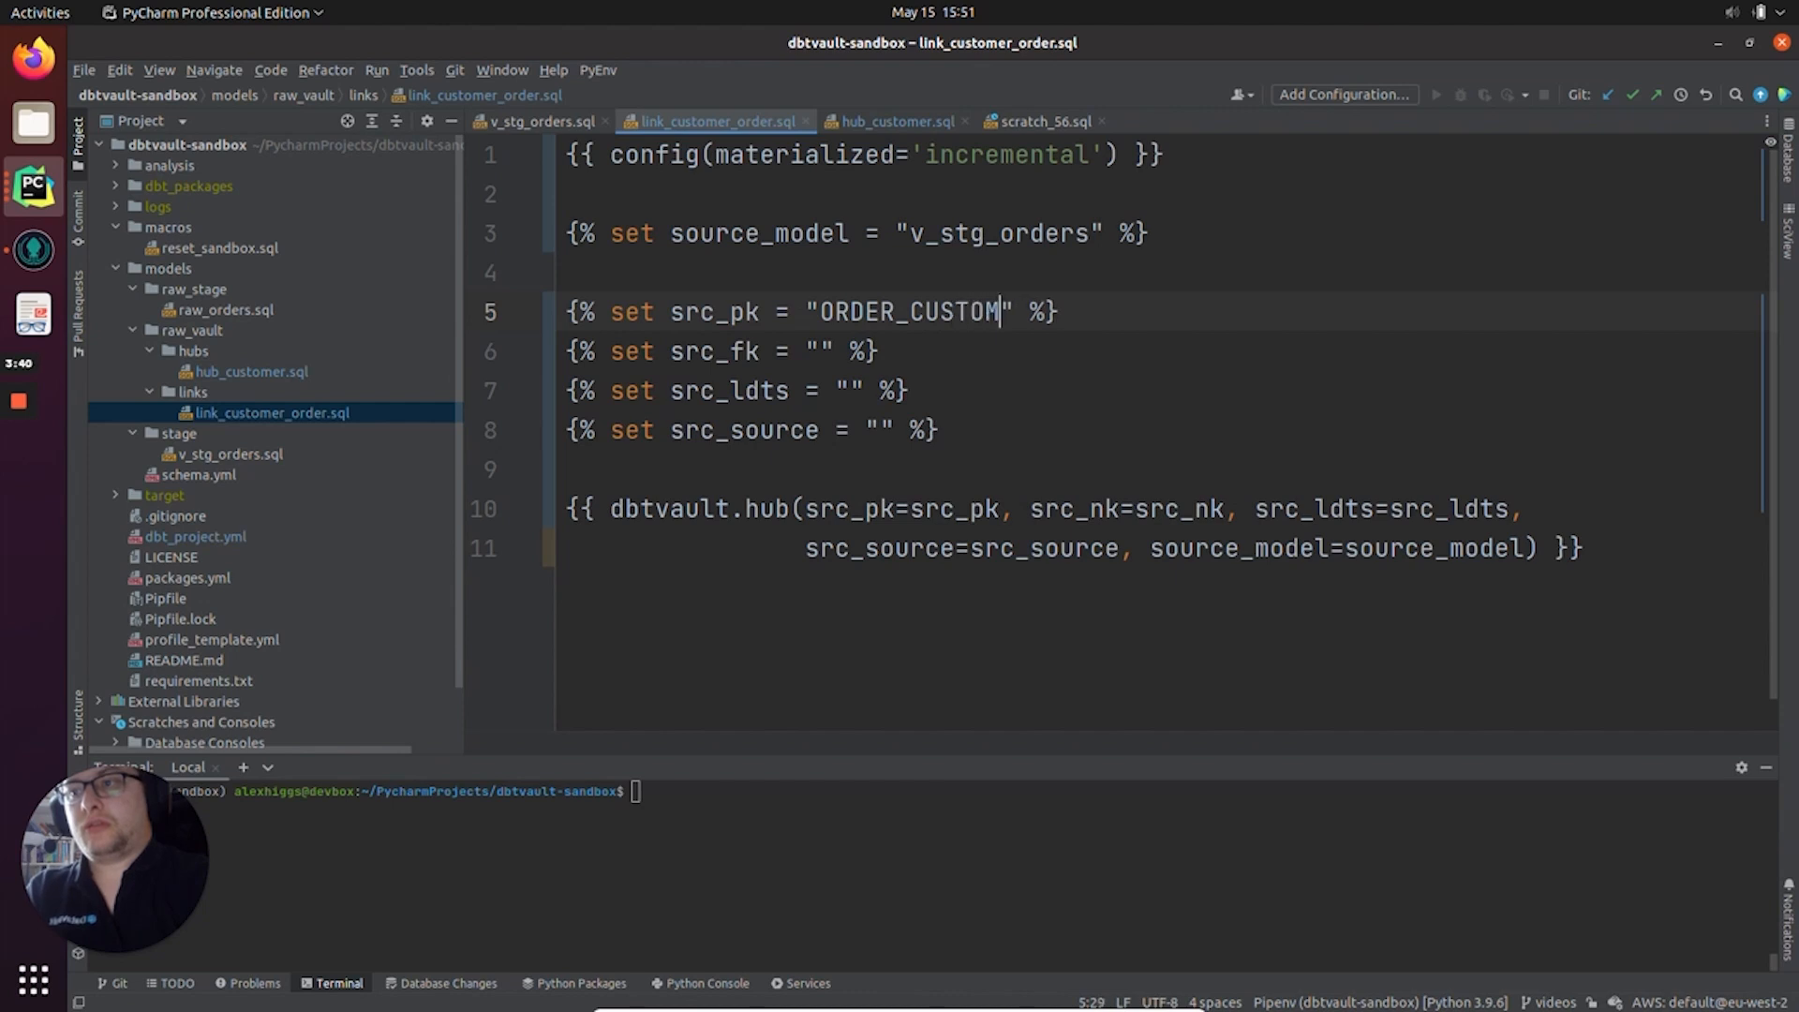
key(BackSpace)
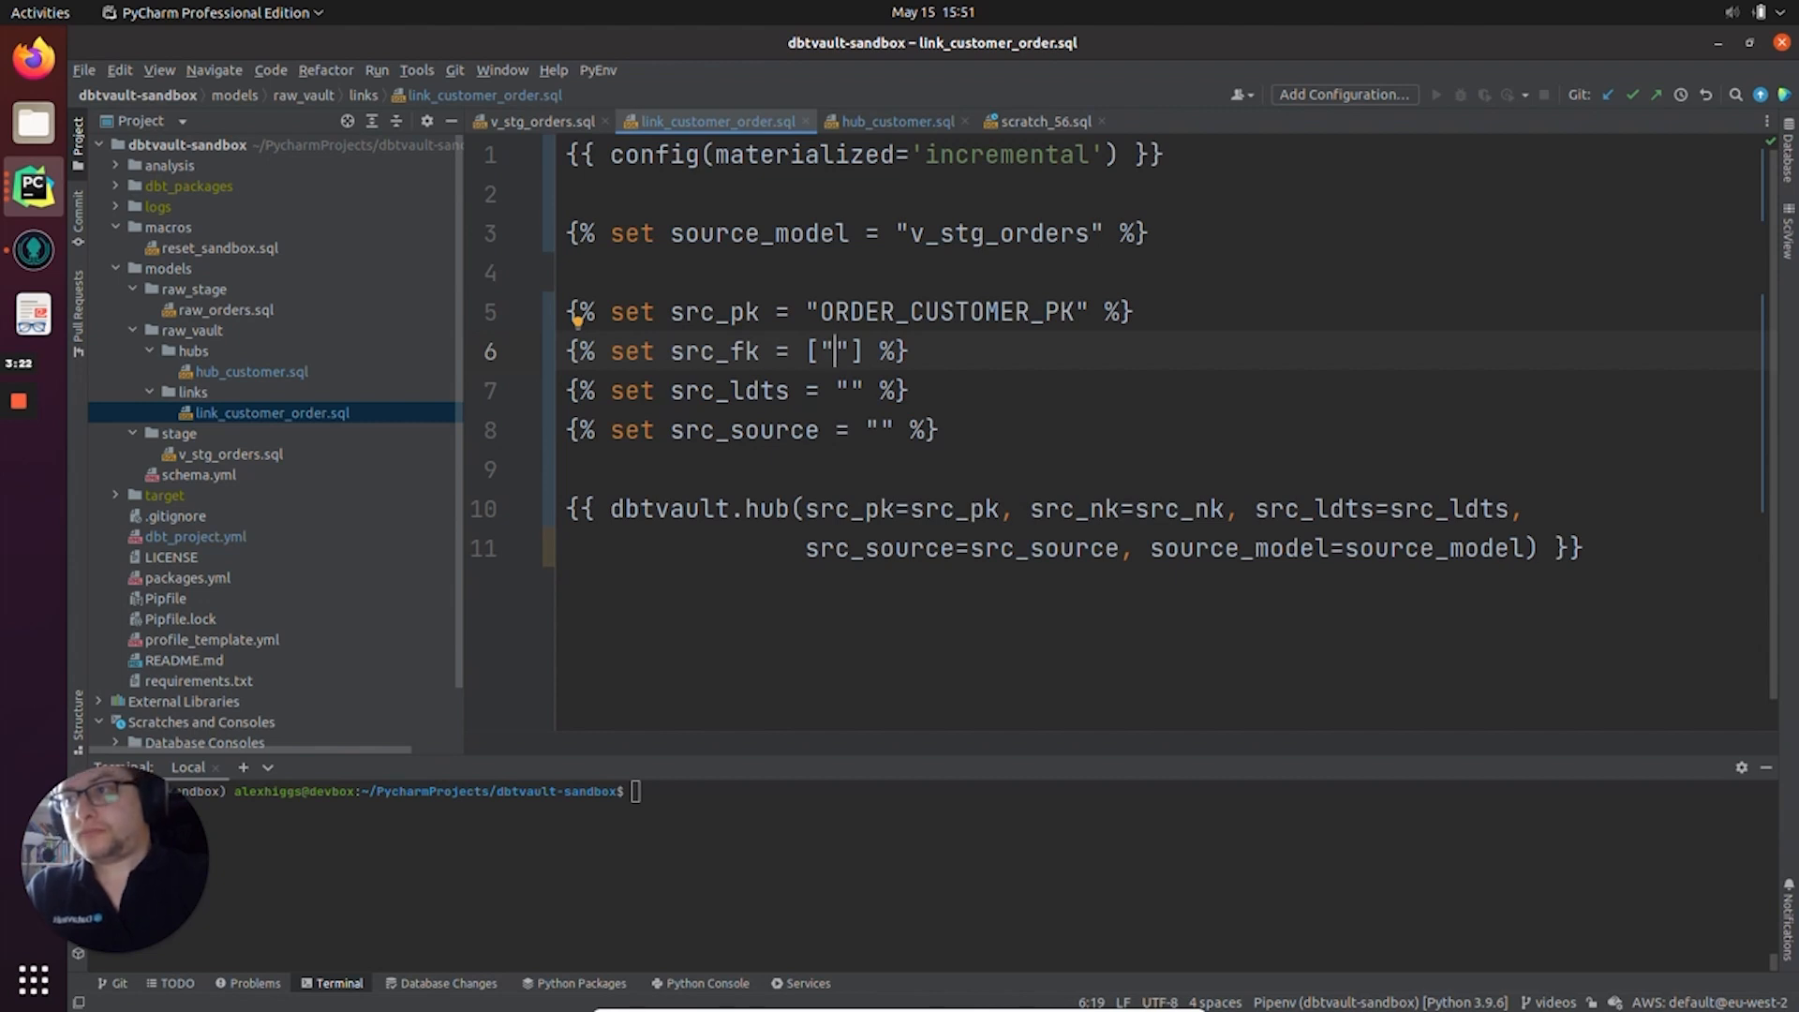
- Set src_fk to CUSTOMER_PK and ORDER_PK, plus LOAD_DATE and RECORD_SOURCE
text(CUST)
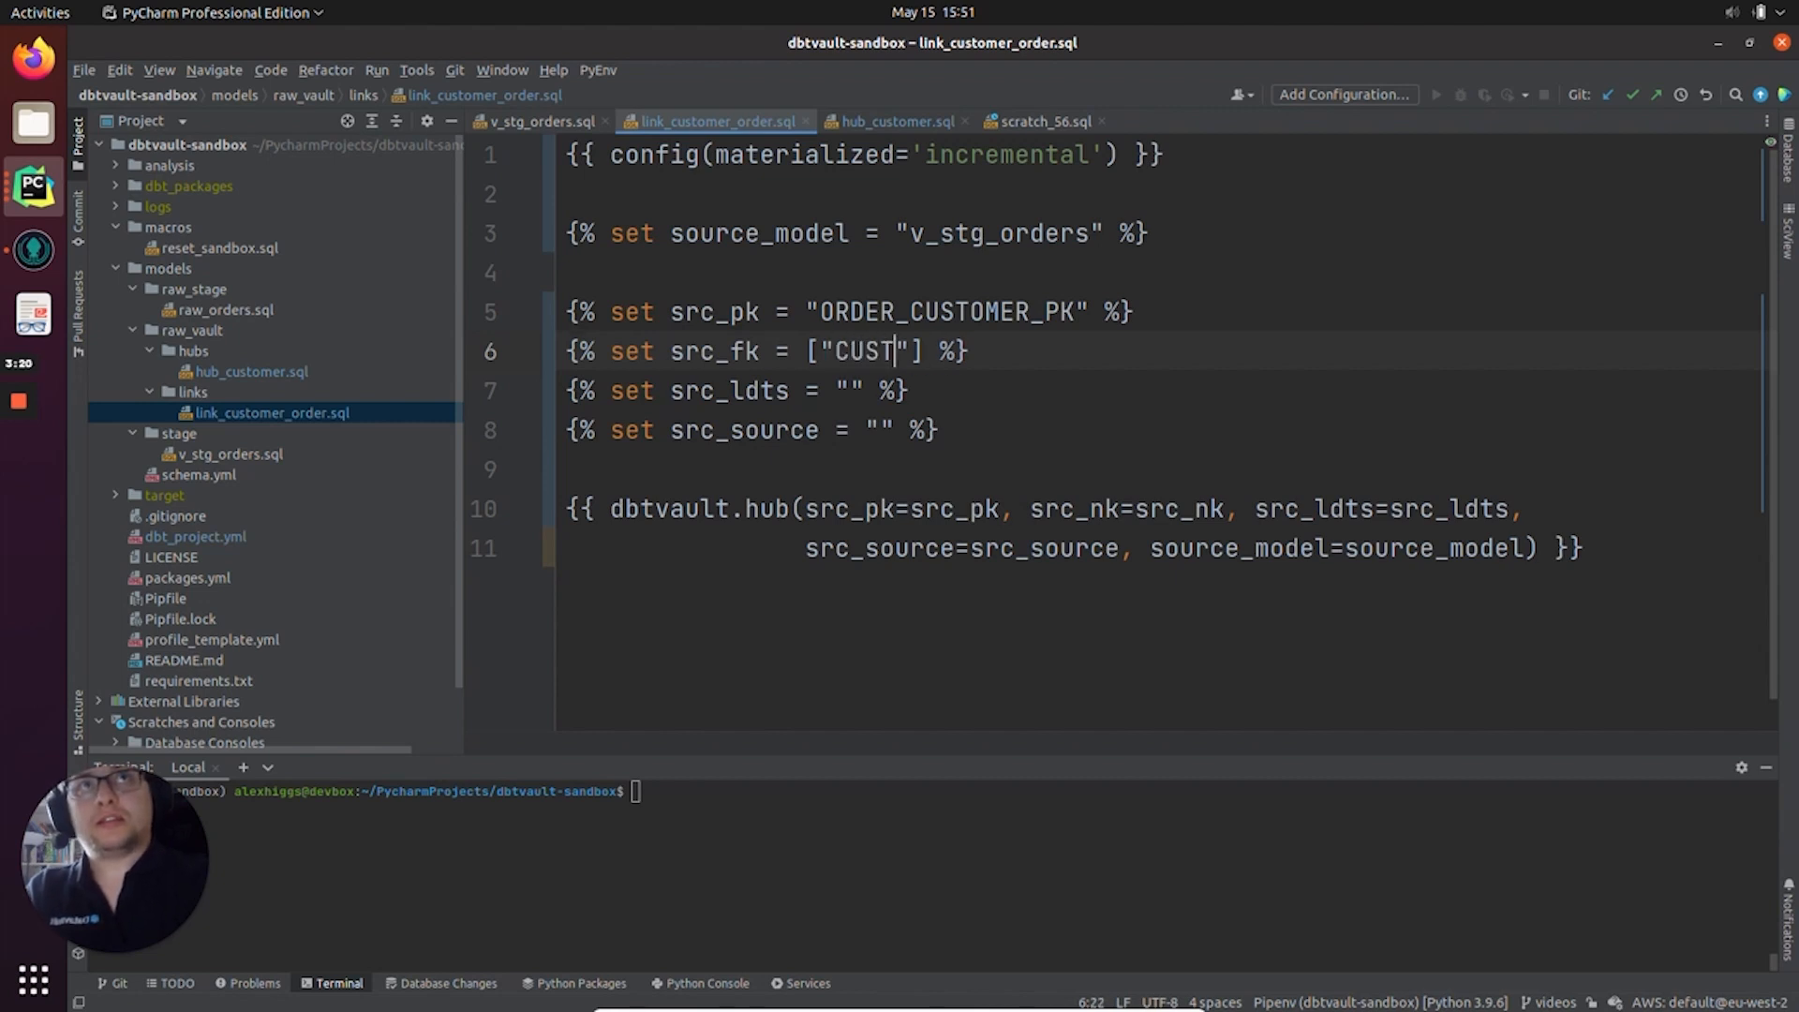
text(OMER_PK)
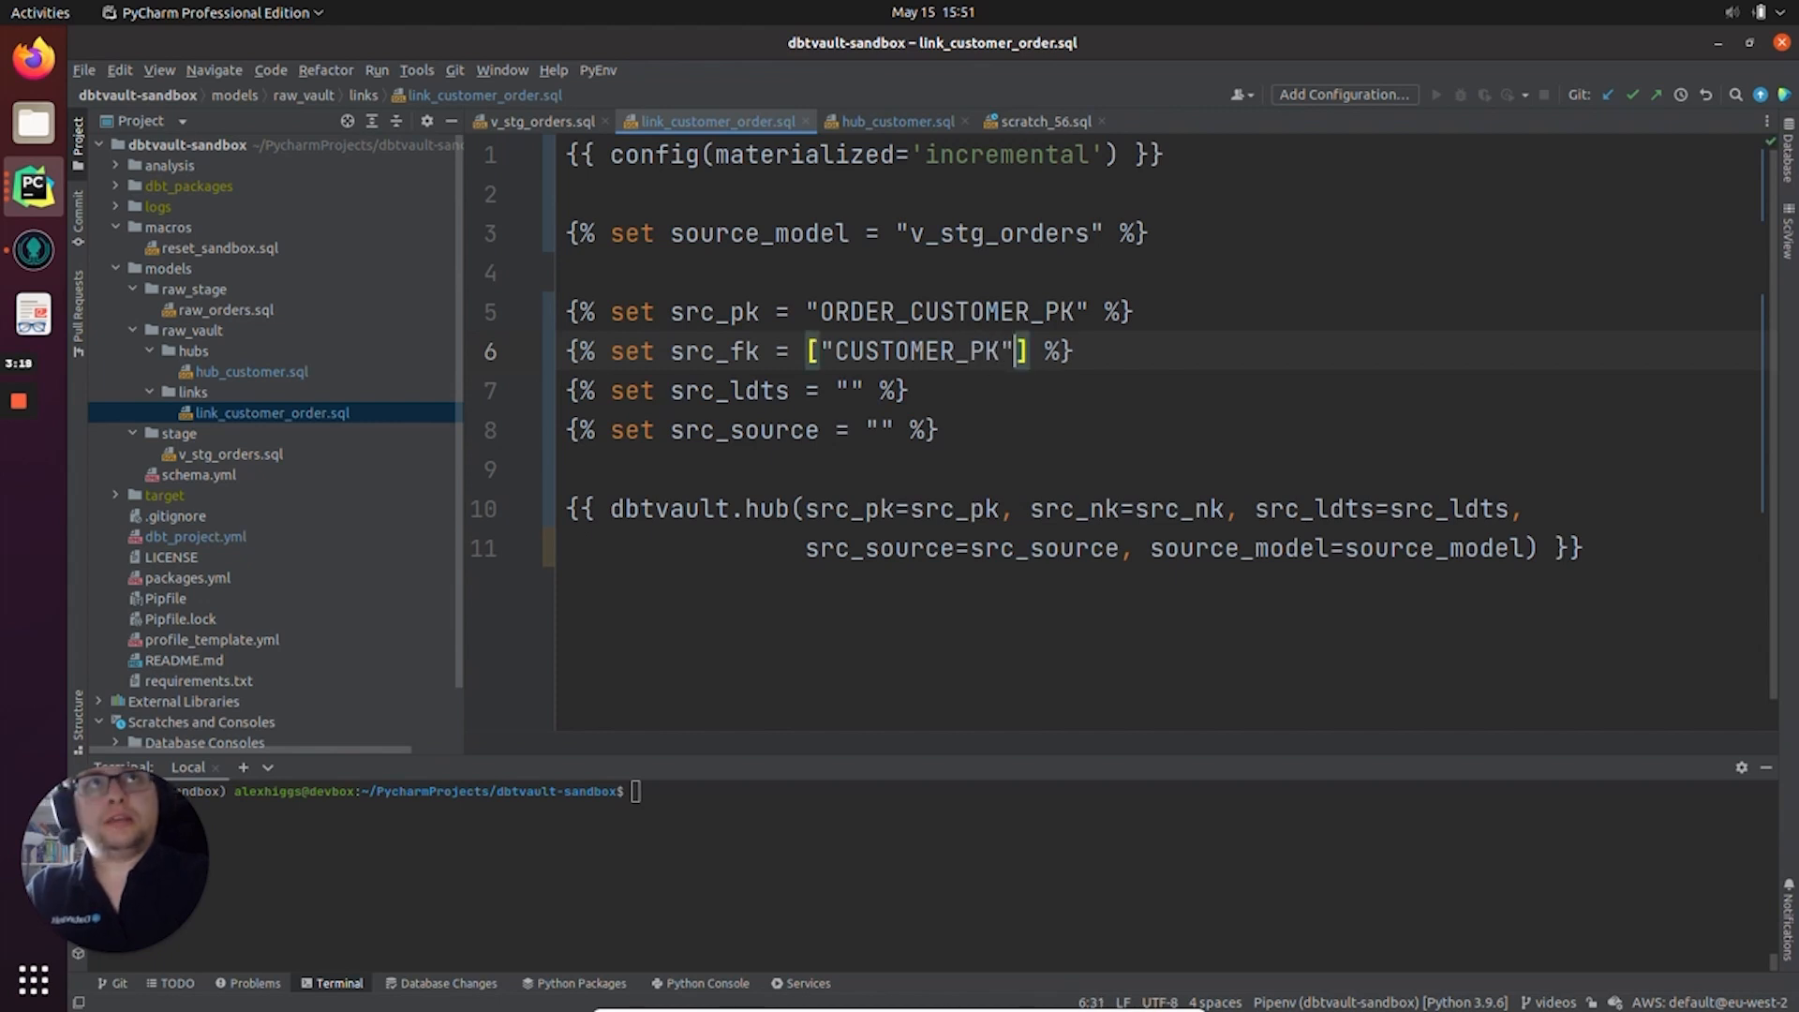
text(m @)
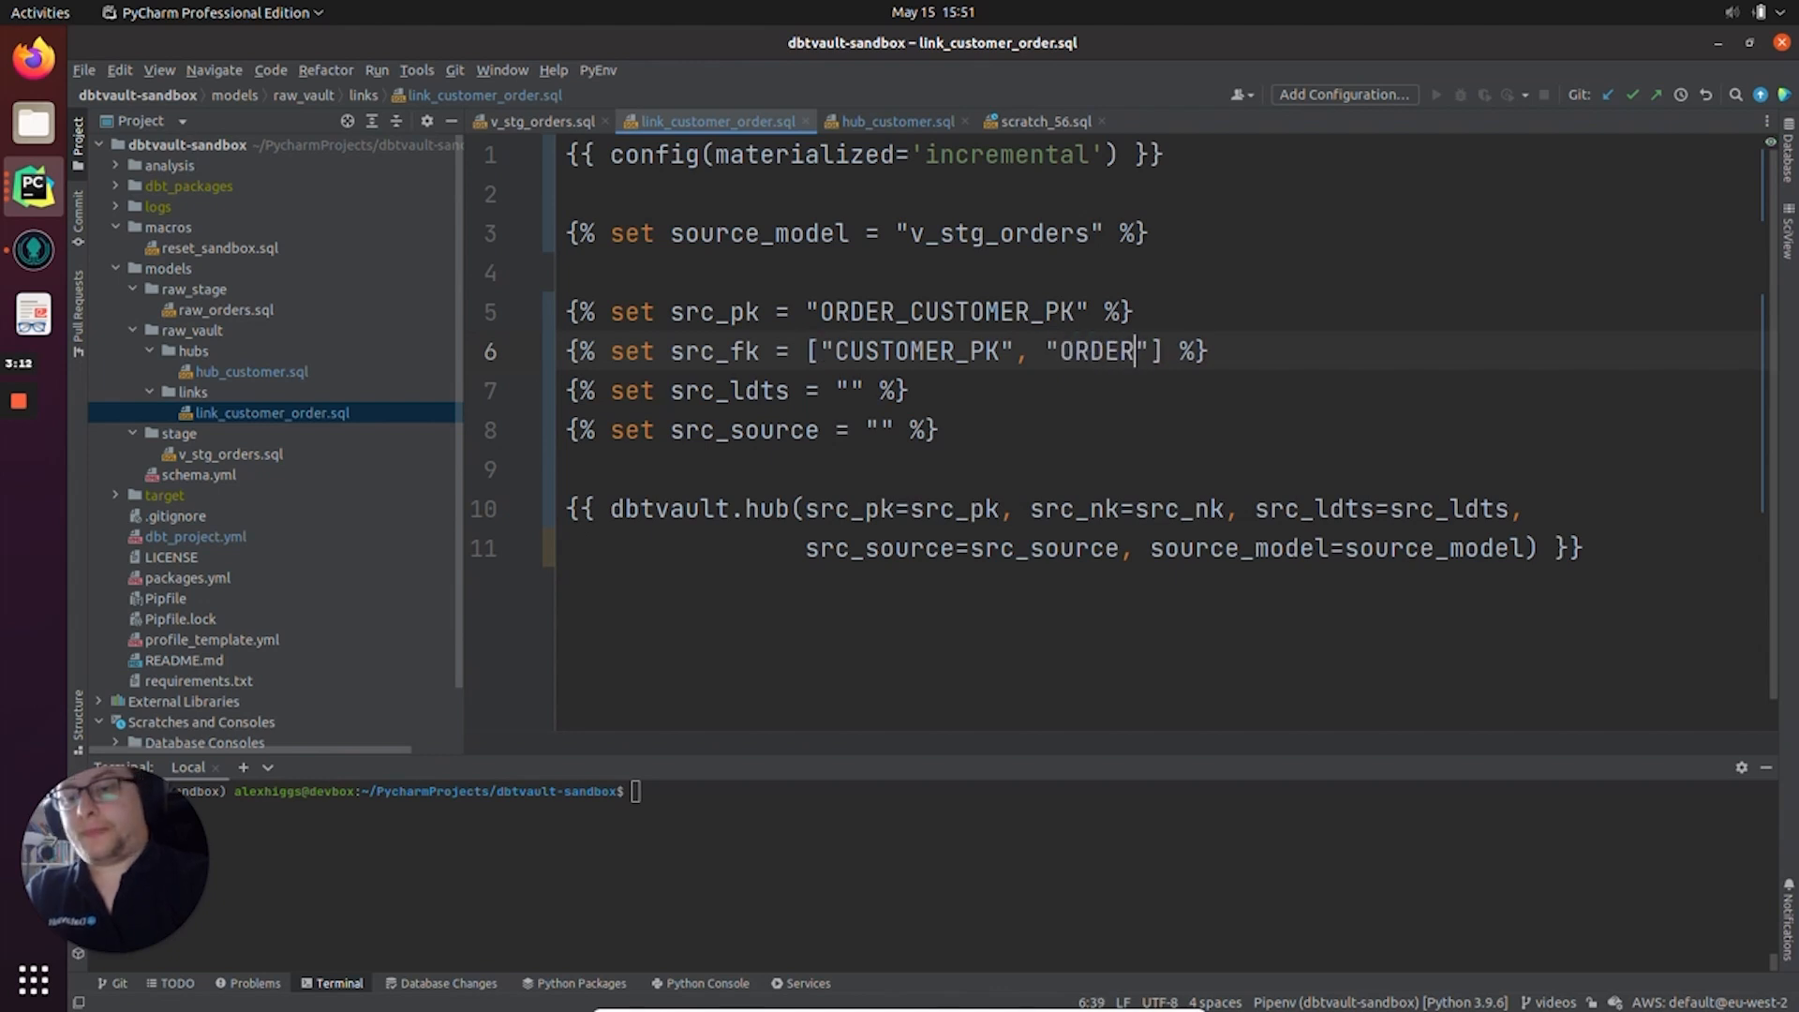
text(_PK)
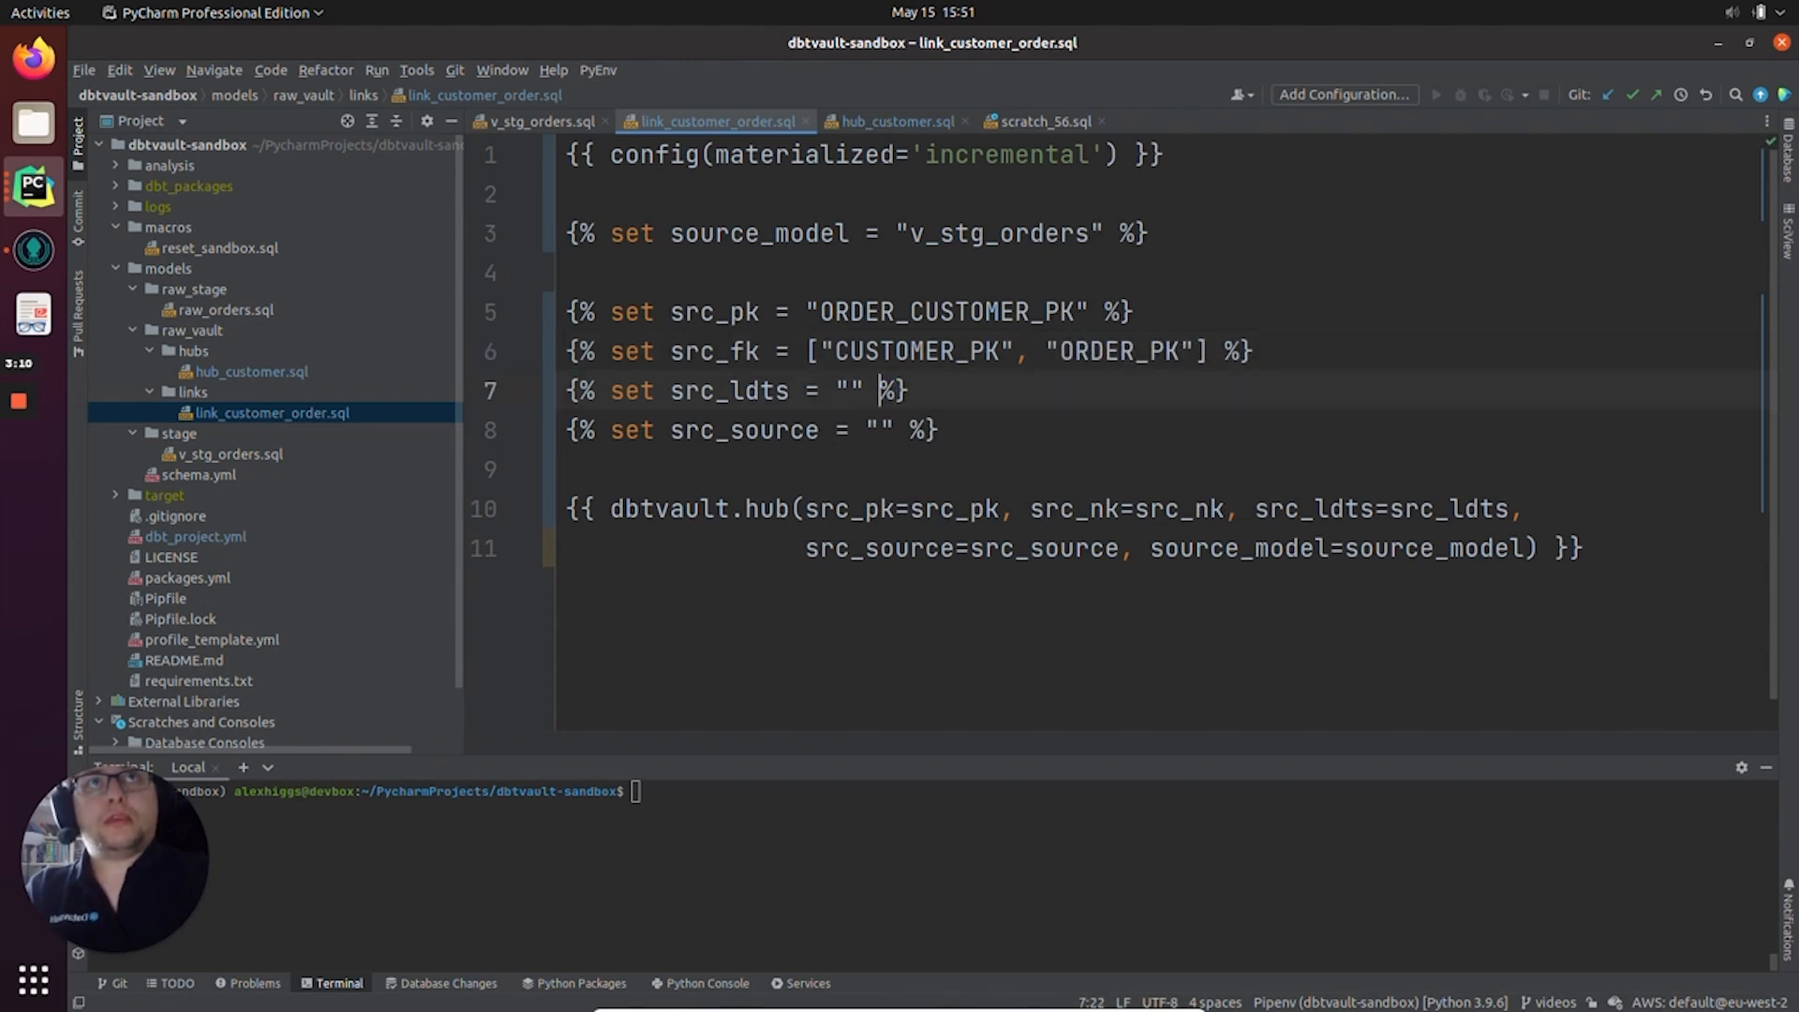
text(LOAD_DATE)
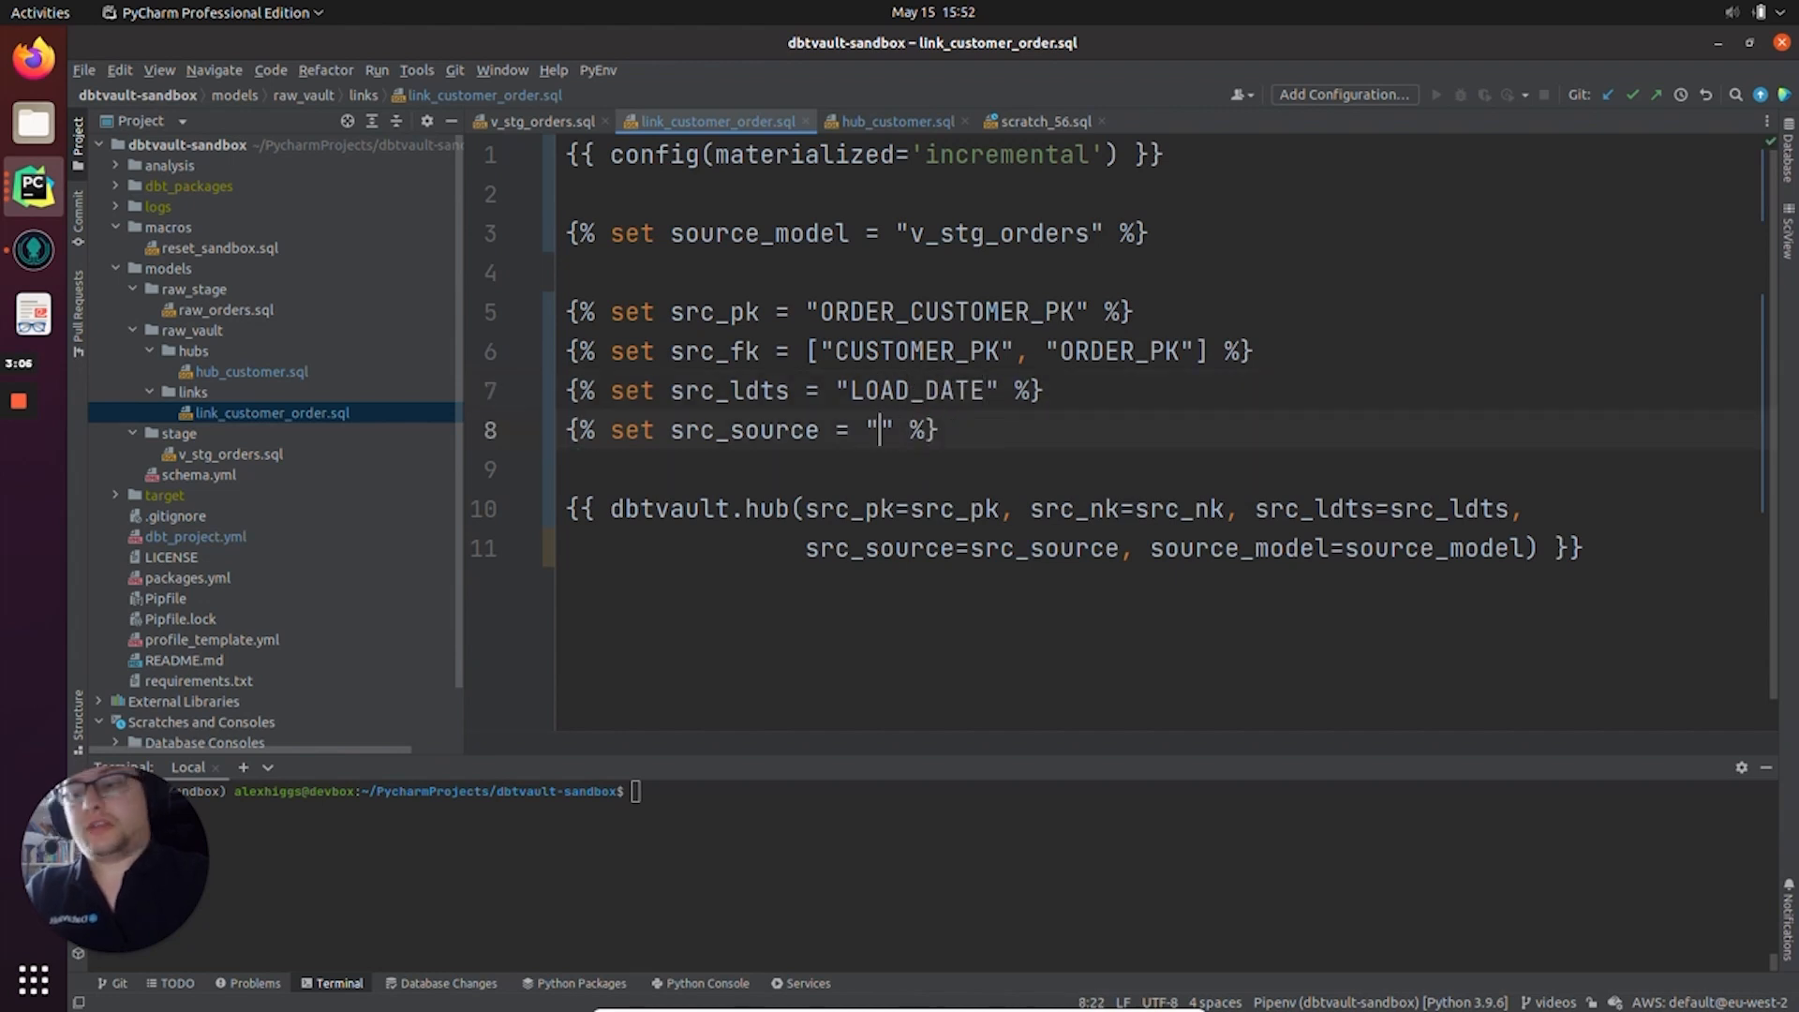
text(RECORD_SOU)
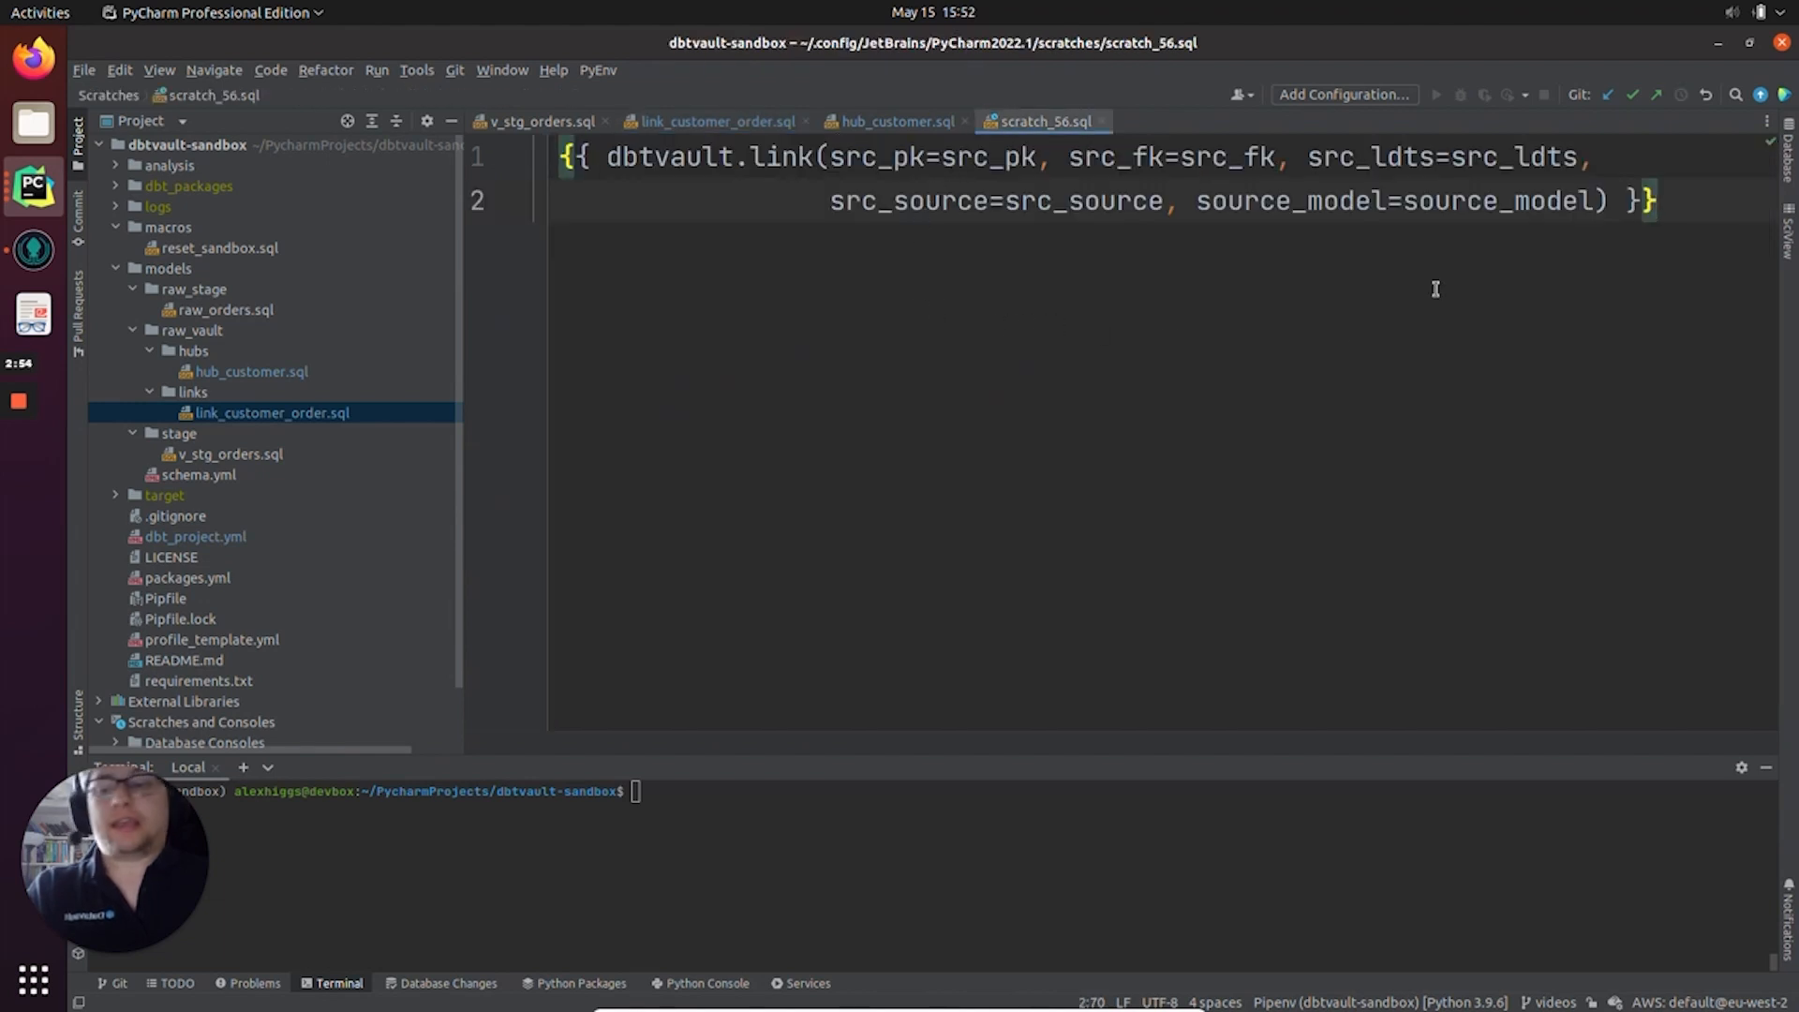
- Replace the dbtvault.hub call with the dbtvault.link call taken from scratch_56.sql
click(718, 120)
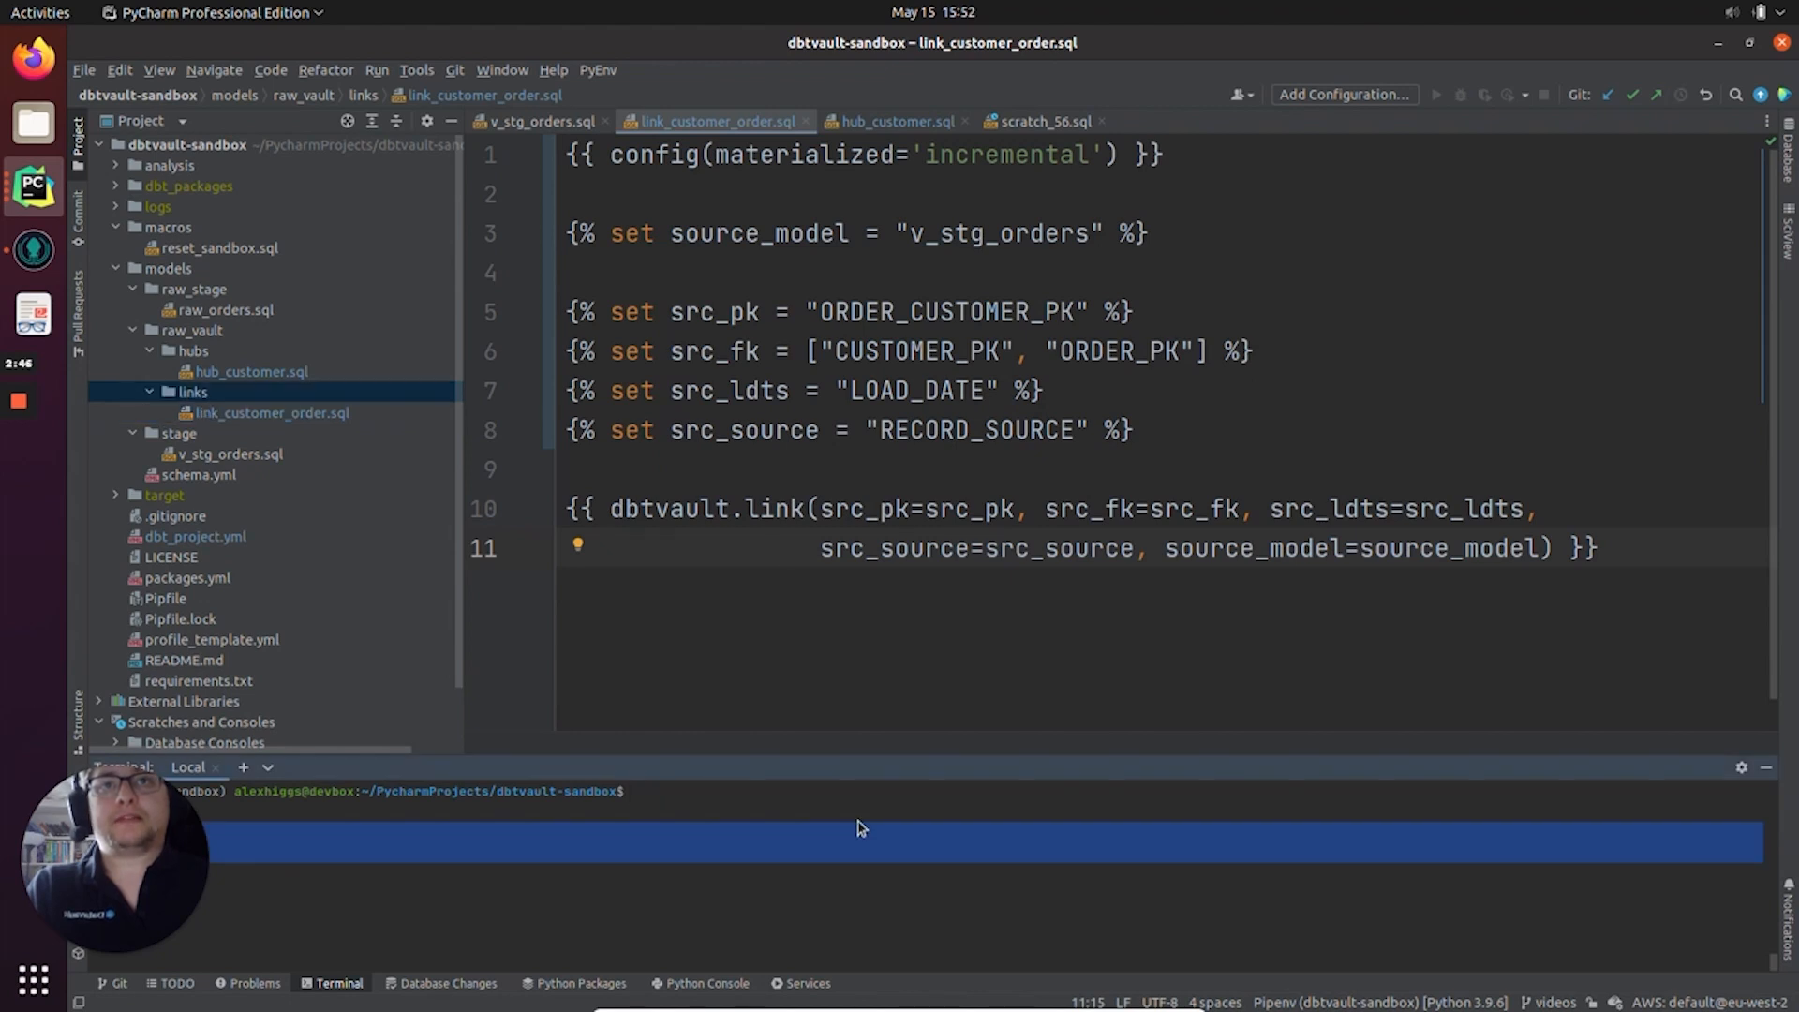
- Enter 'dbt run -s link_customer_order' in the terminal to build only the link model
text(dbt run)
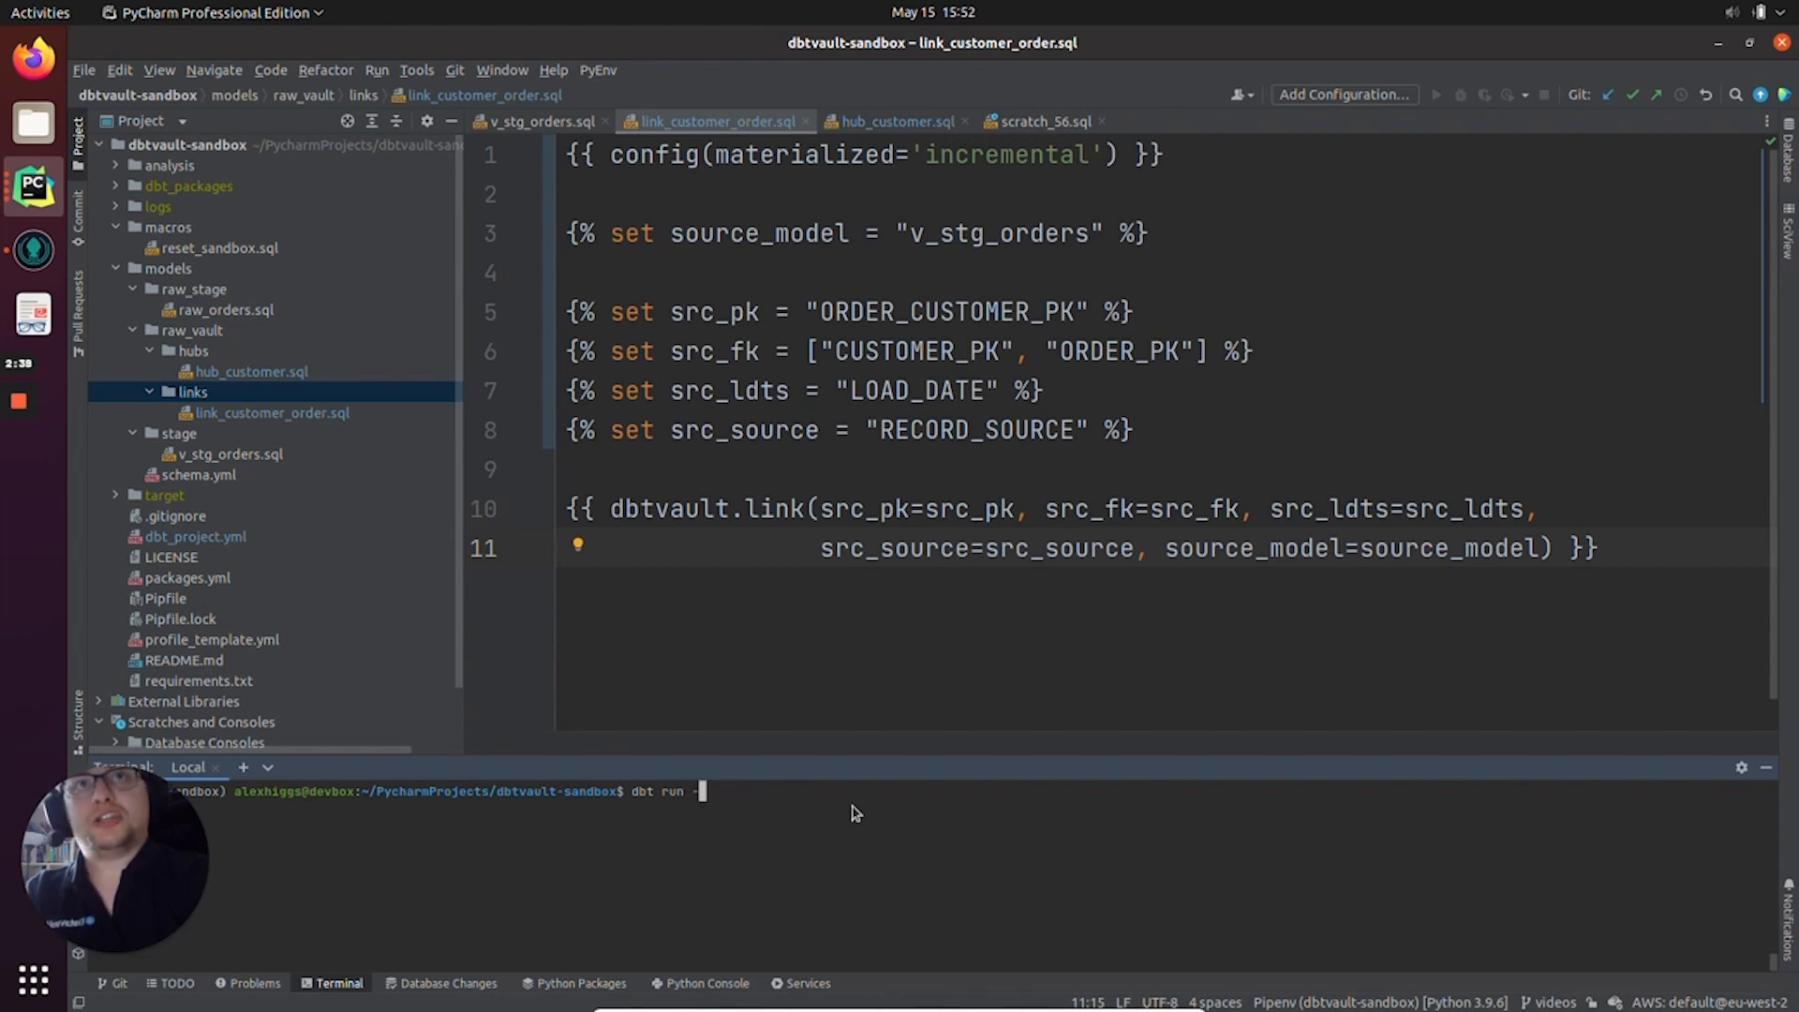
text(-s)
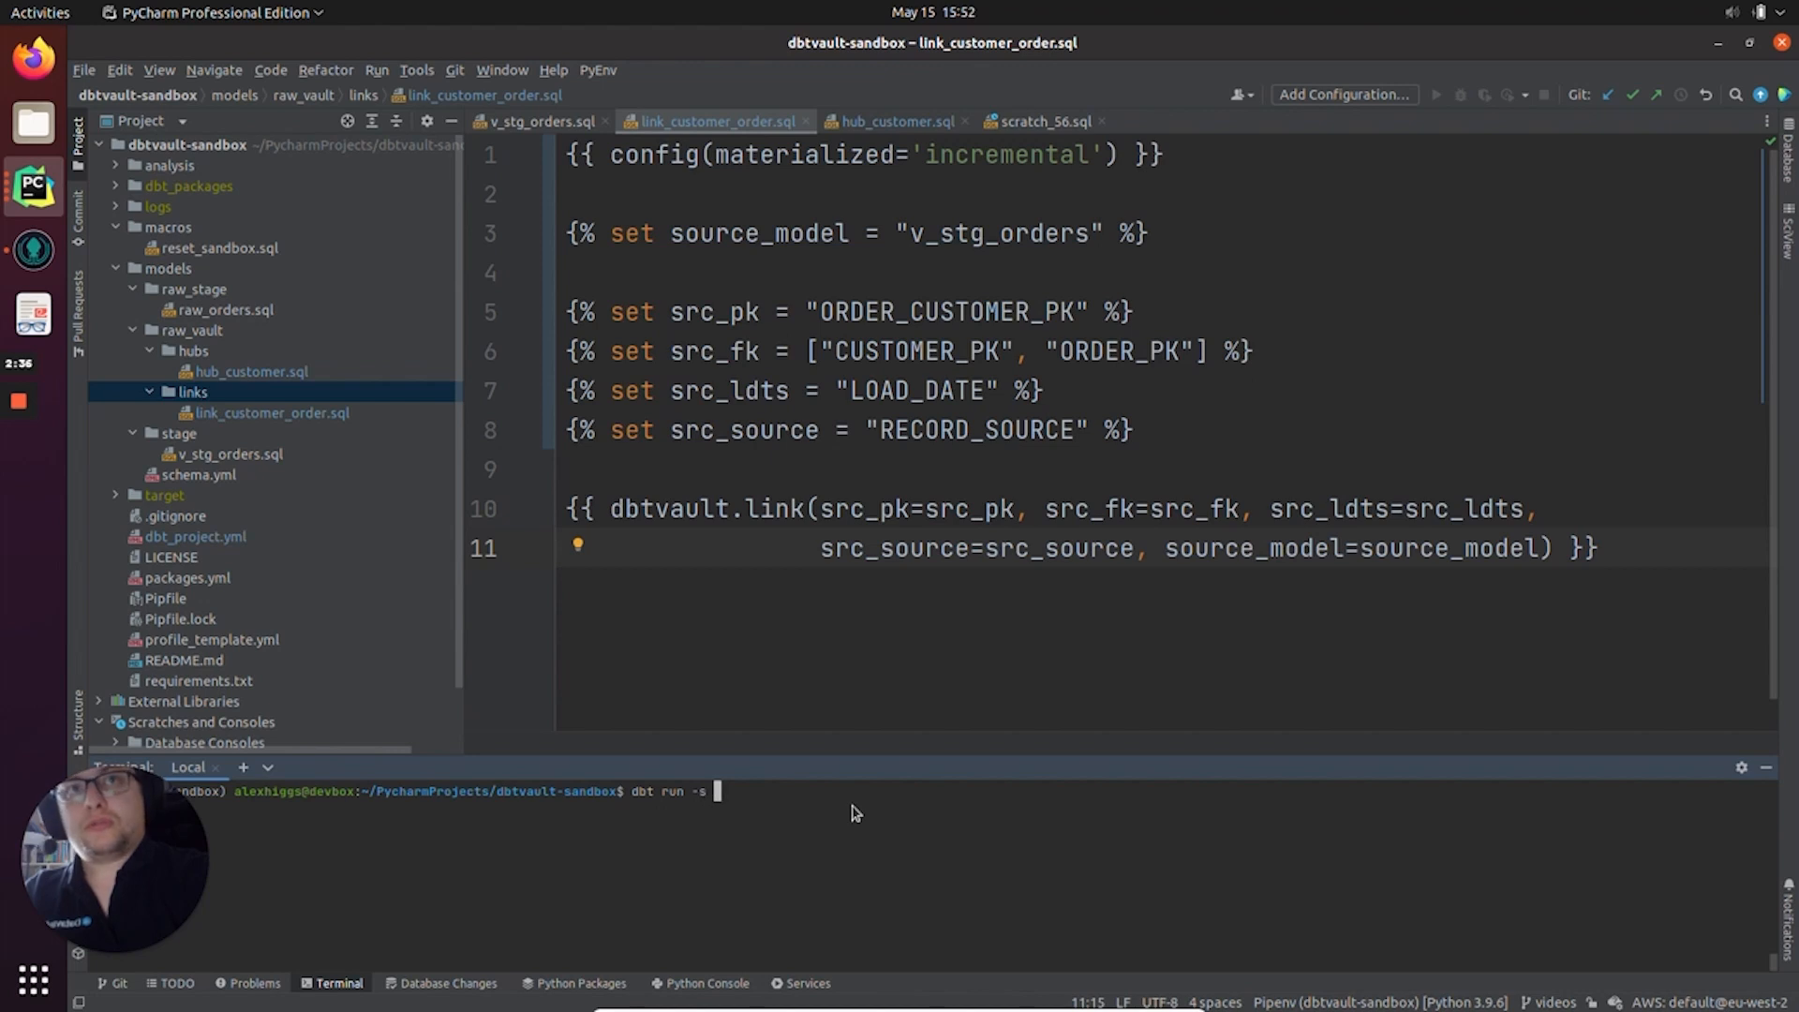
text(link)
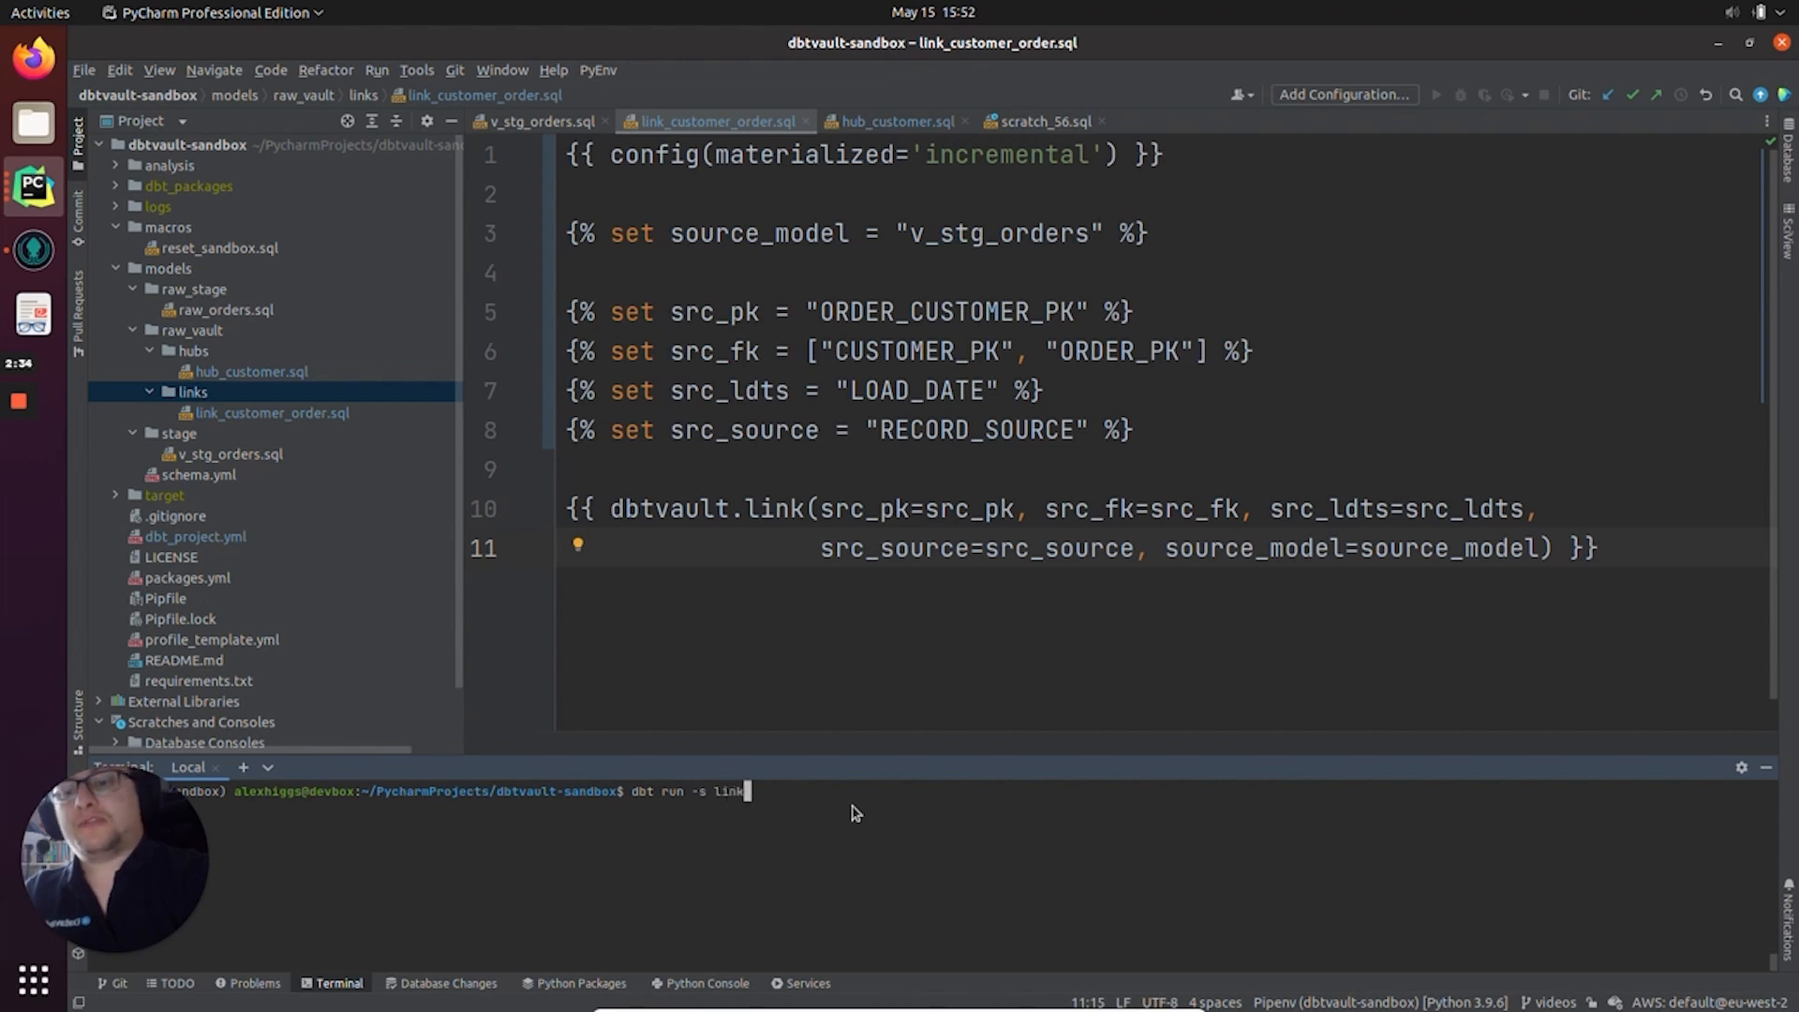
text(_)
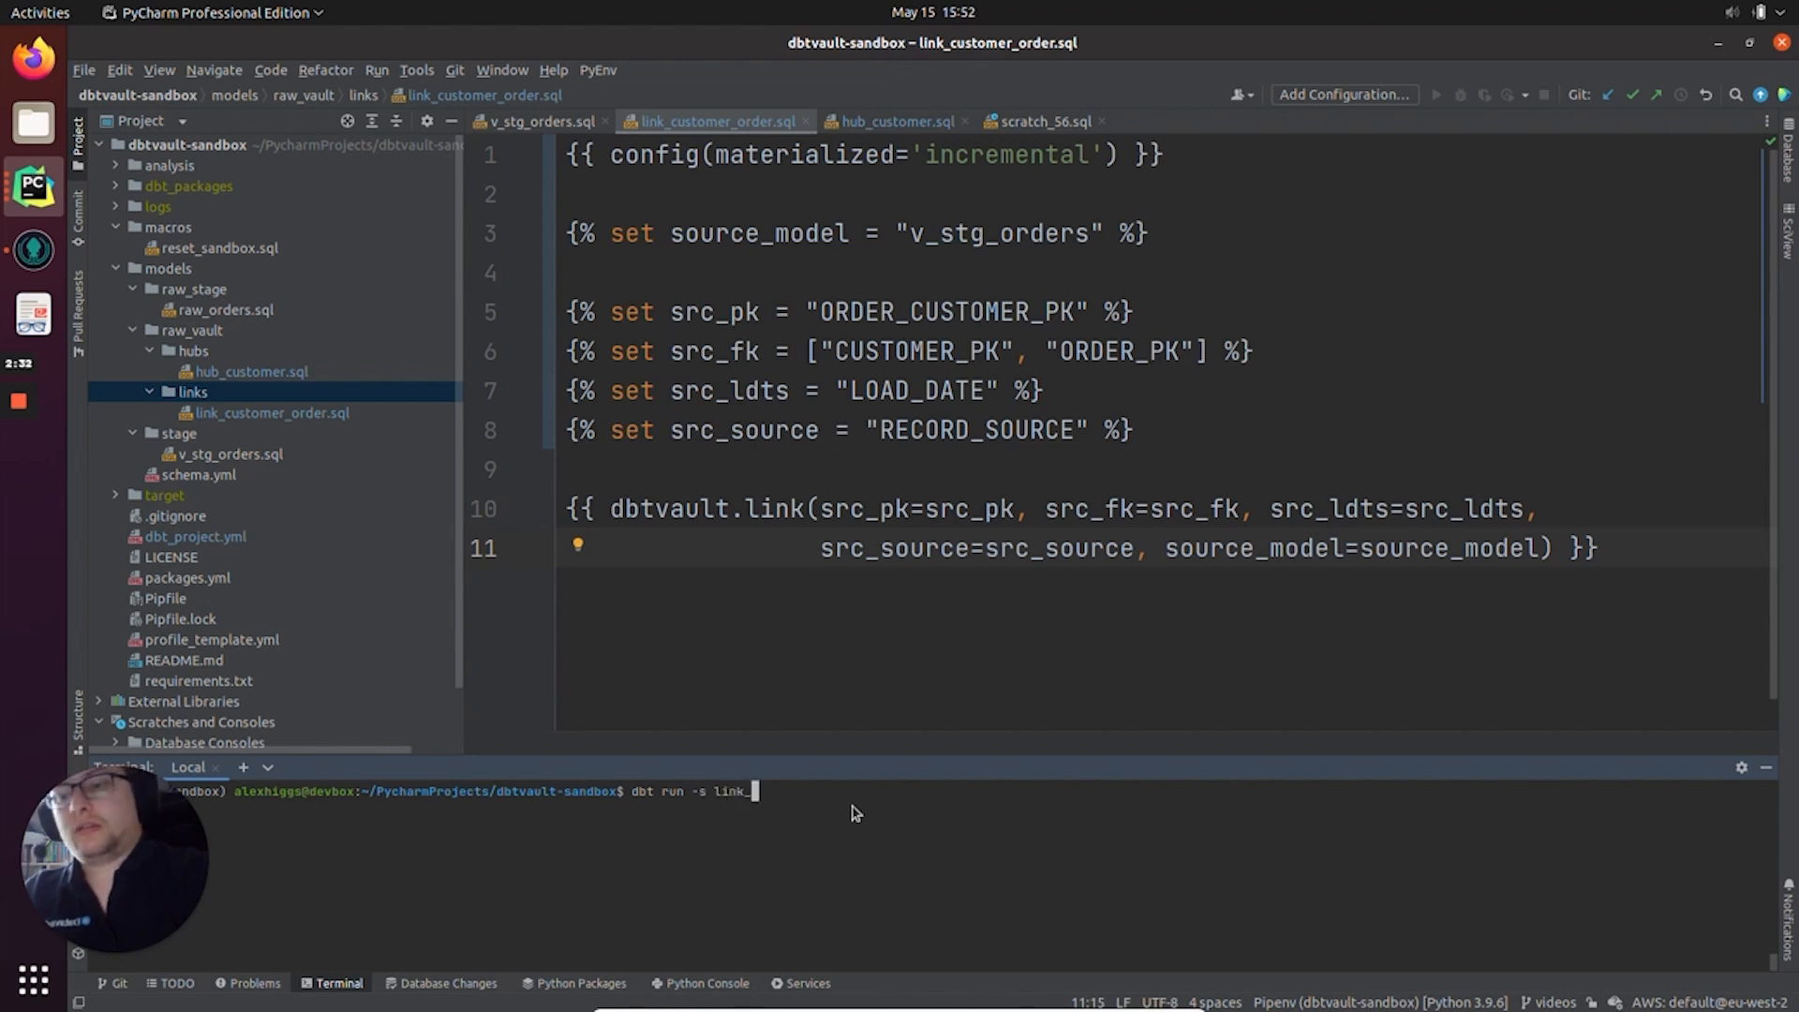
text(customer)
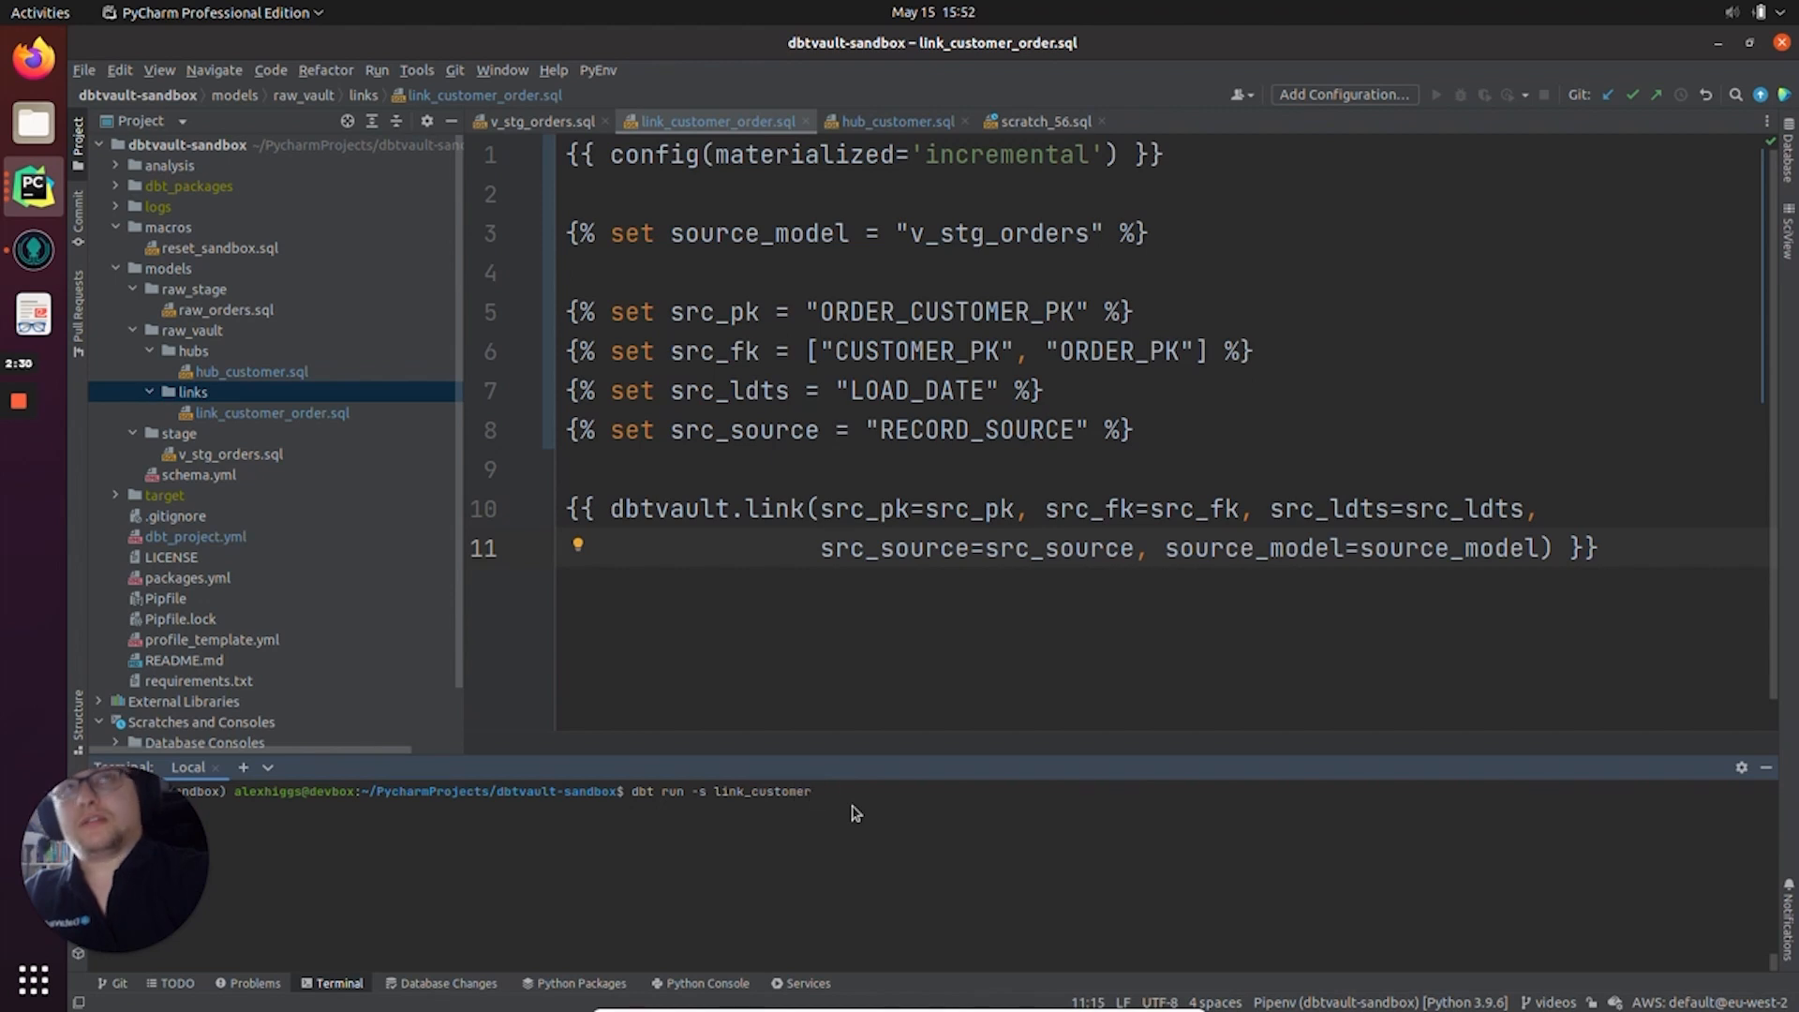
text(_order)
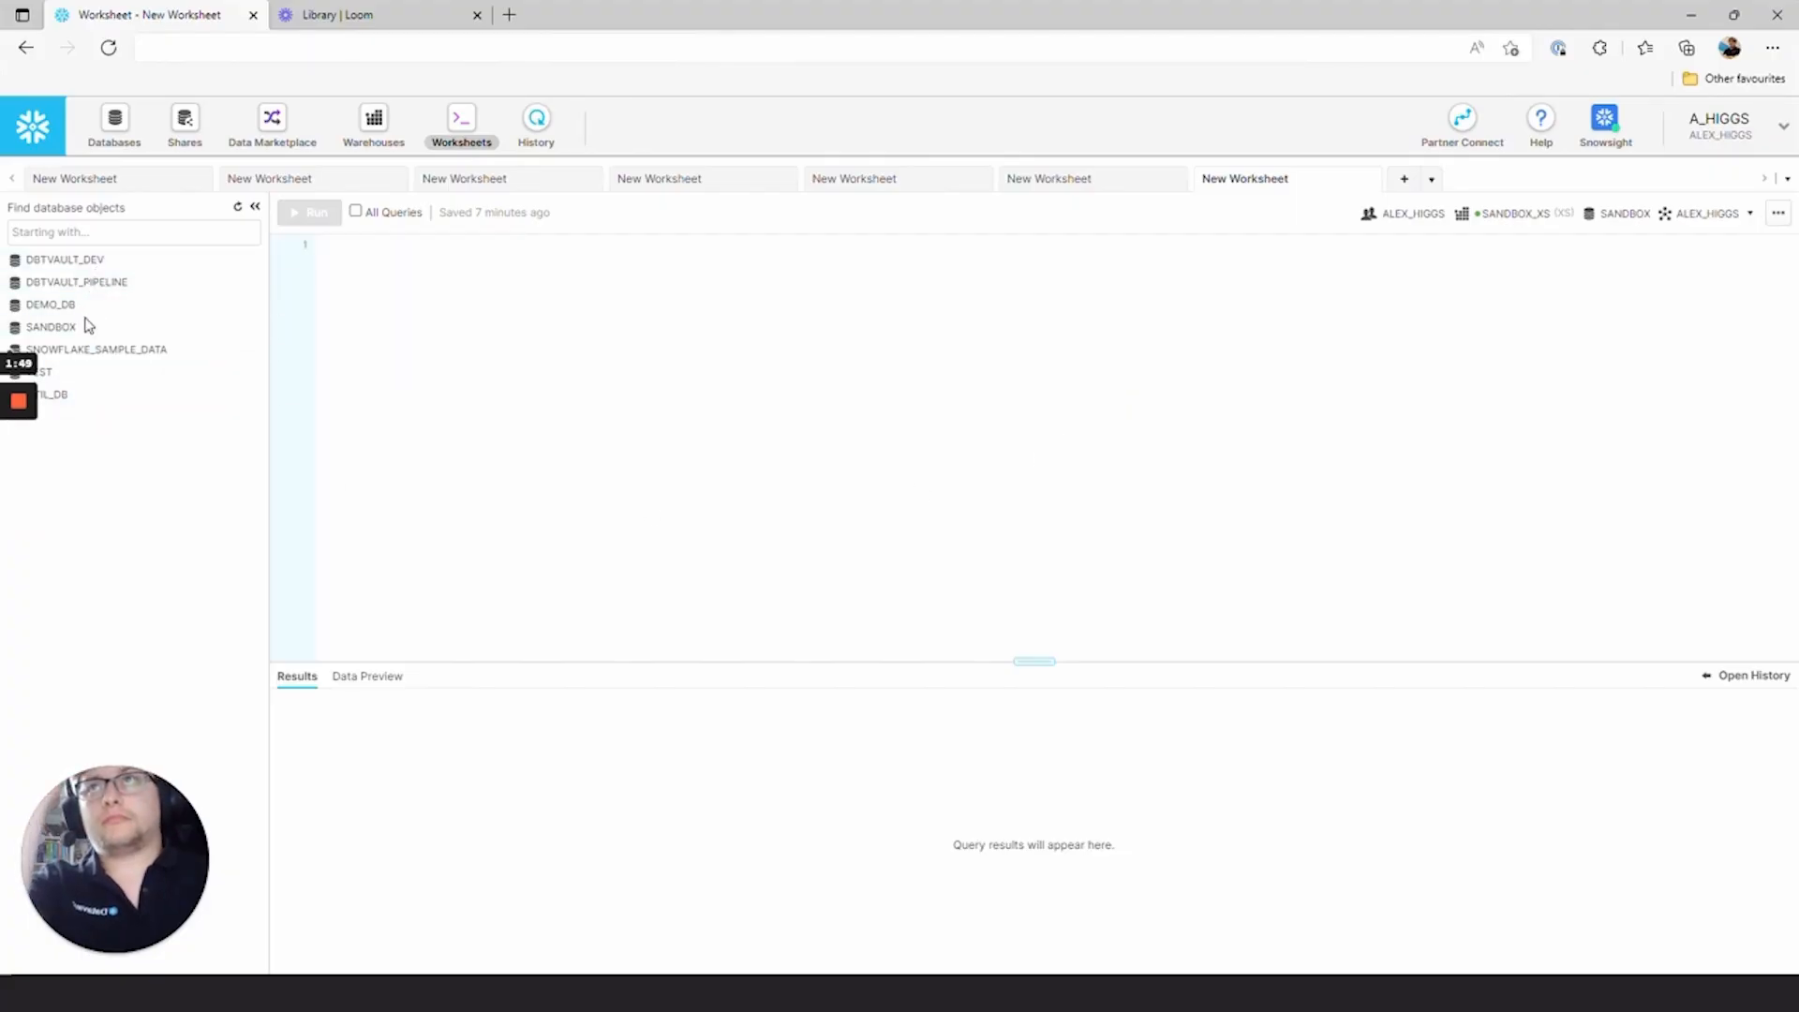
- Expand SANDBOX > ALEX_HIGGS, preview LINK_CUSTOMER_ORDER and sort its rows by ORDER_PK
click(50, 326)
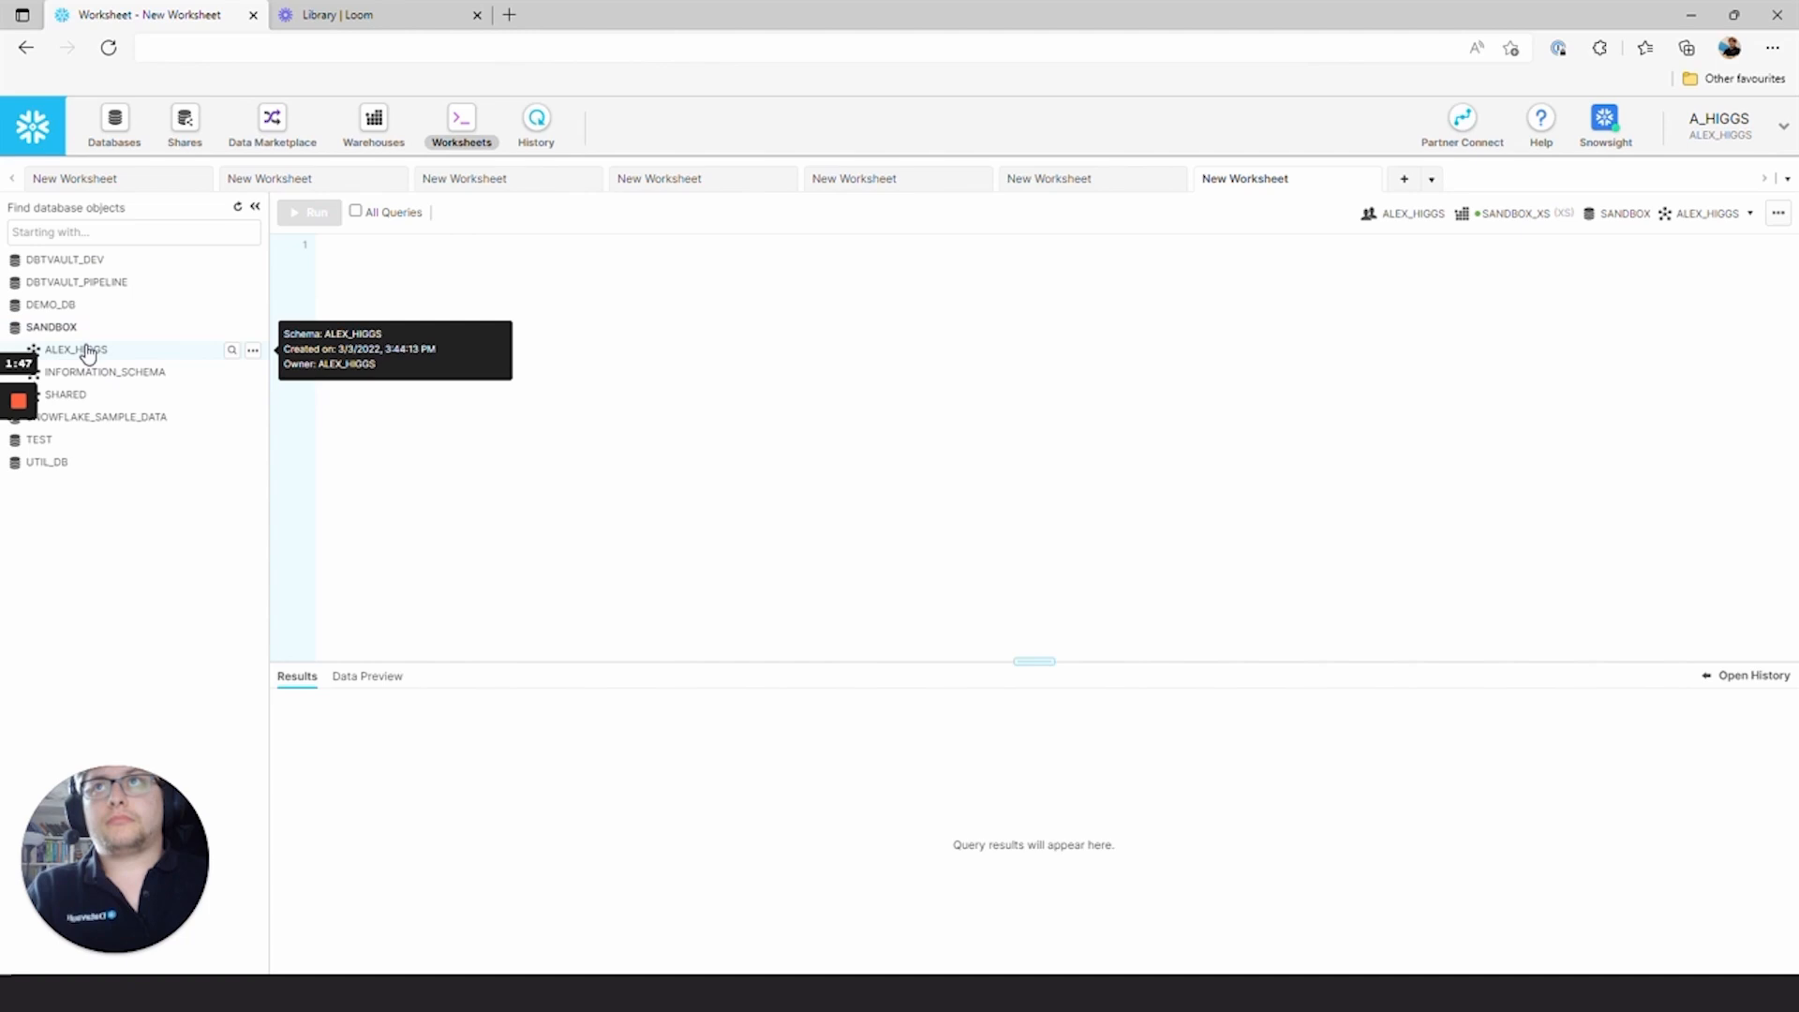
click(77, 349)
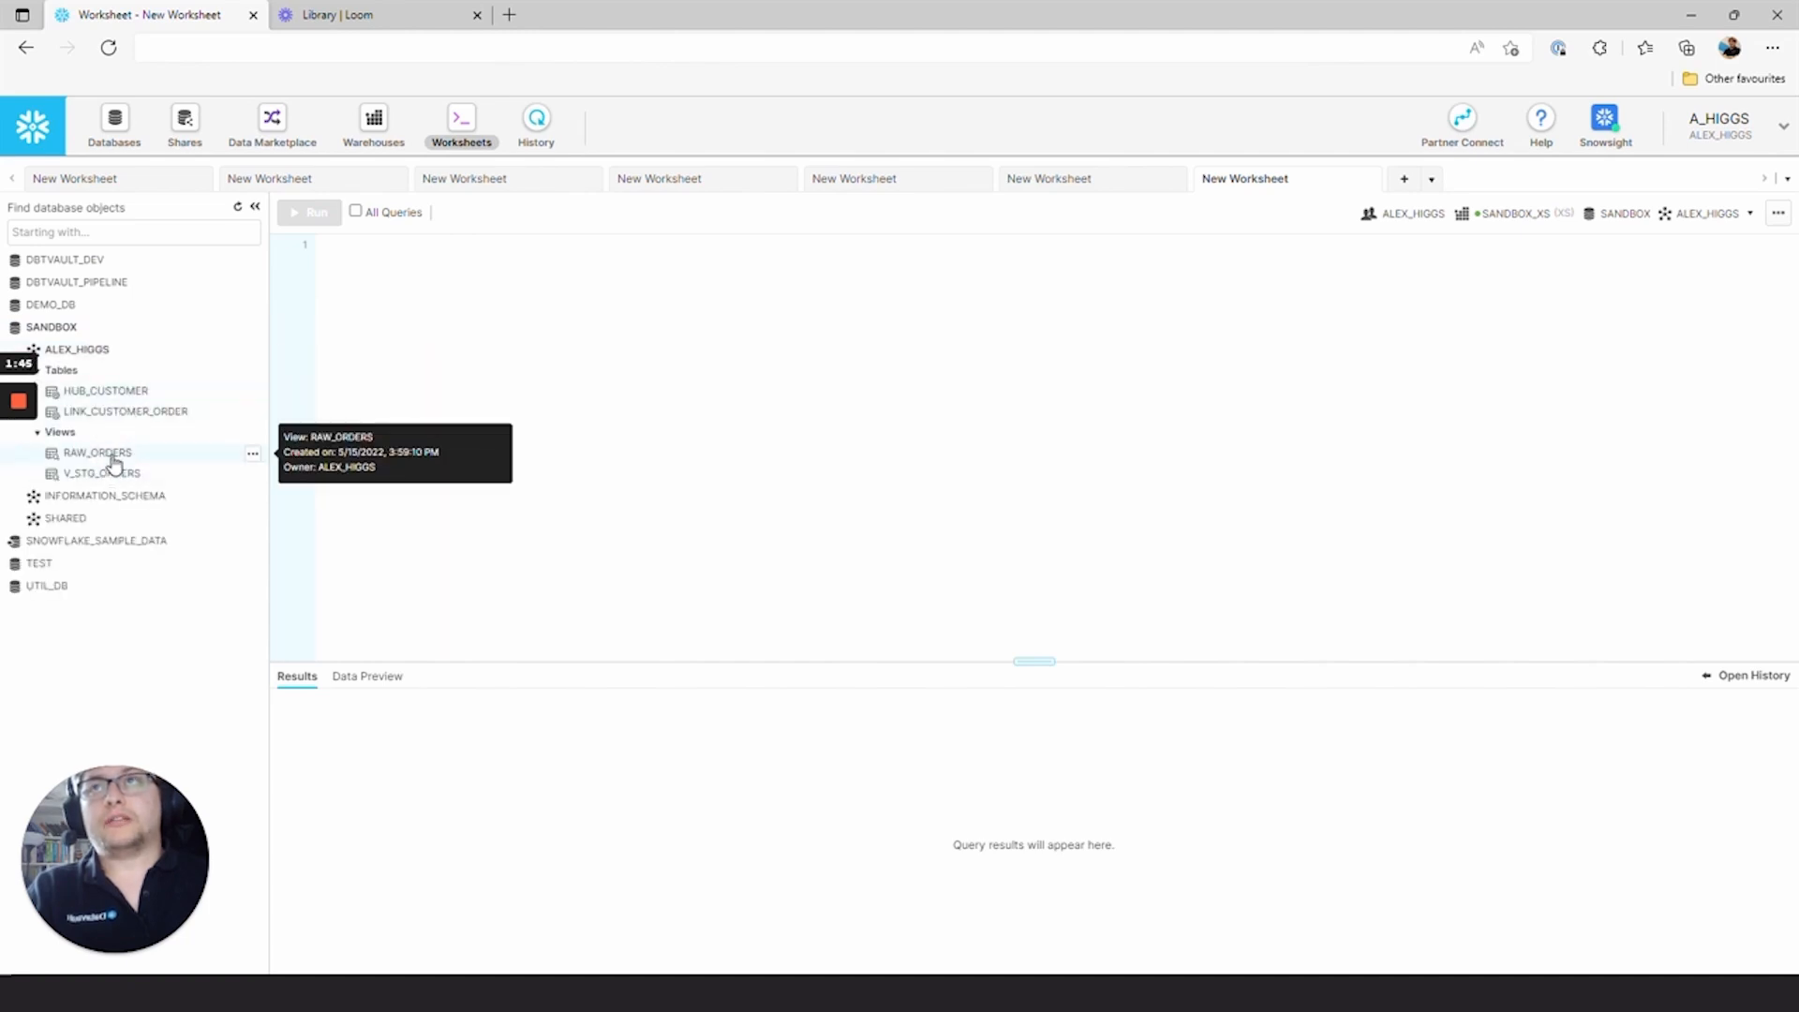
click(368, 677)
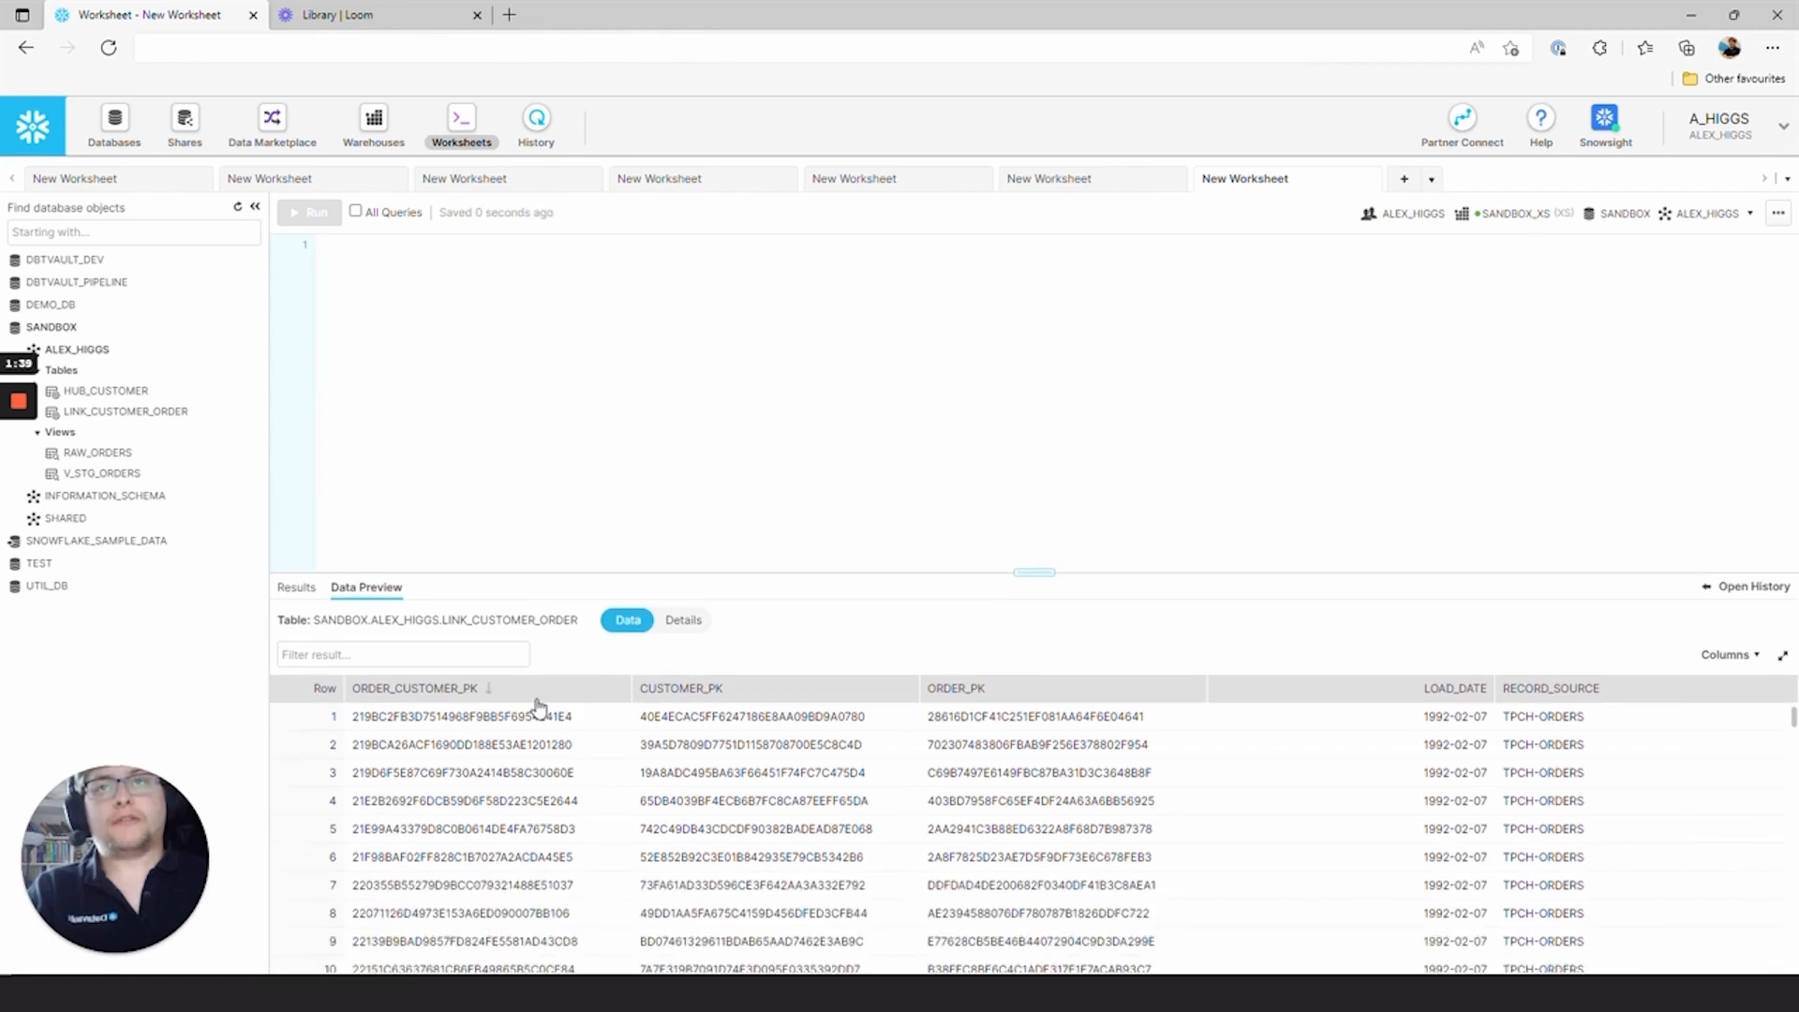
click(976, 688)
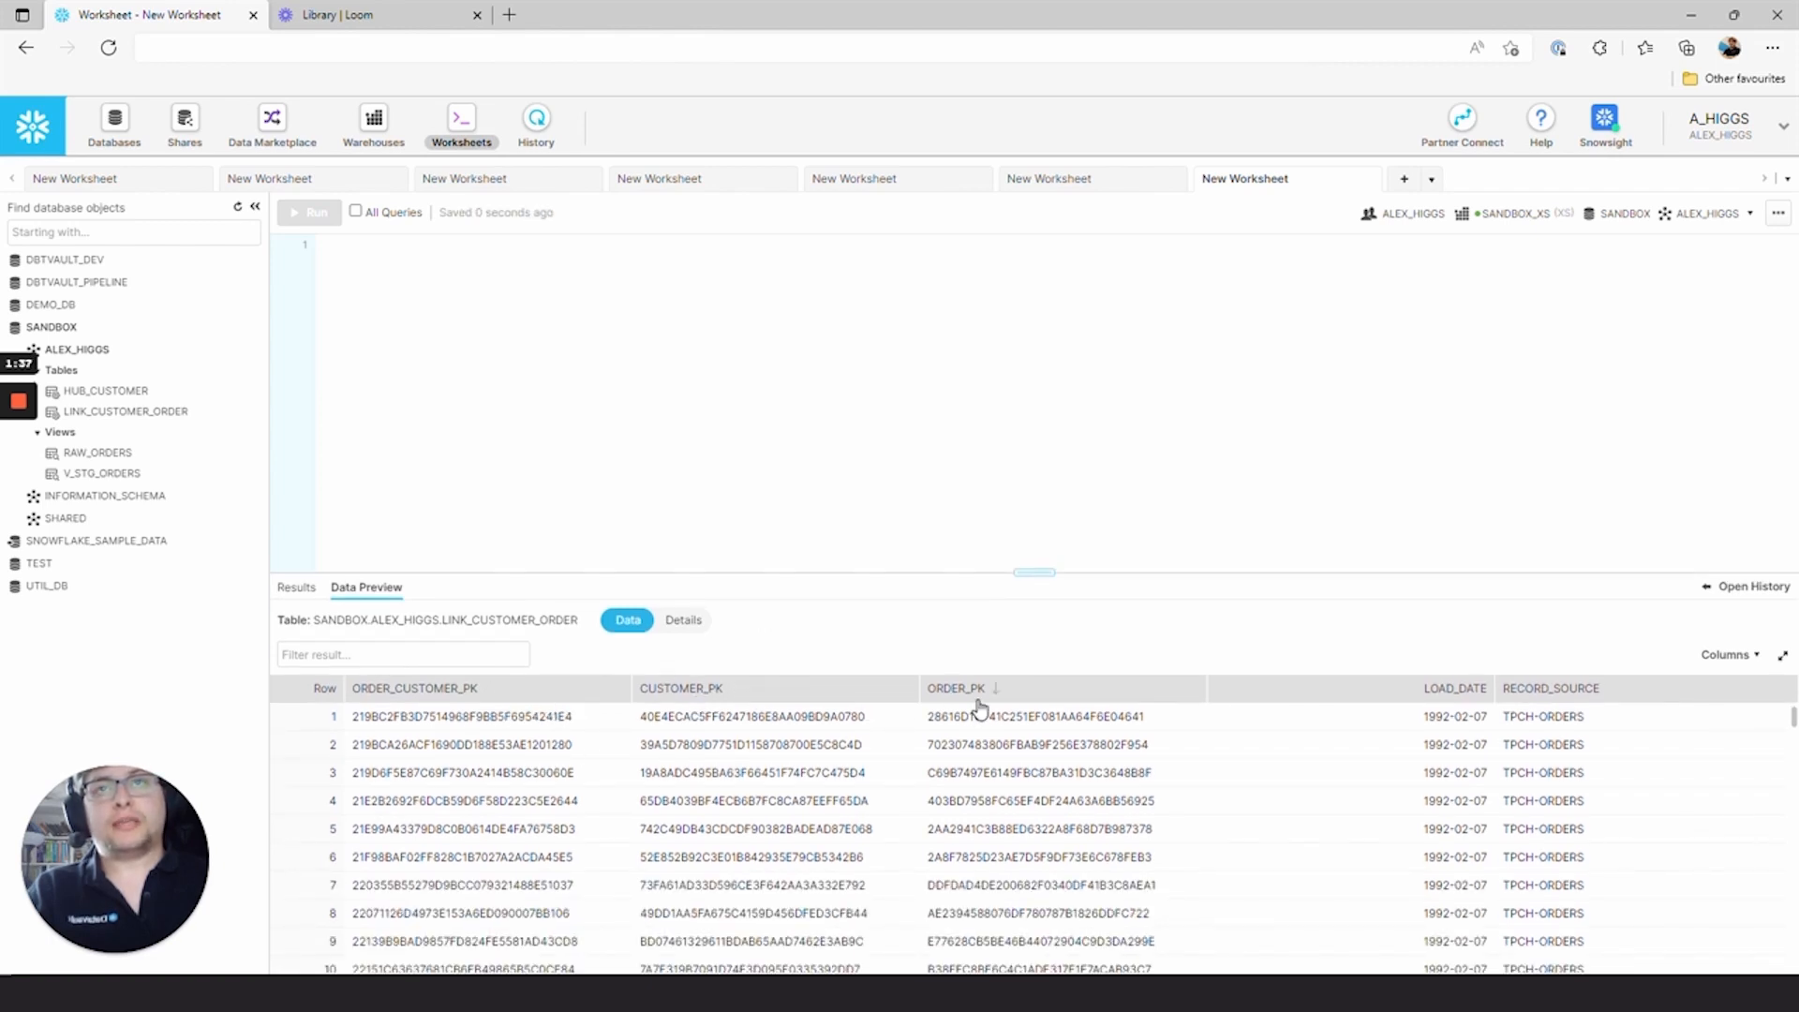
click(412, 687)
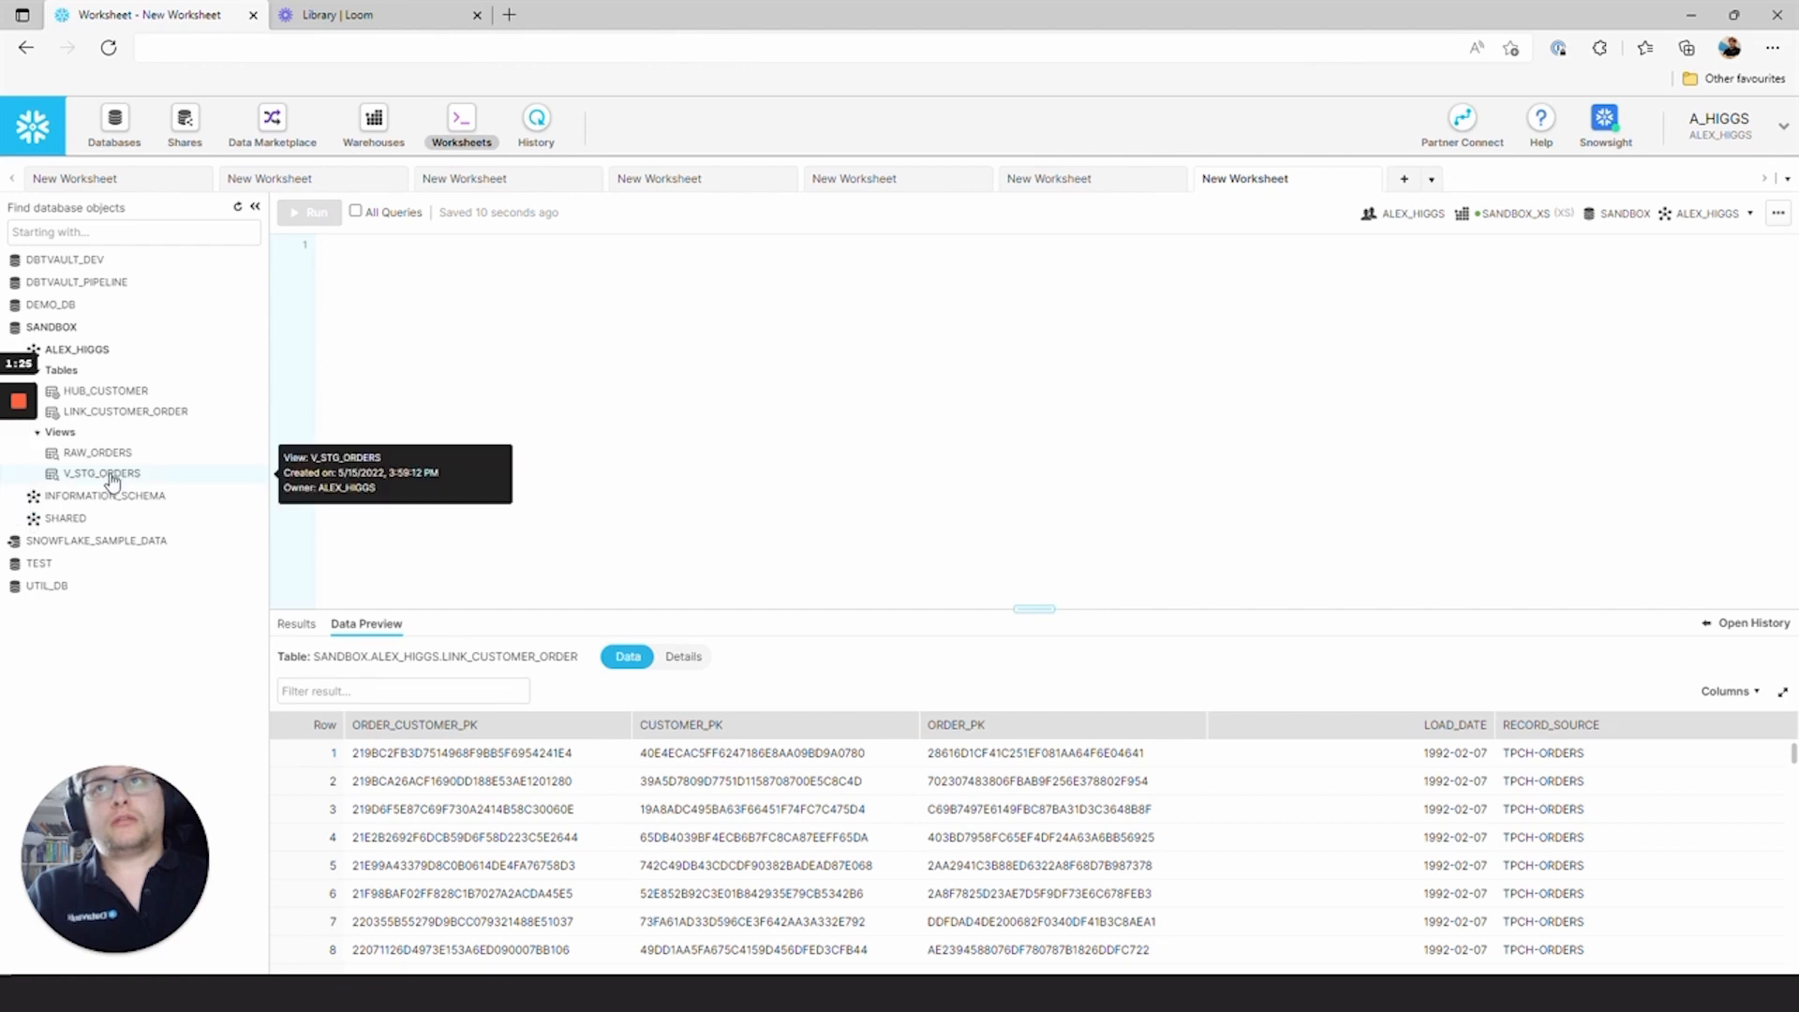
- Preview V_STG_ORDERS and scroll across its full set of columns
click(101, 472)
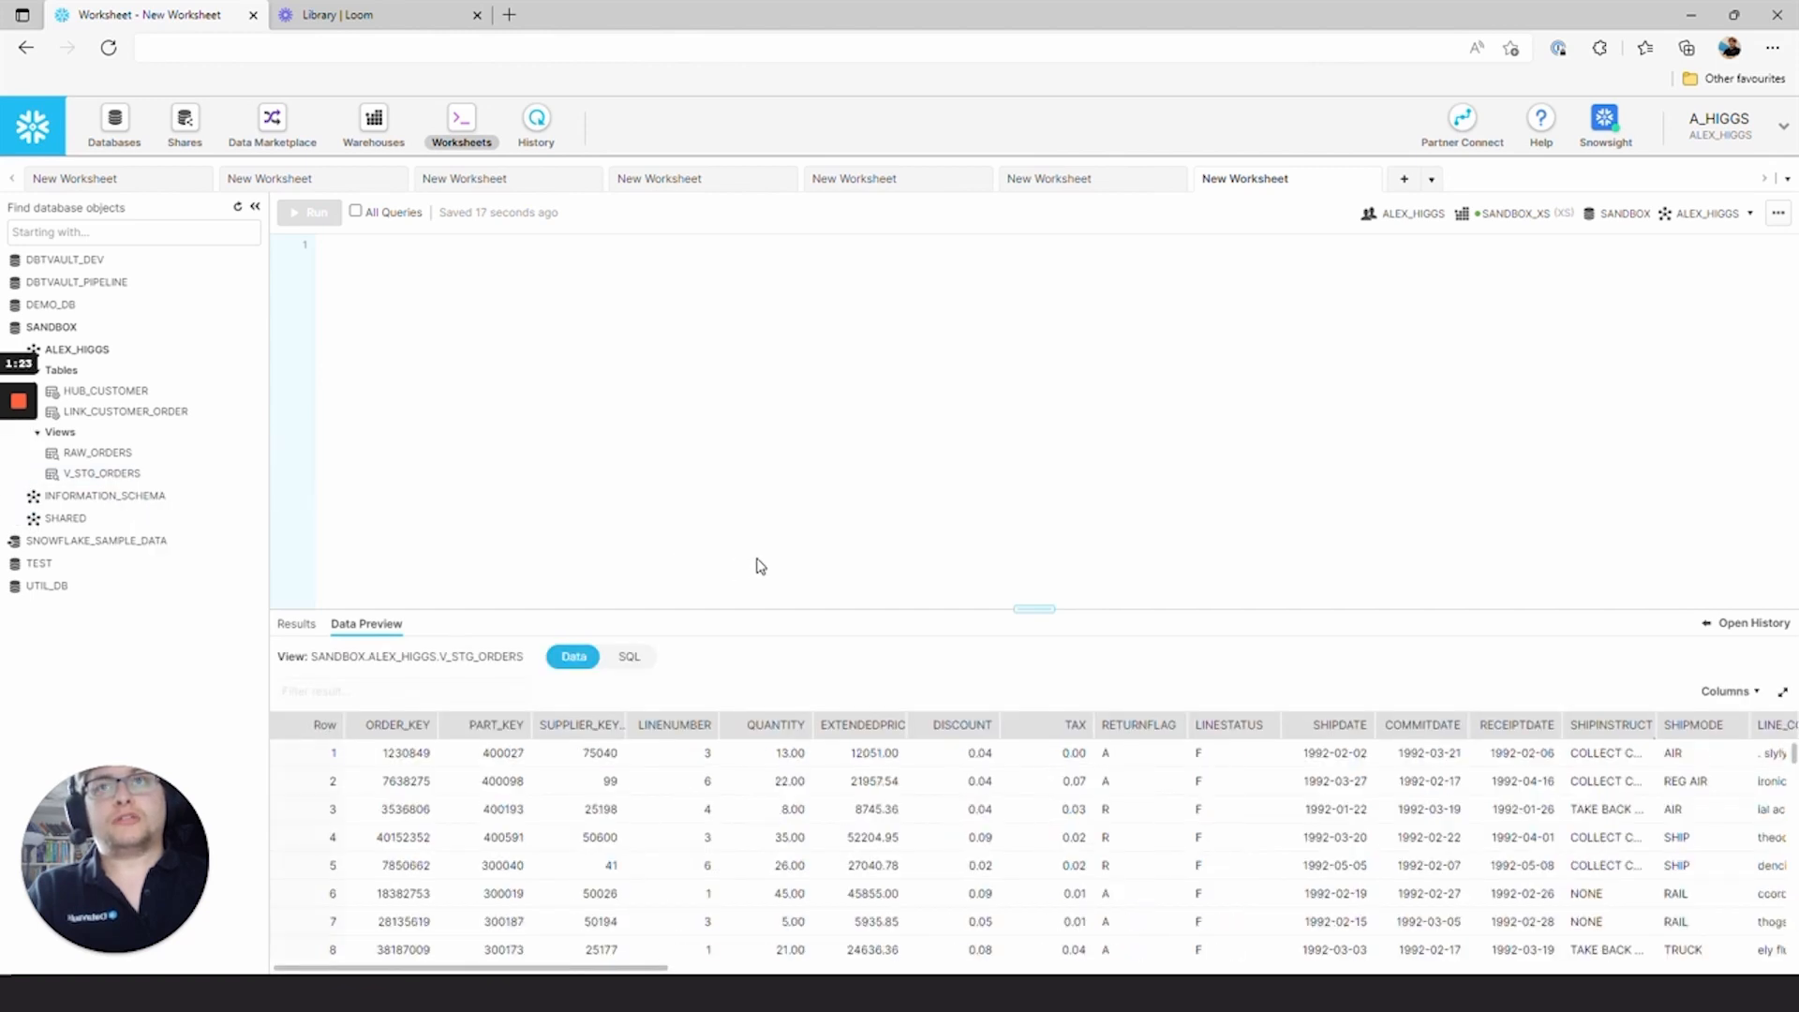
scroll(right, 3)
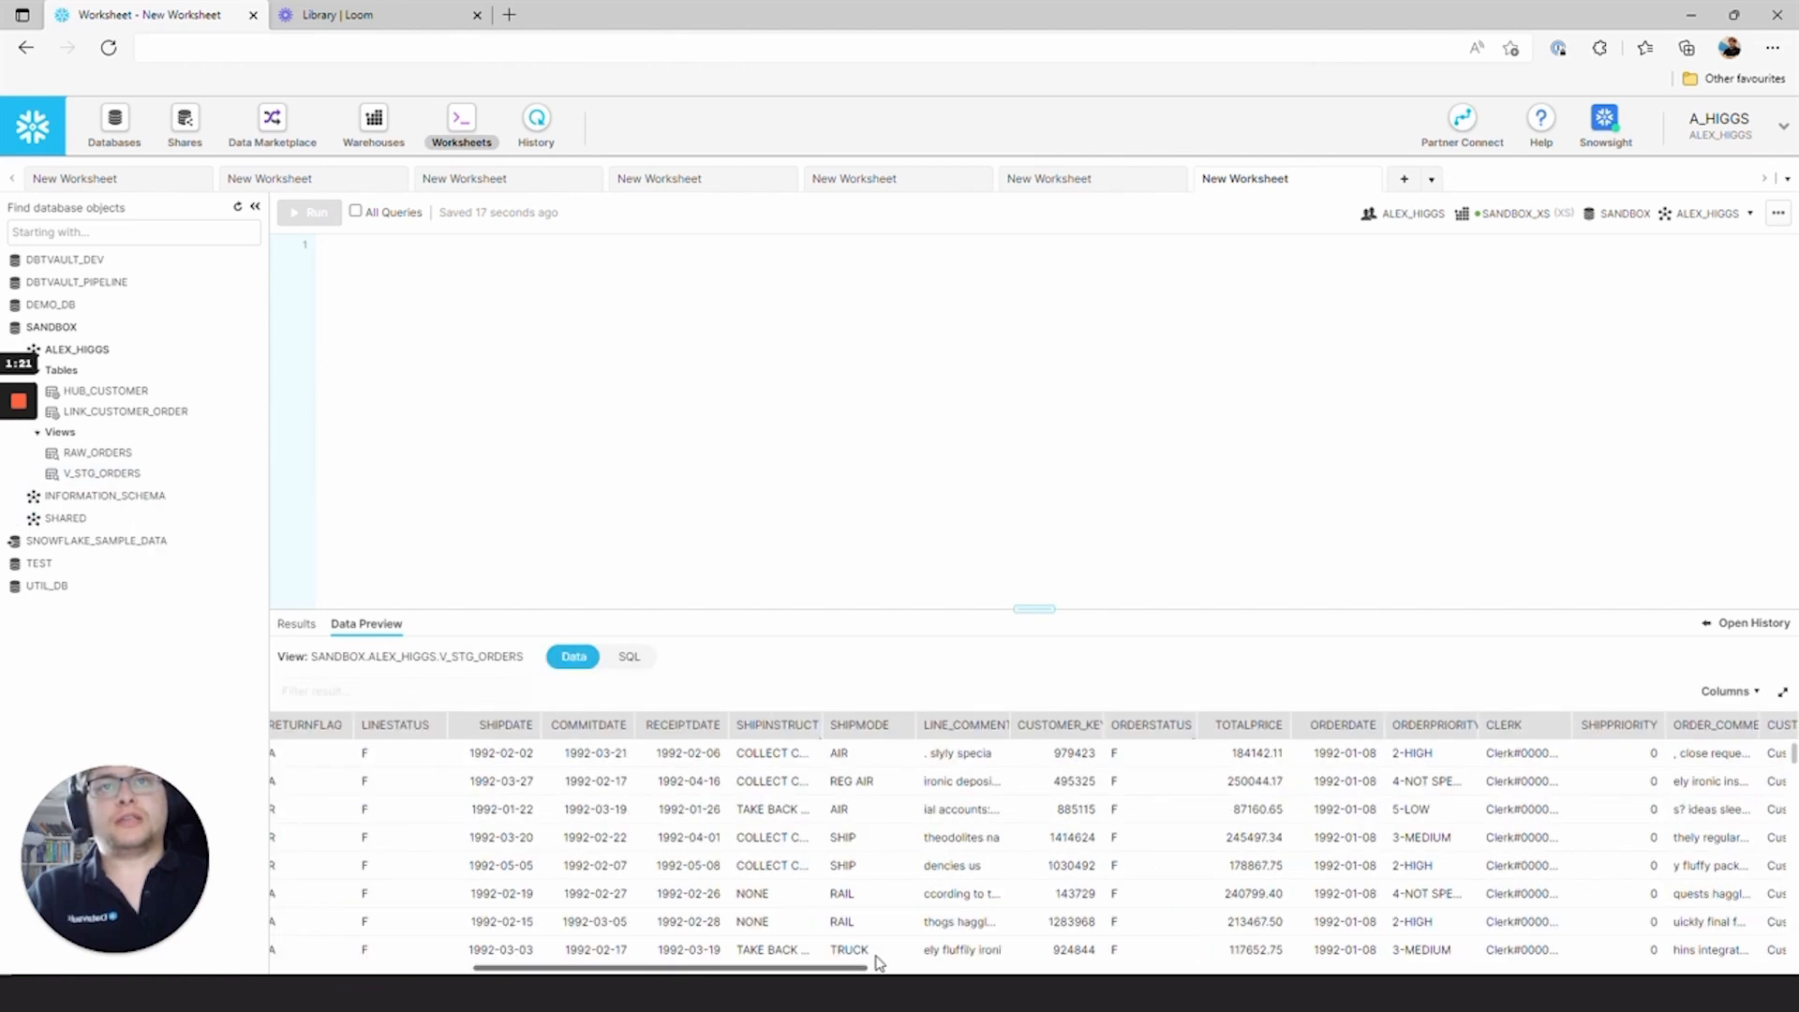
scroll(right, 3)
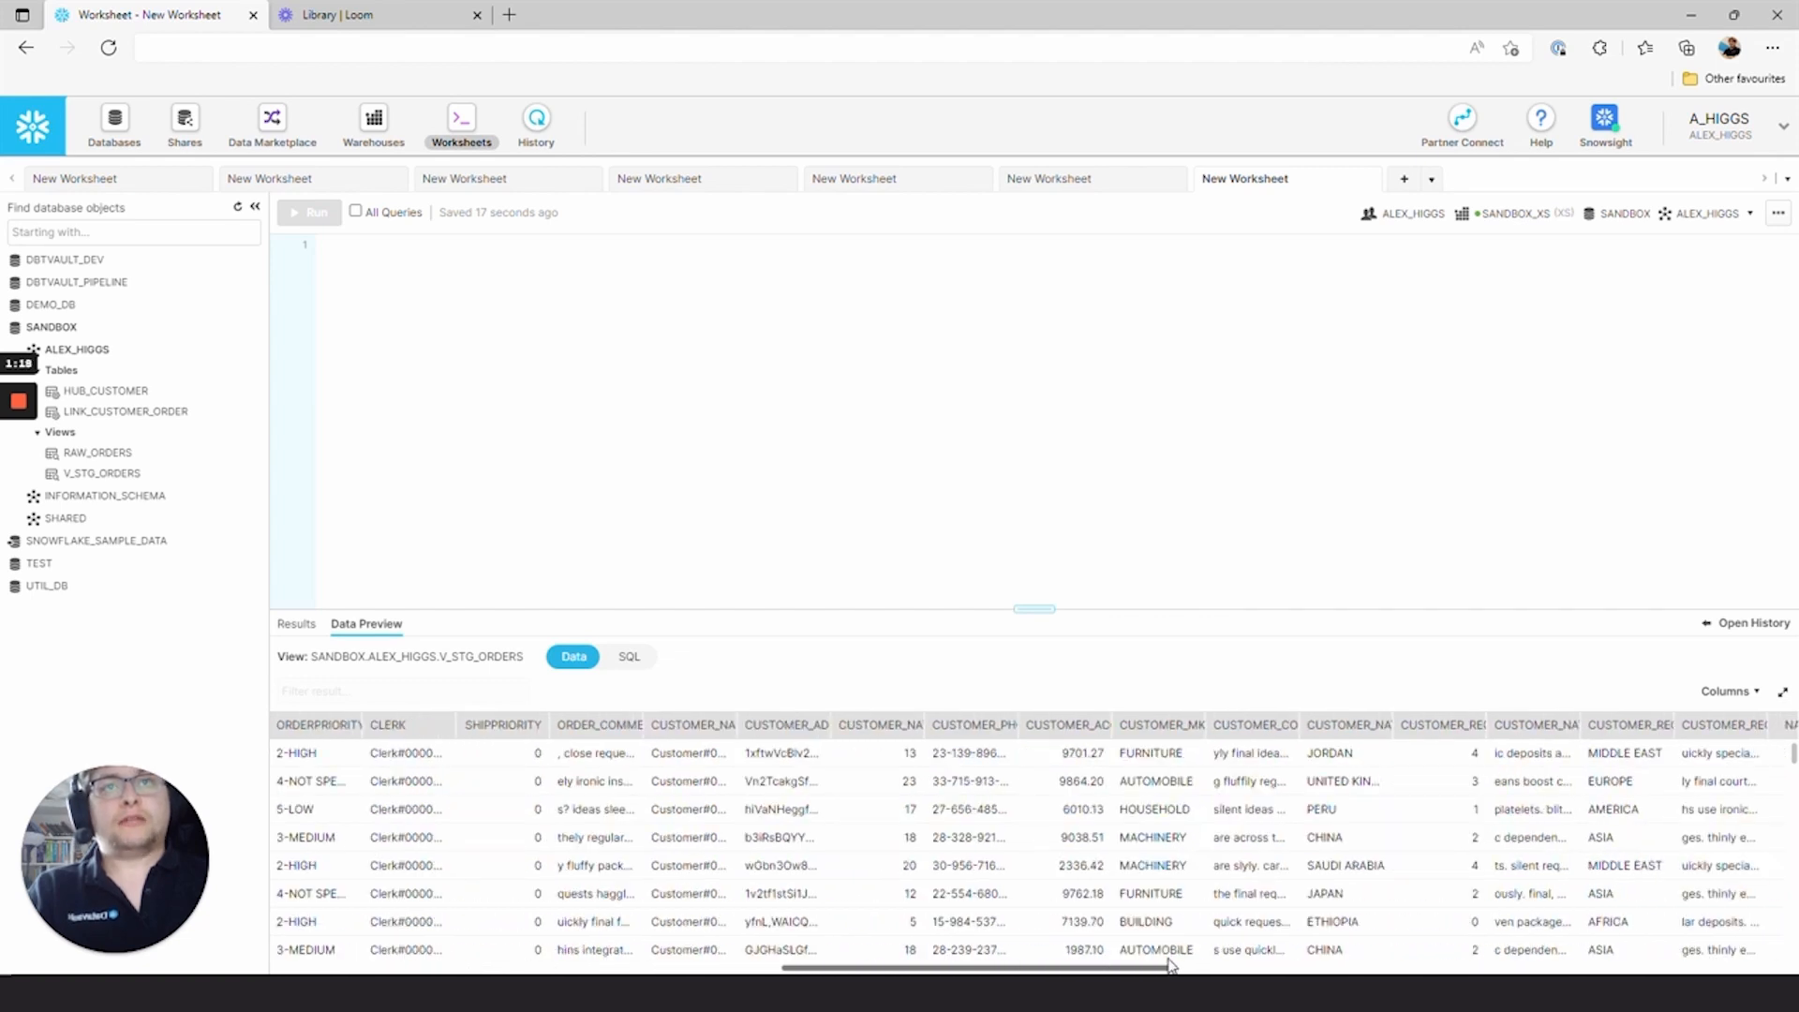
scroll(right, 3)
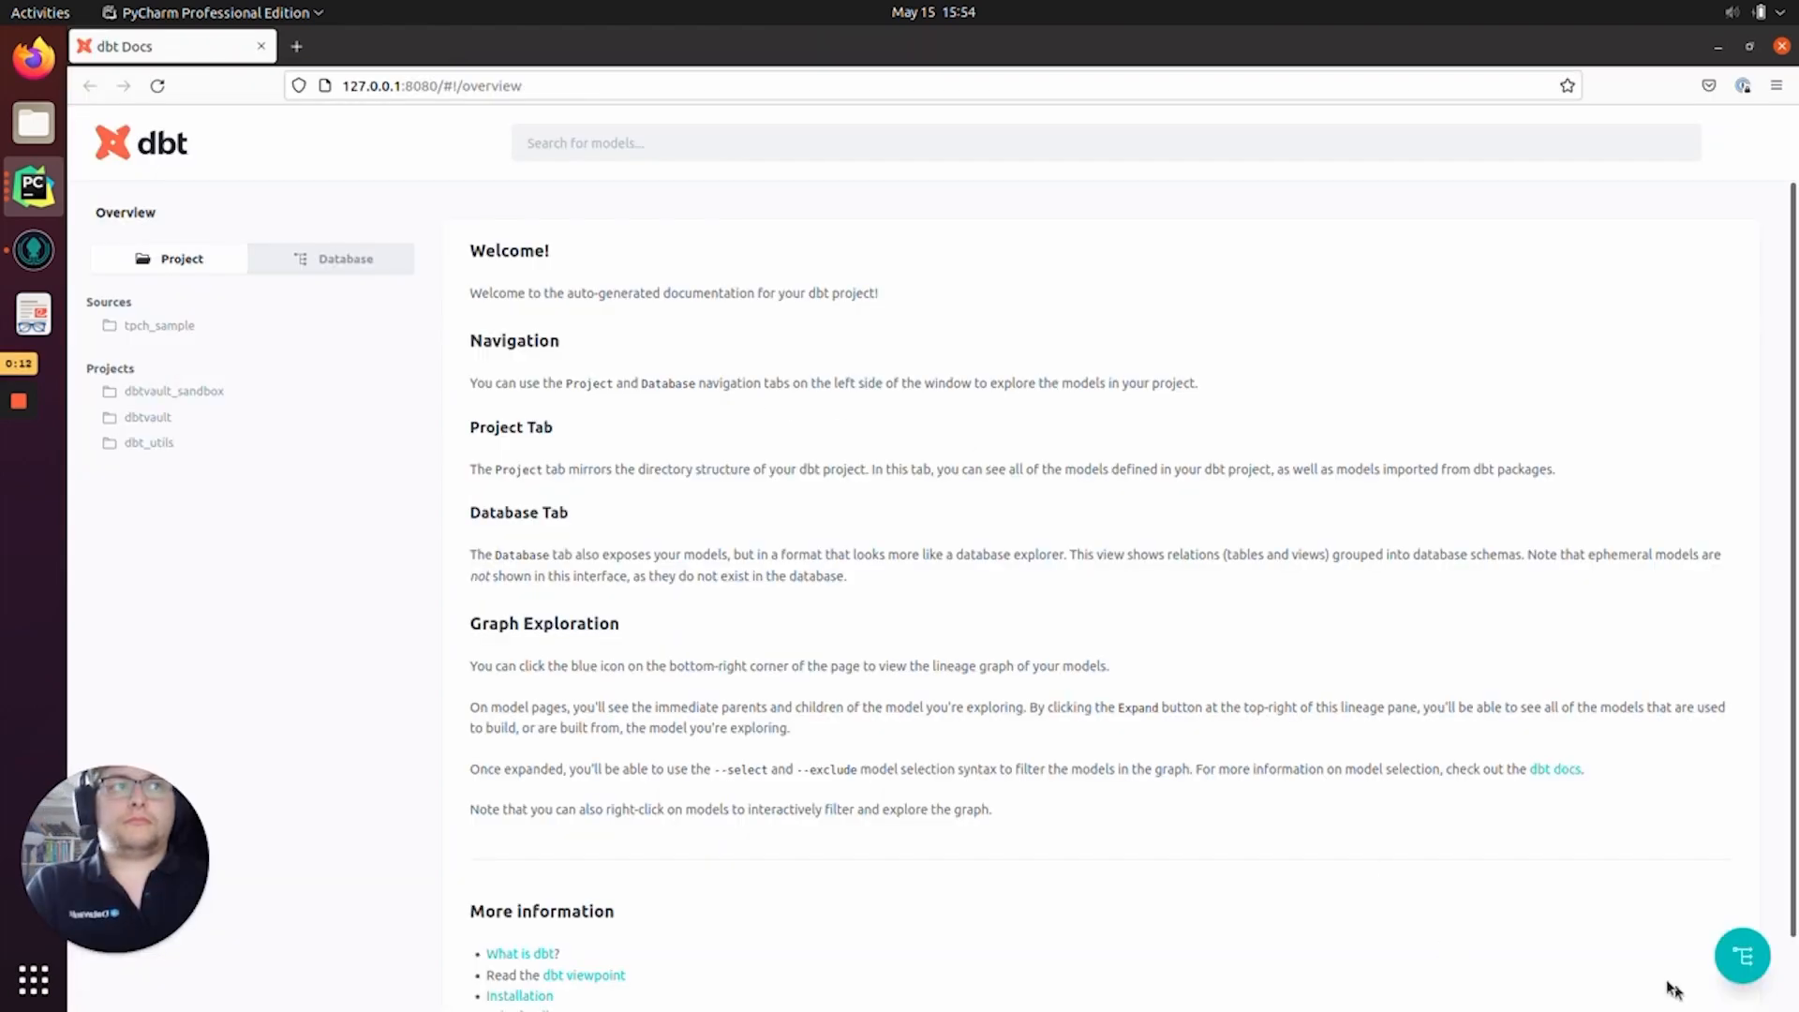
mouse_move(1741, 956)
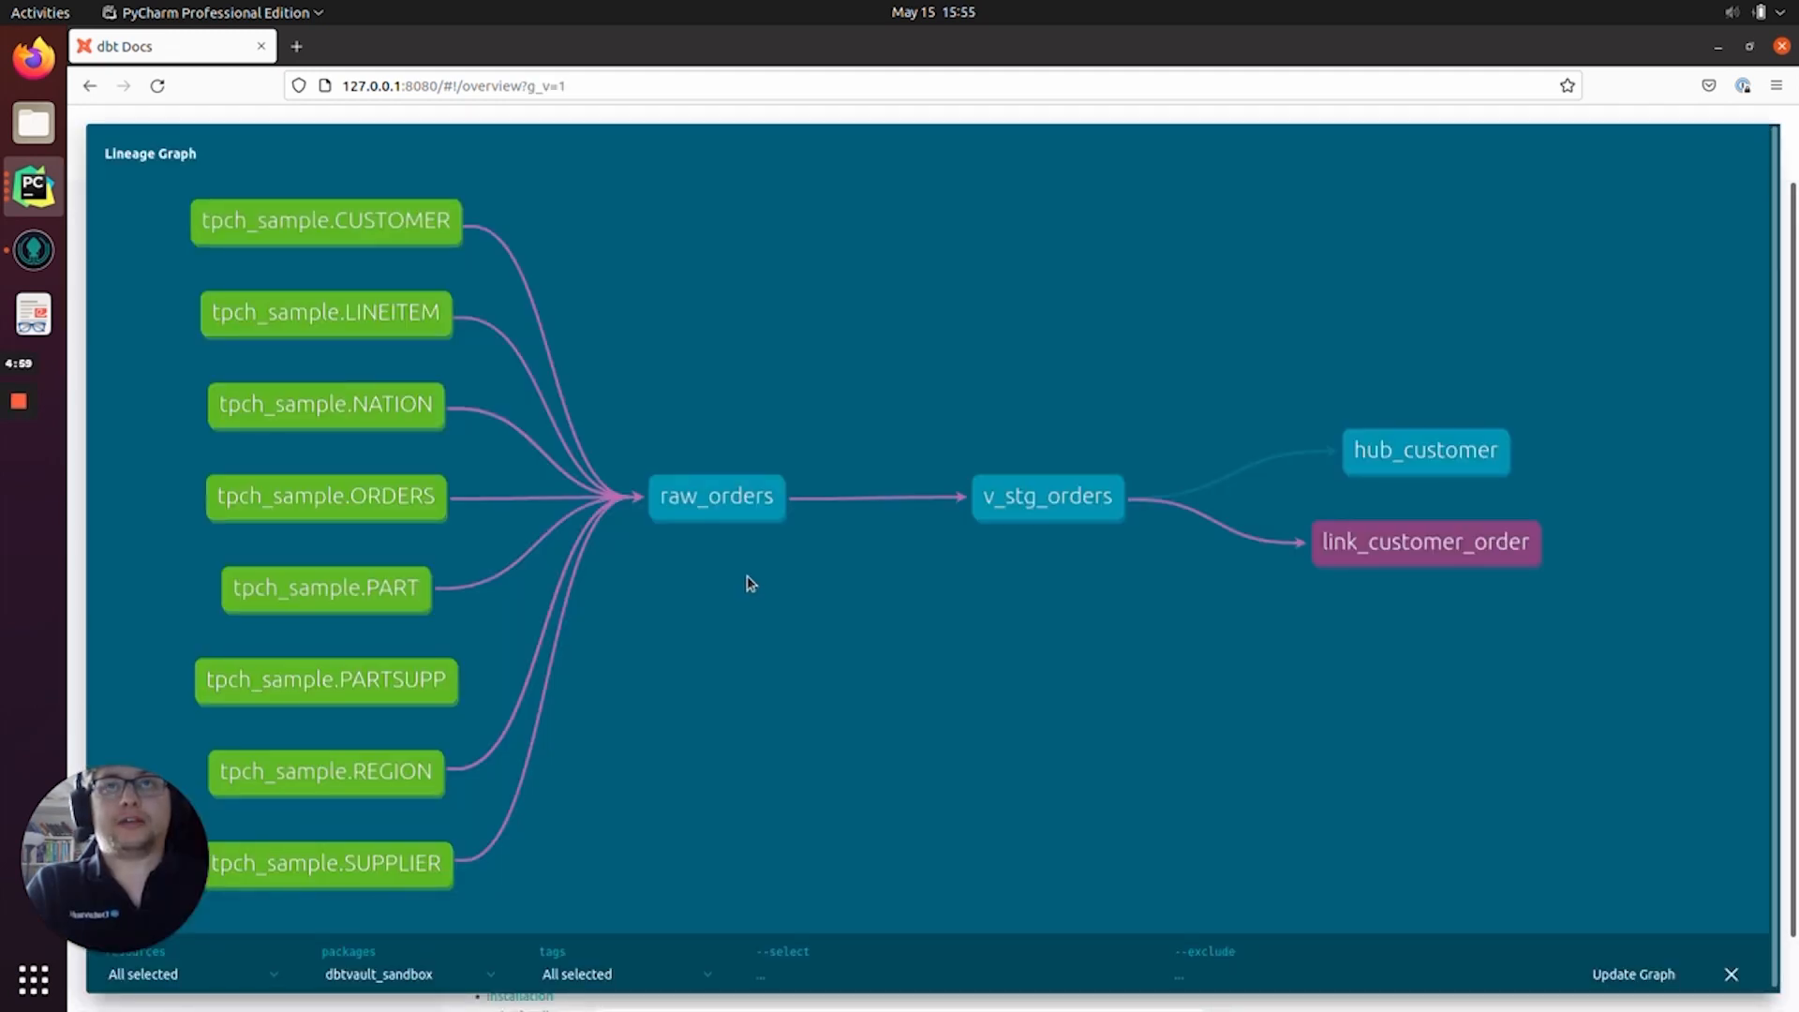
mouse_move(1413, 525)
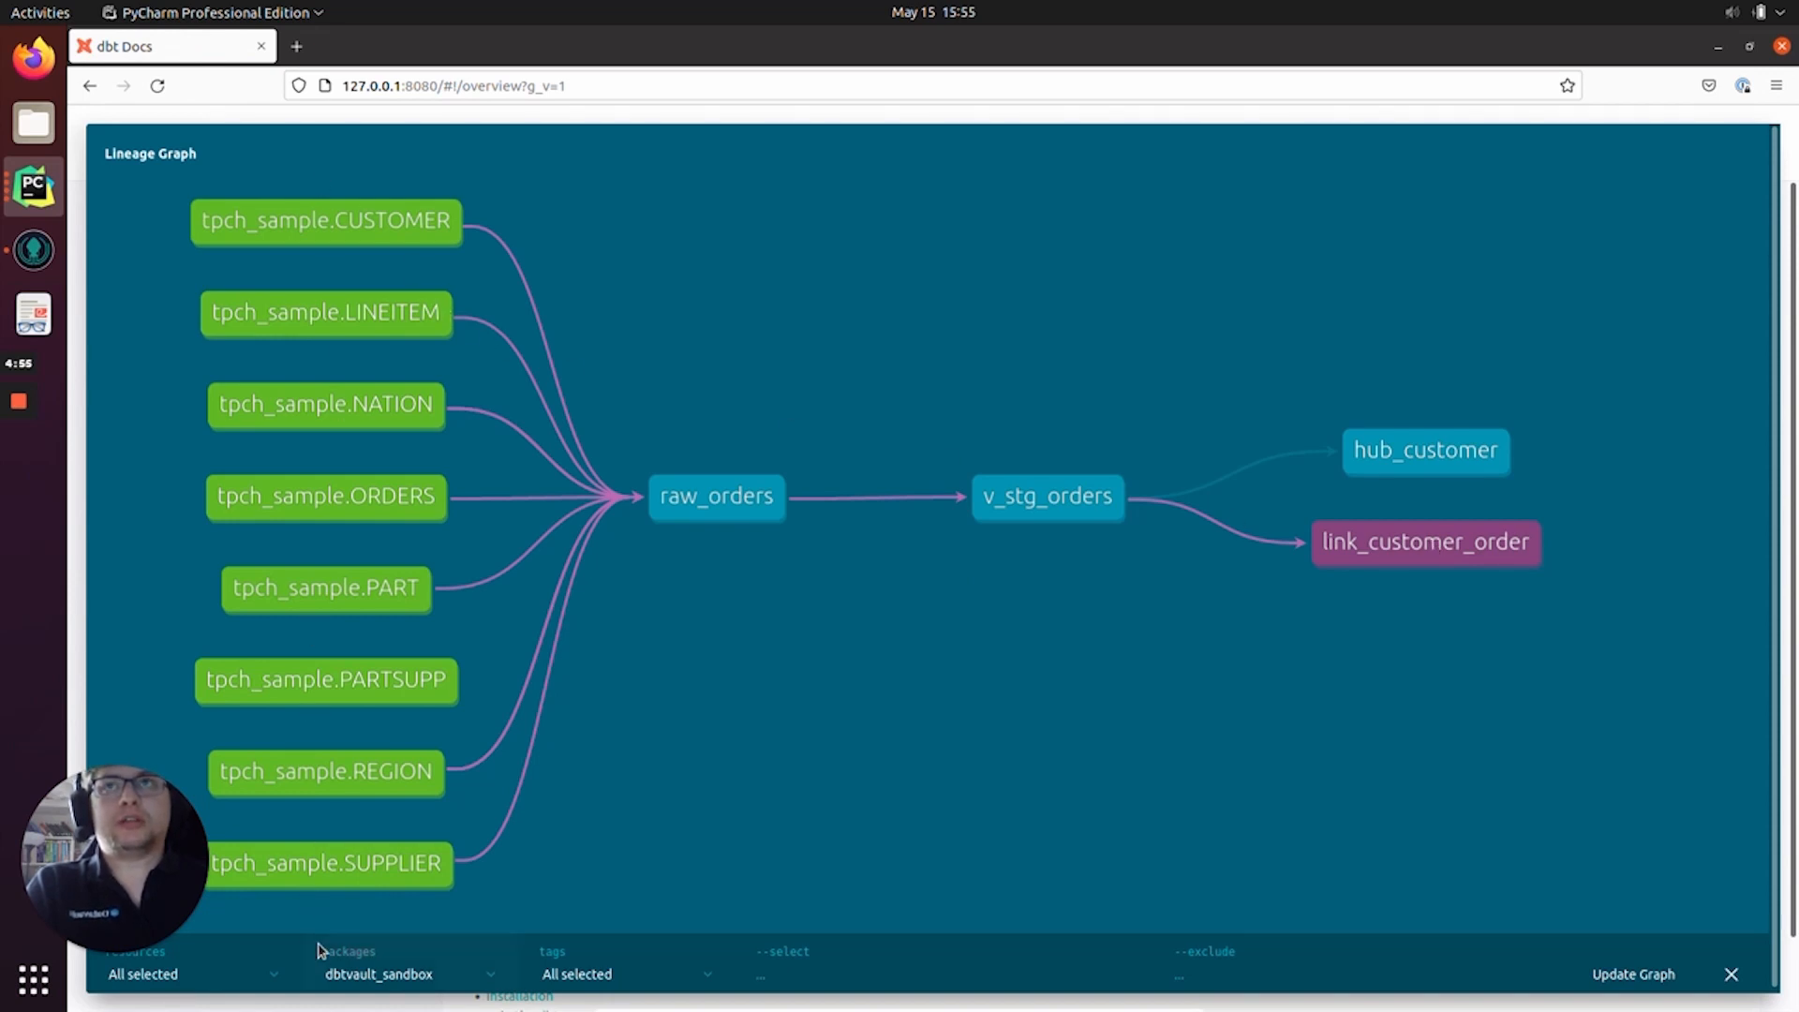
mouse_move(418, 260)
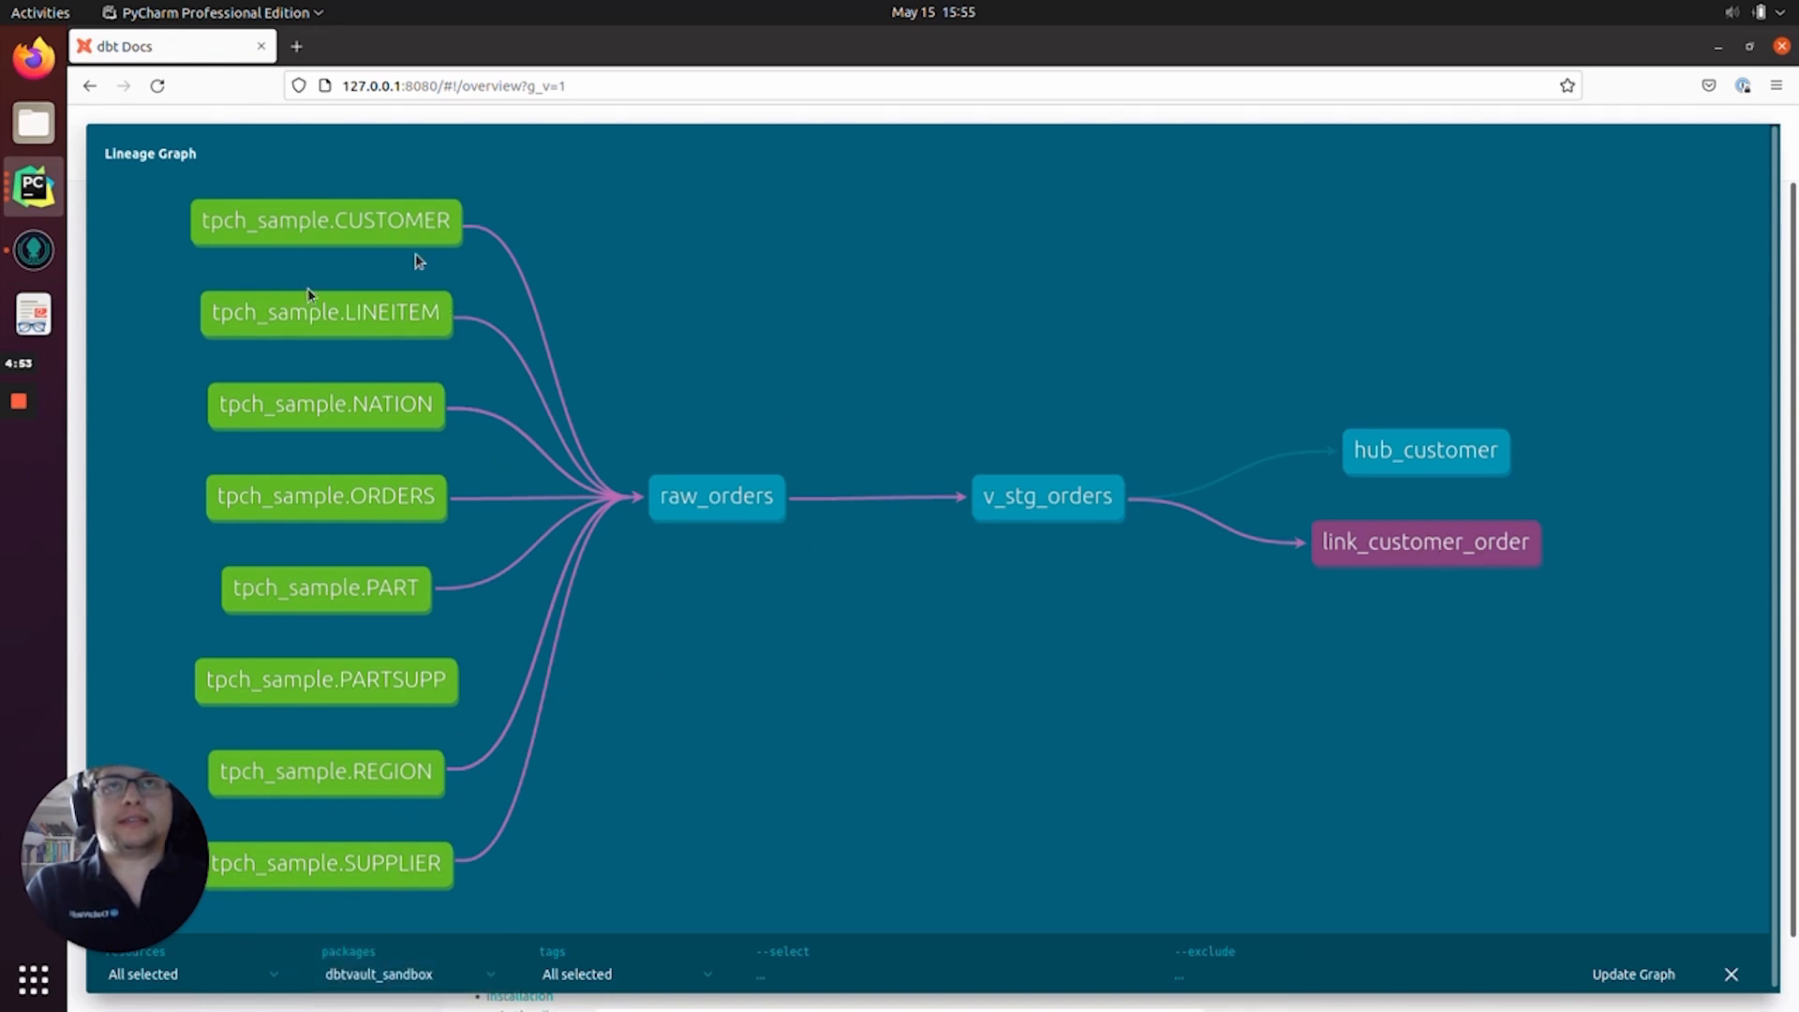
mouse_move(1031, 724)
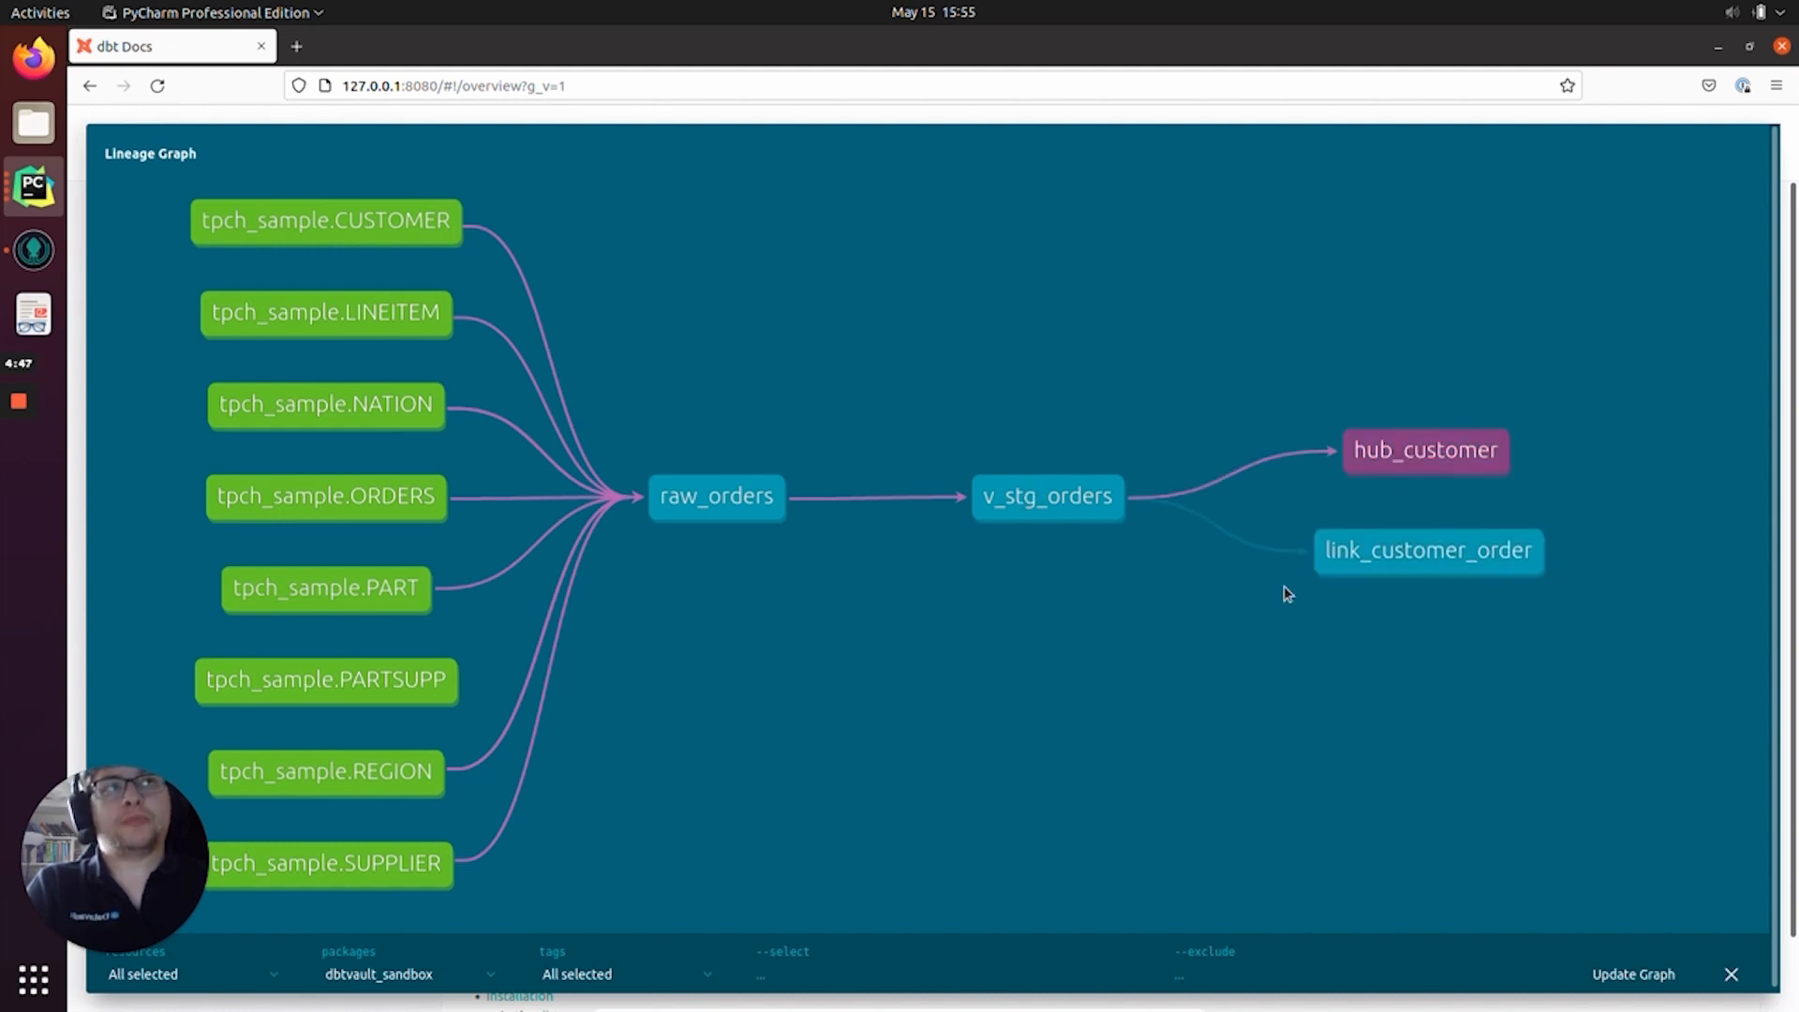
mouse_move(1044, 495)
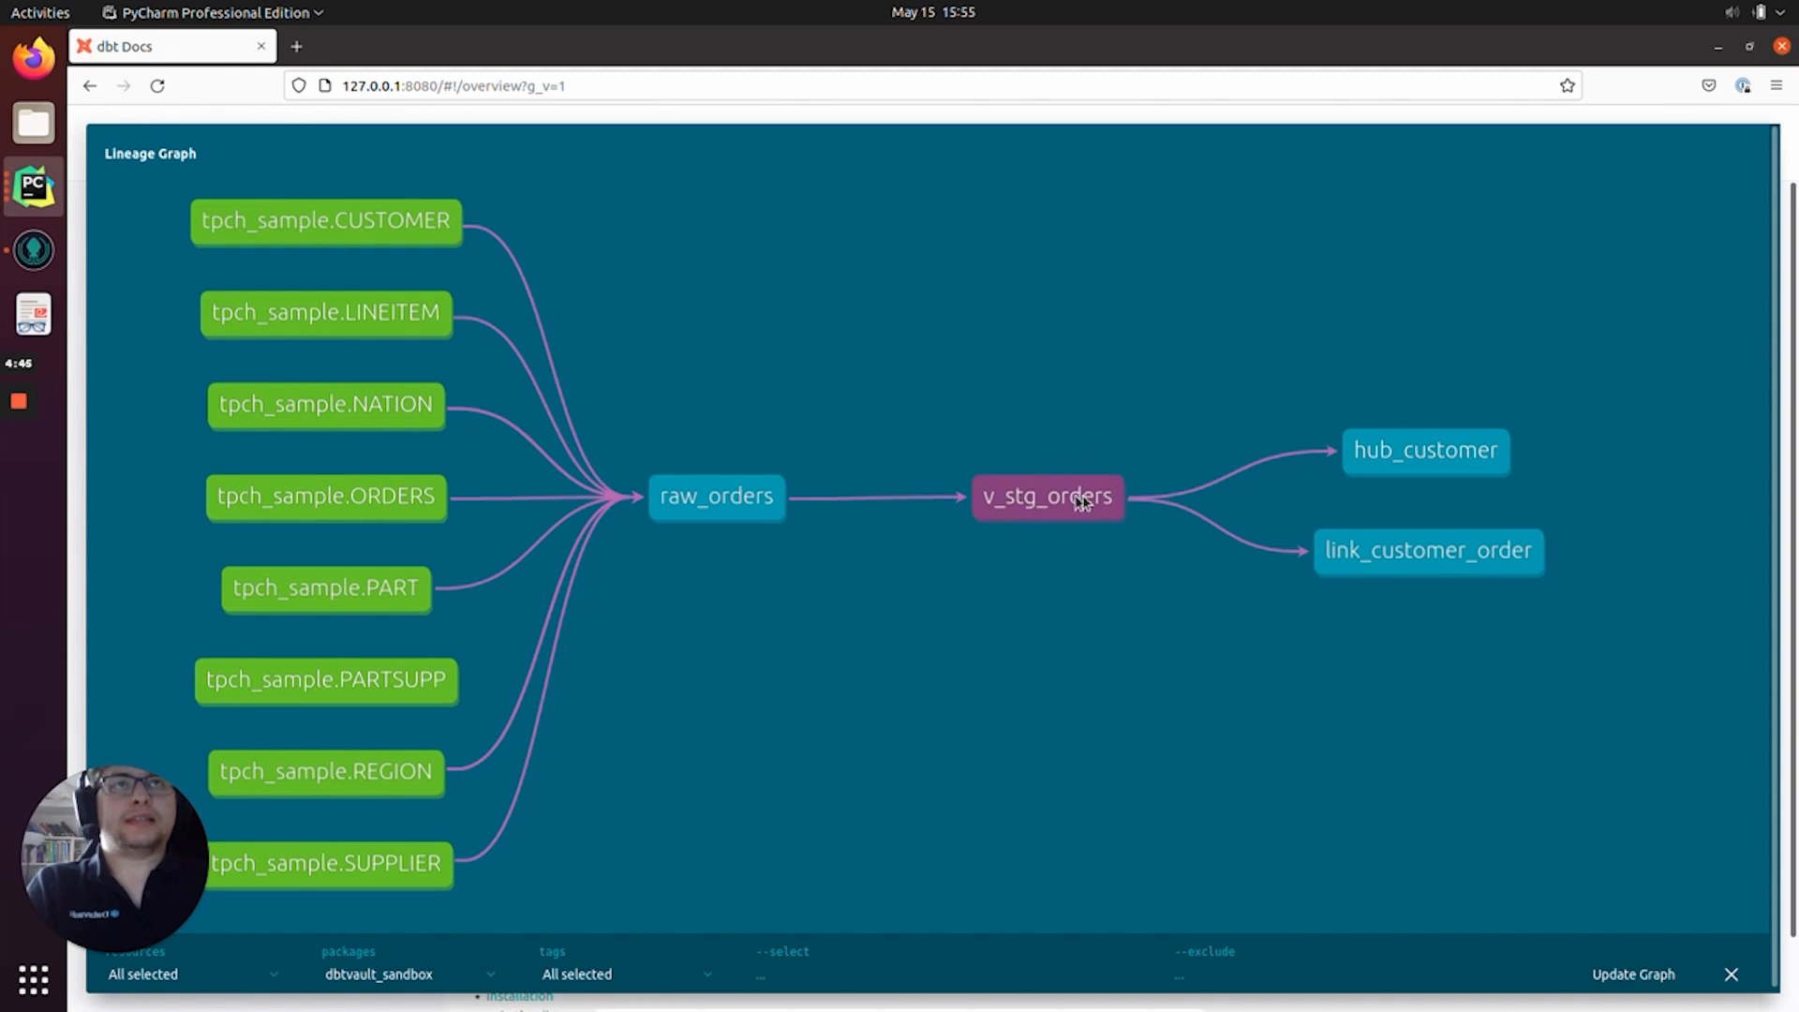
mouse_move(1100, 506)
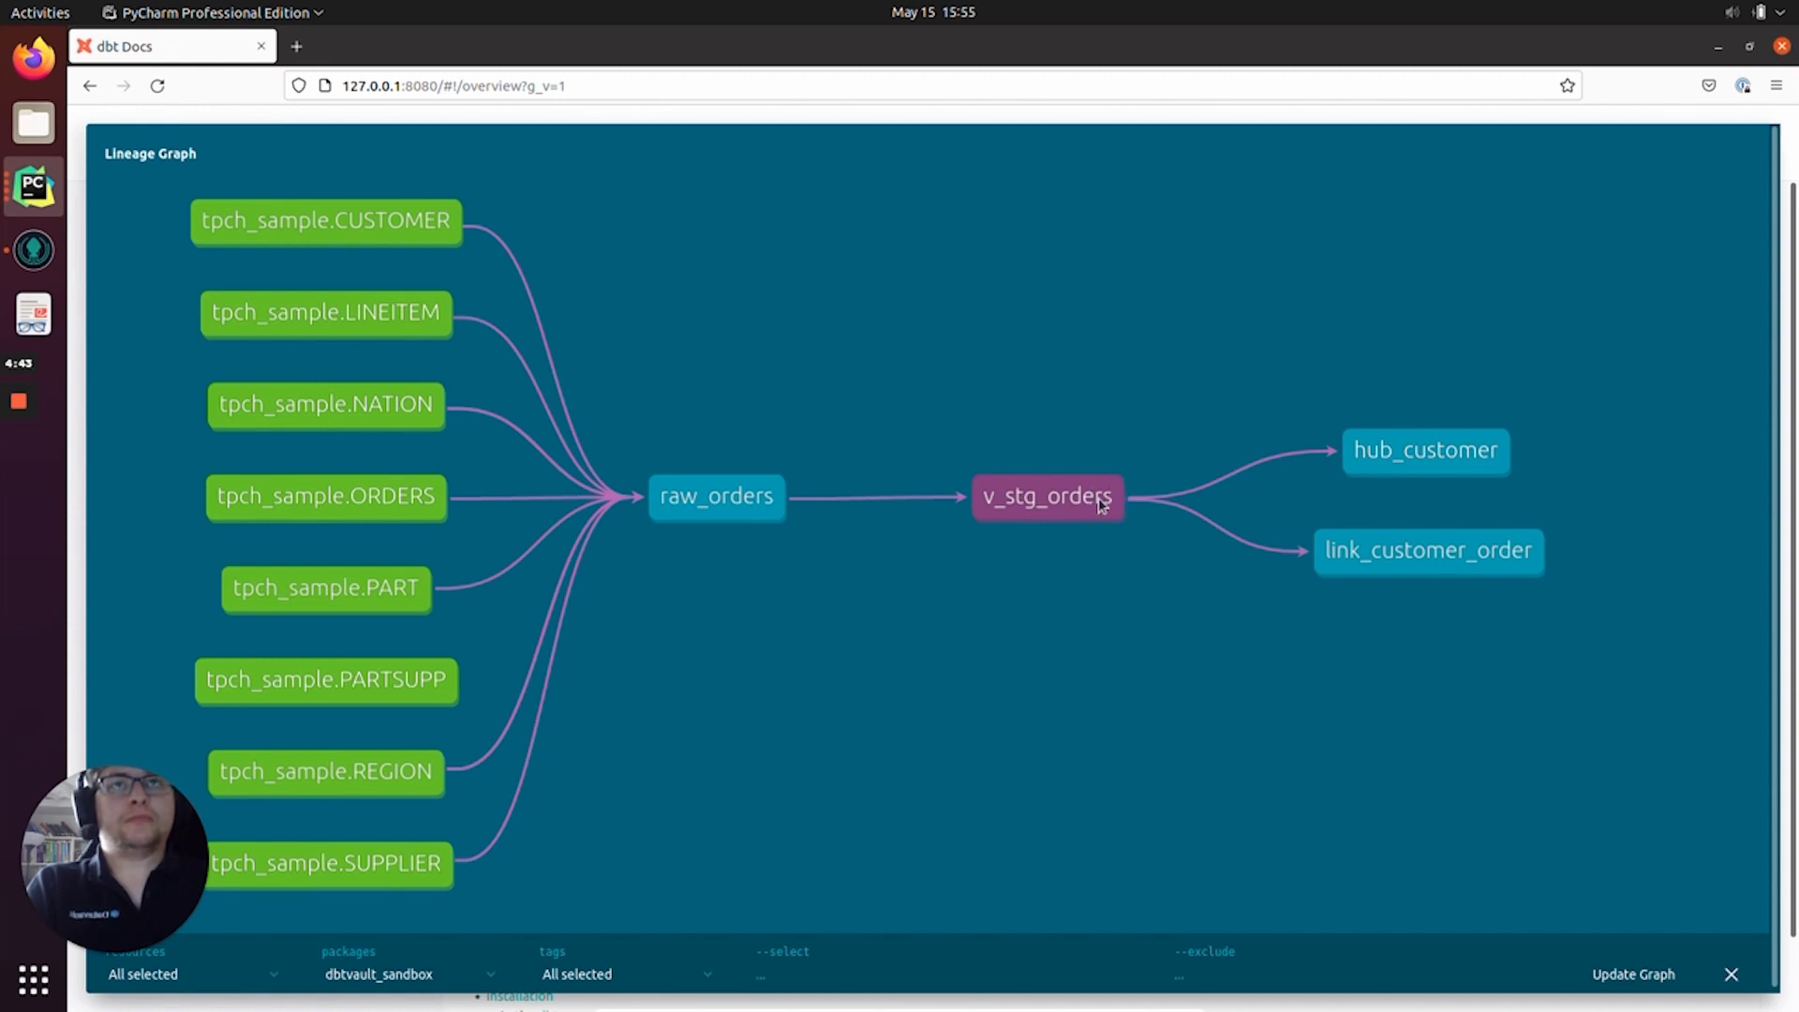
mouse_move(1177, 587)
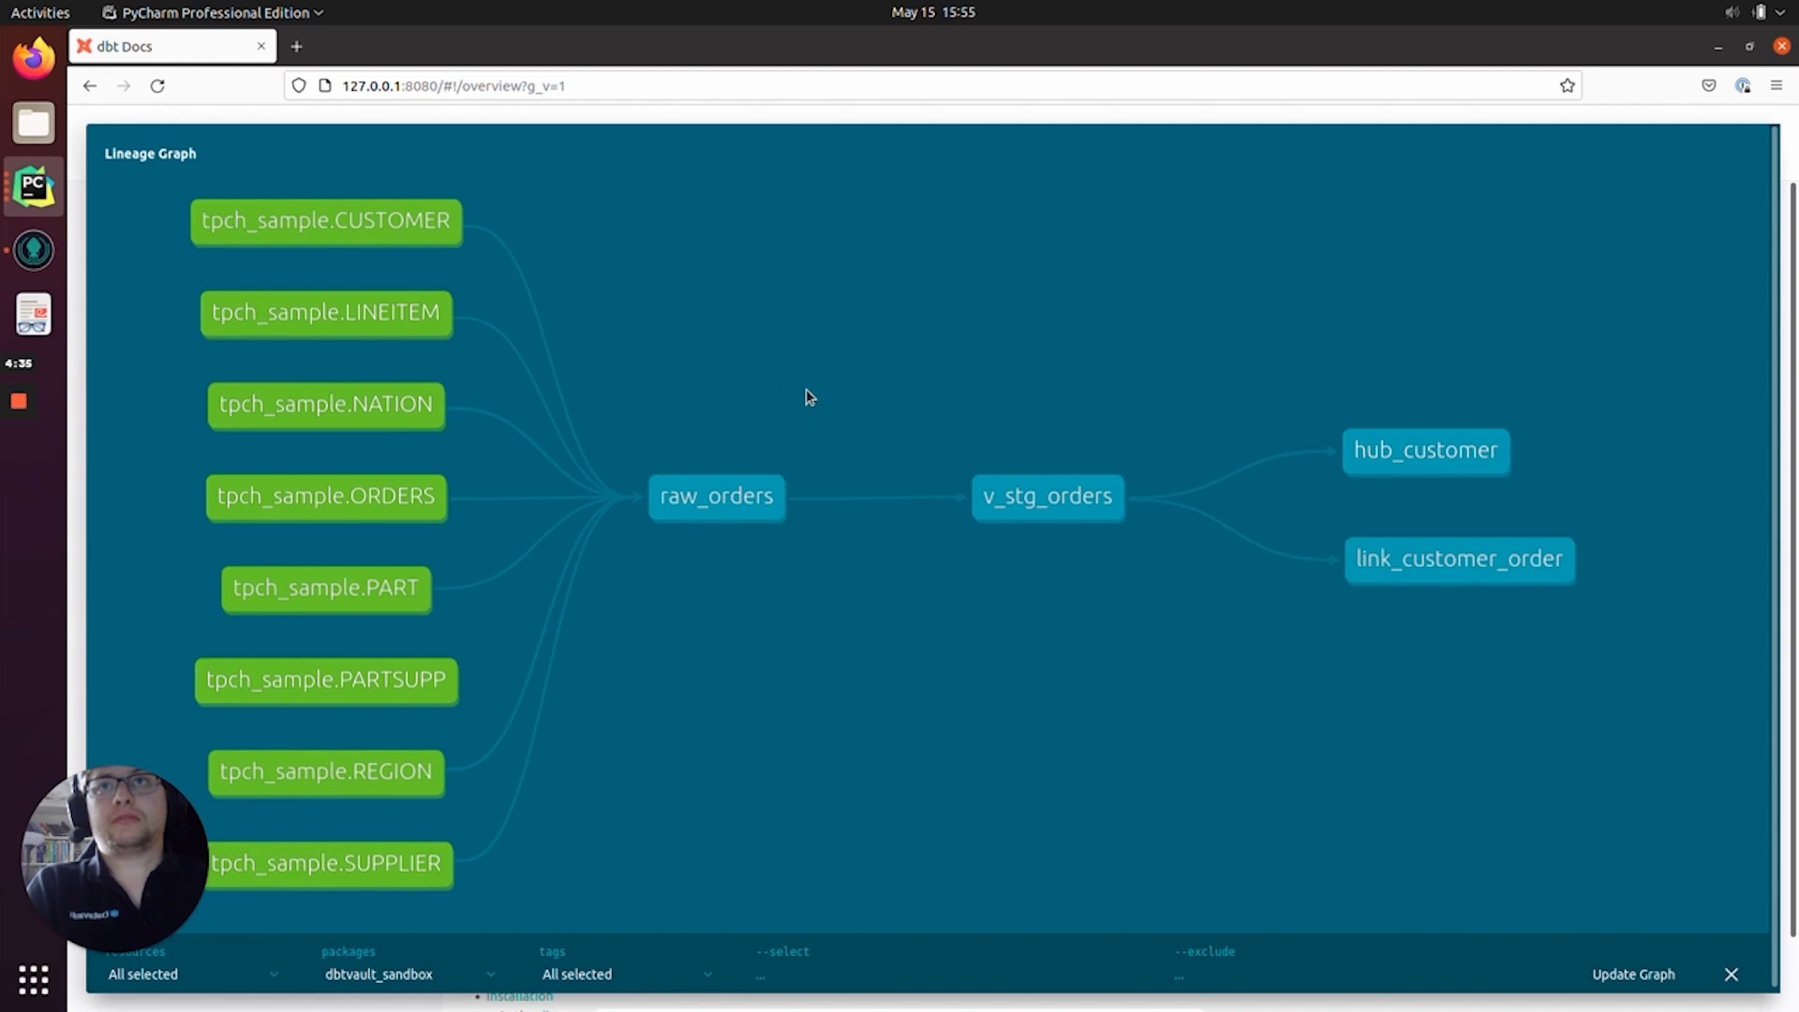
mouse_move(875, 436)
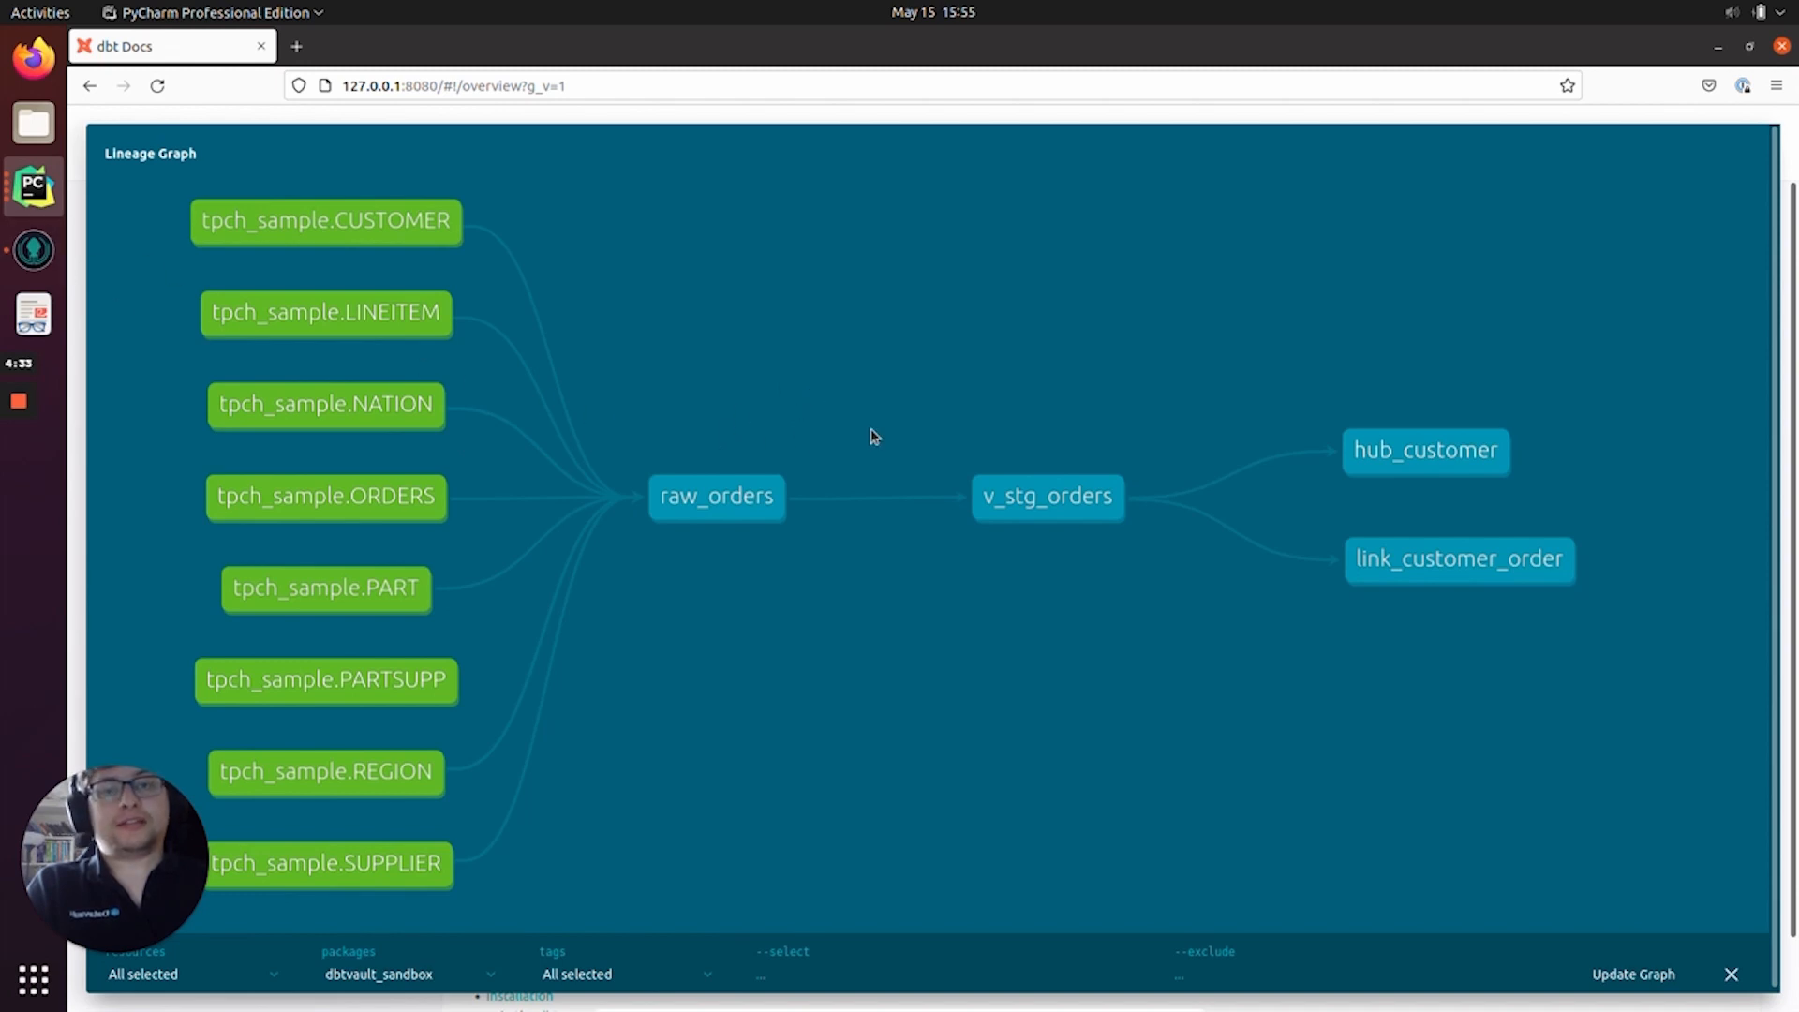